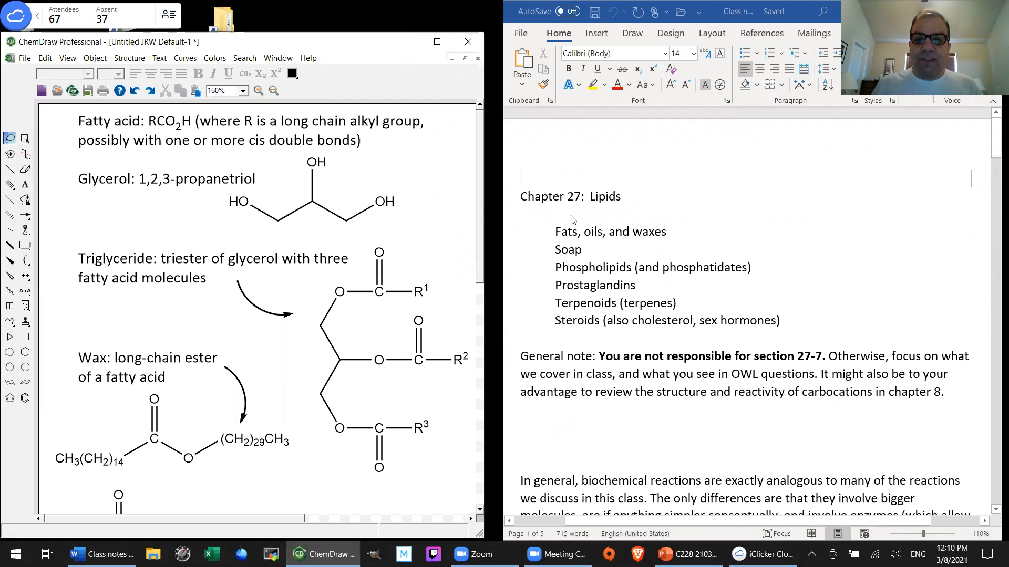
mouse_move(703, 284)
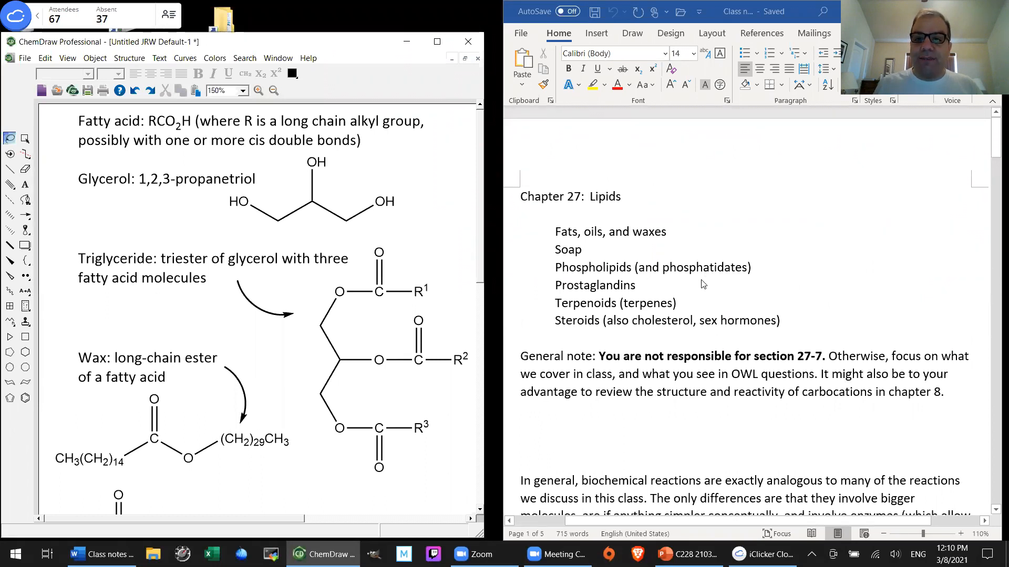
- Scroll the Word notes down to section 27-4 Prostaglandins and the PGE1 structure
scroll("down", 3)
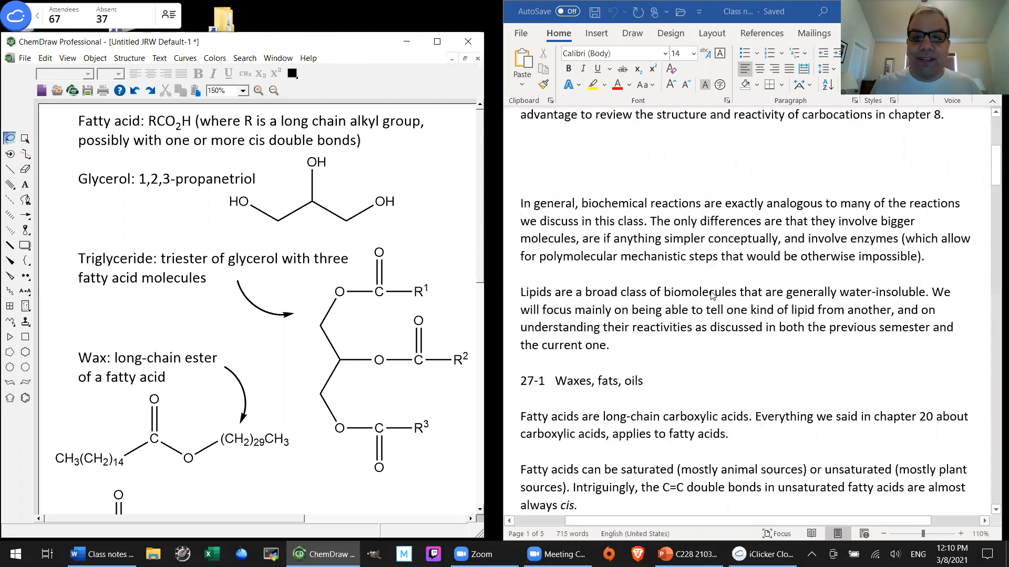
scroll("down", 3)
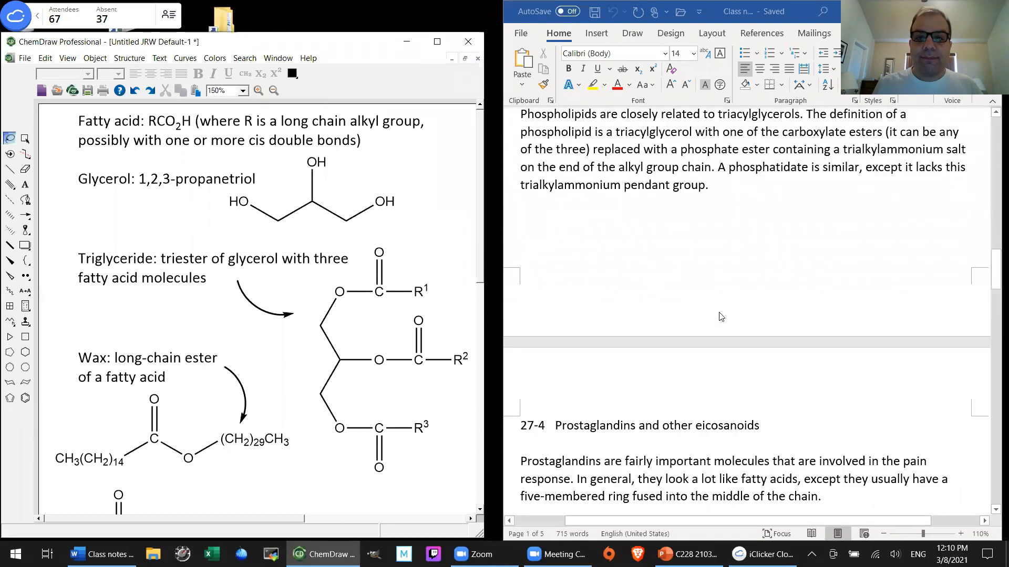
scroll("down", 3)
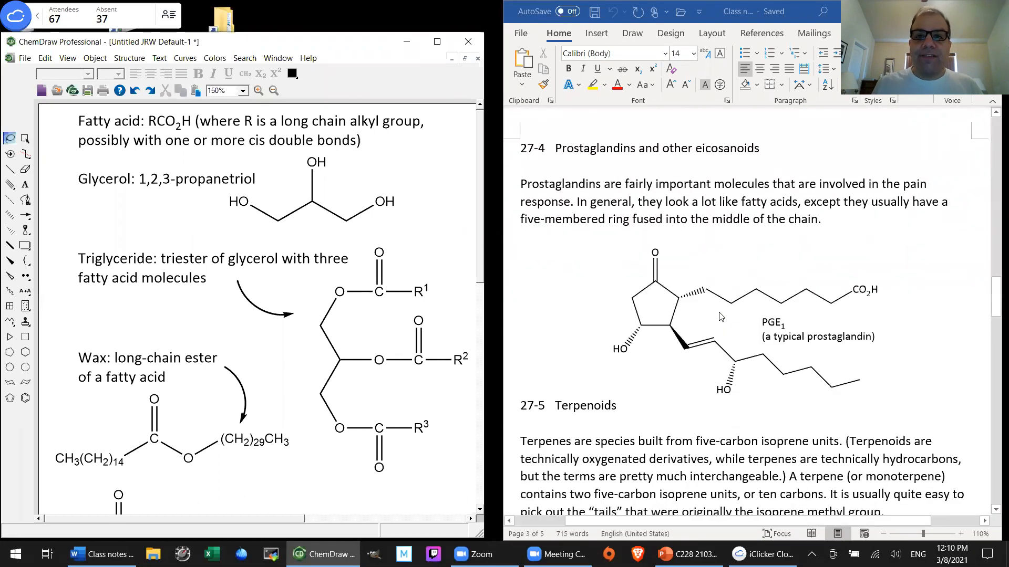
mouse_move(708, 295)
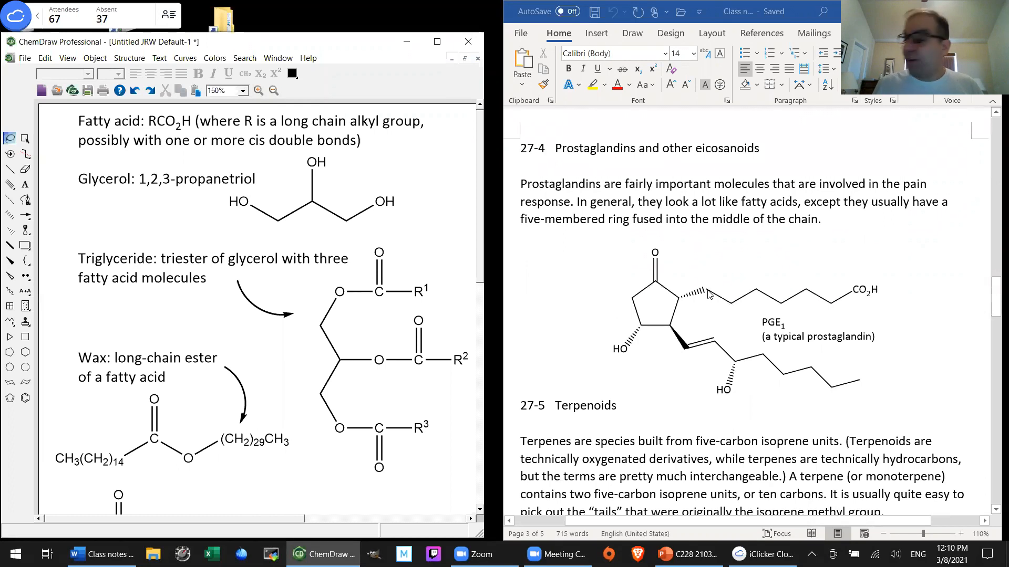
mouse_move(705, 247)
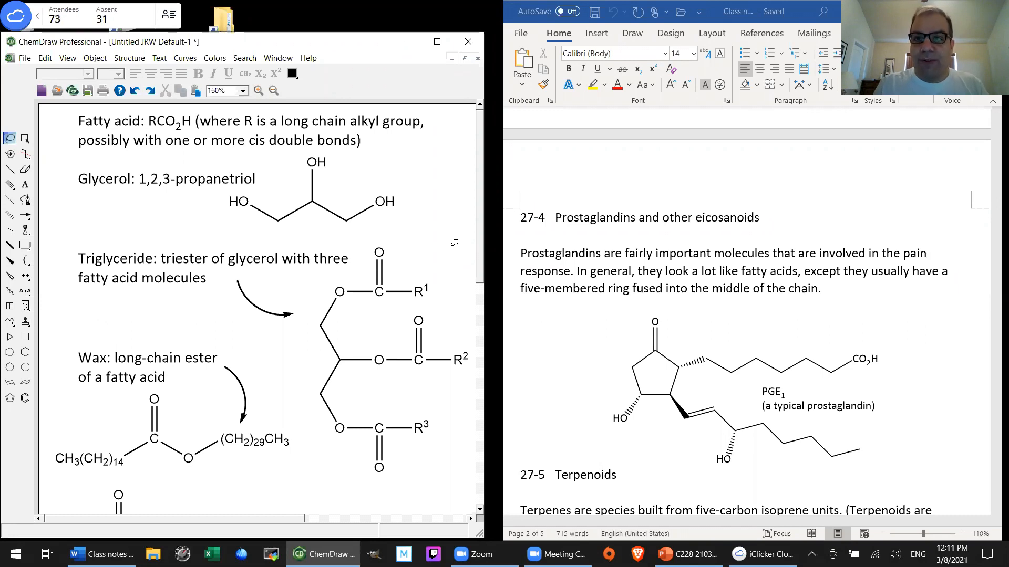
mouse_move(392, 174)
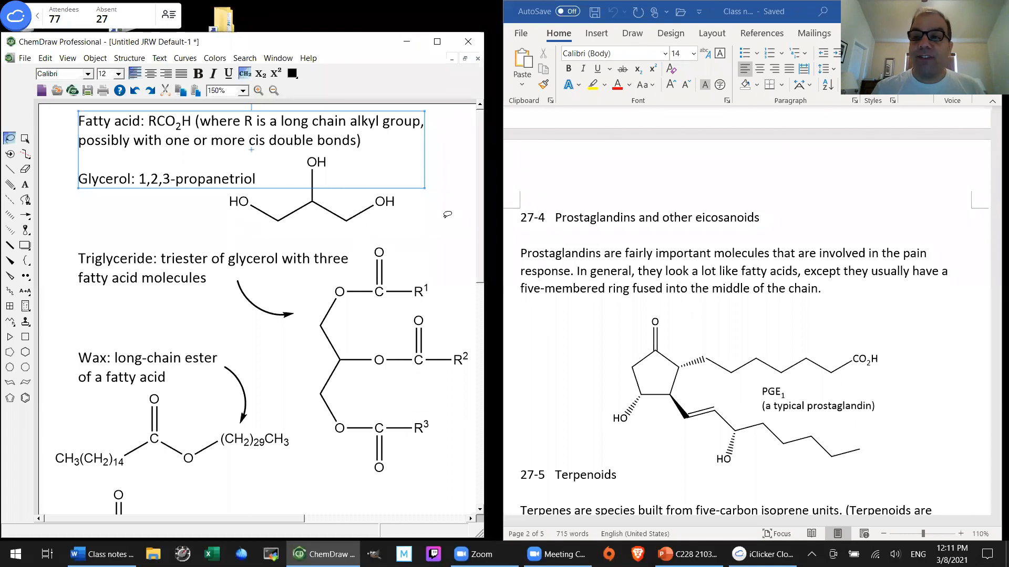
mouse_move(145, 160)
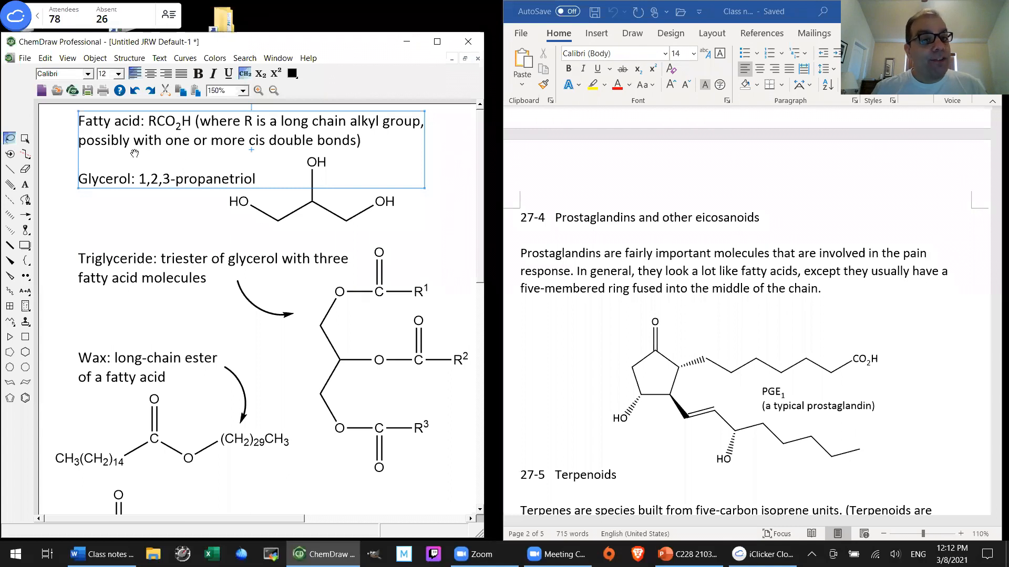
mouse_move(282, 139)
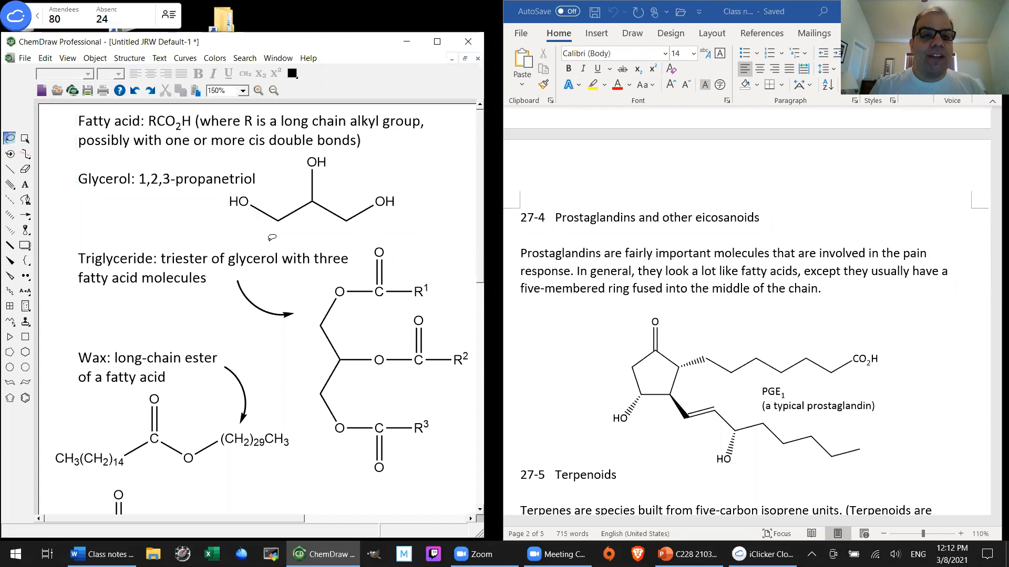
mouse_move(478, 215)
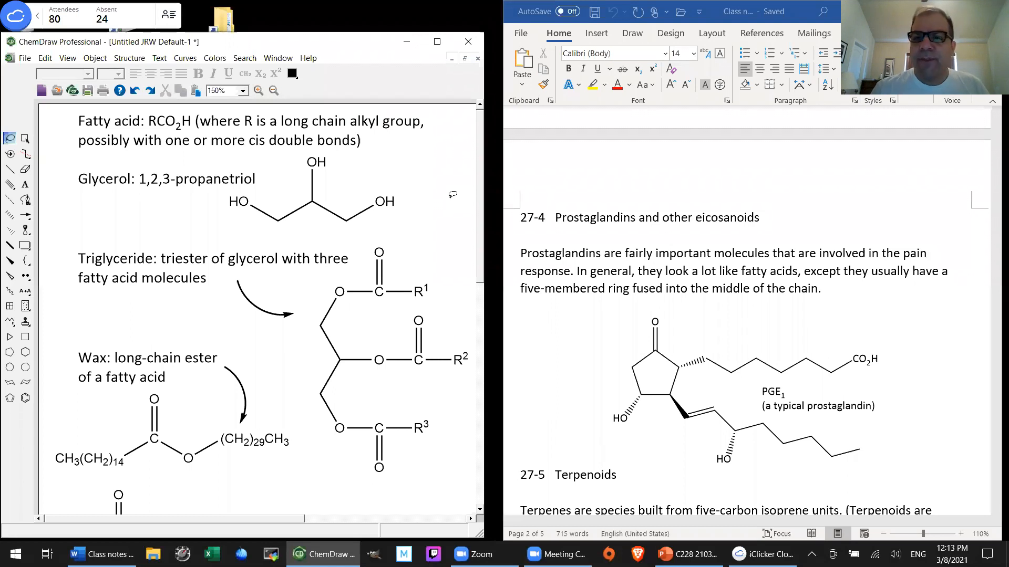
mouse_move(186, 209)
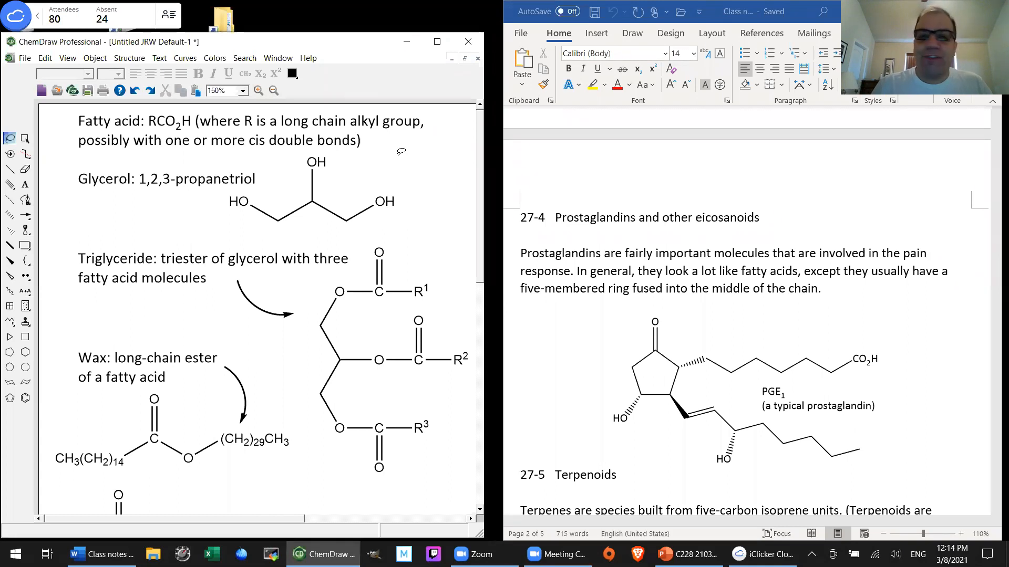
mouse_move(484, 200)
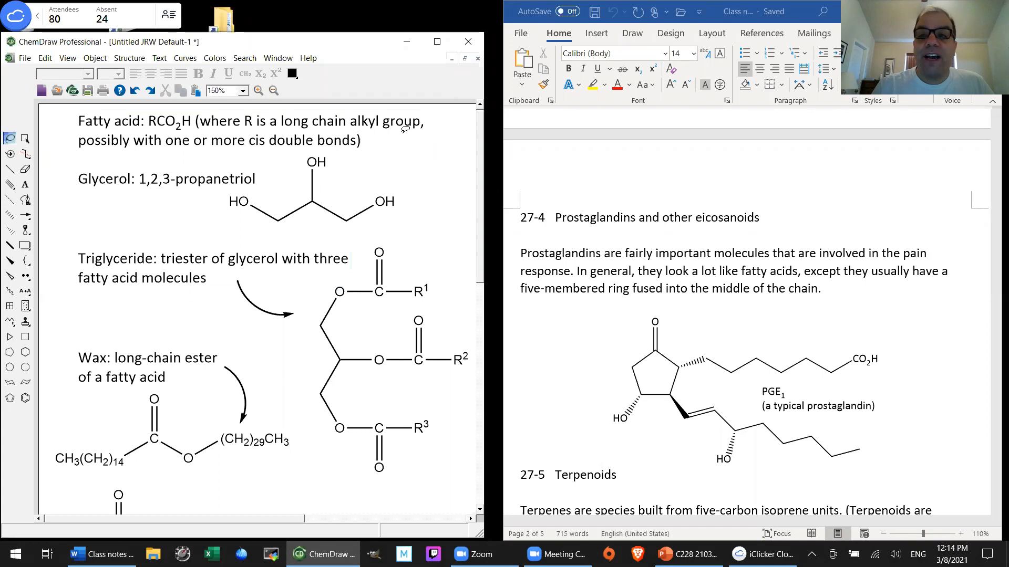
mouse_move(431, 136)
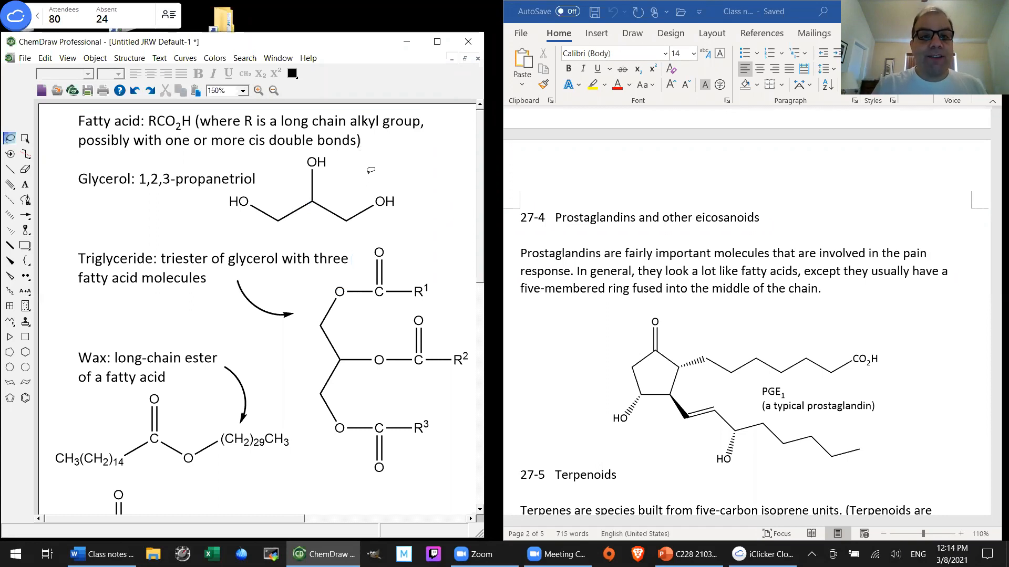
left_click(283, 140)
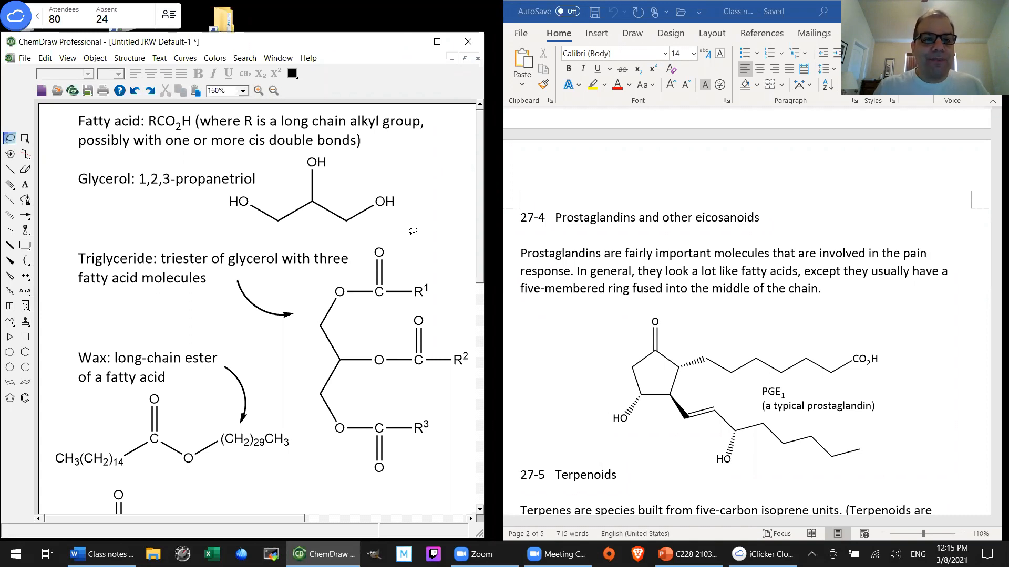
left_click(120, 283)
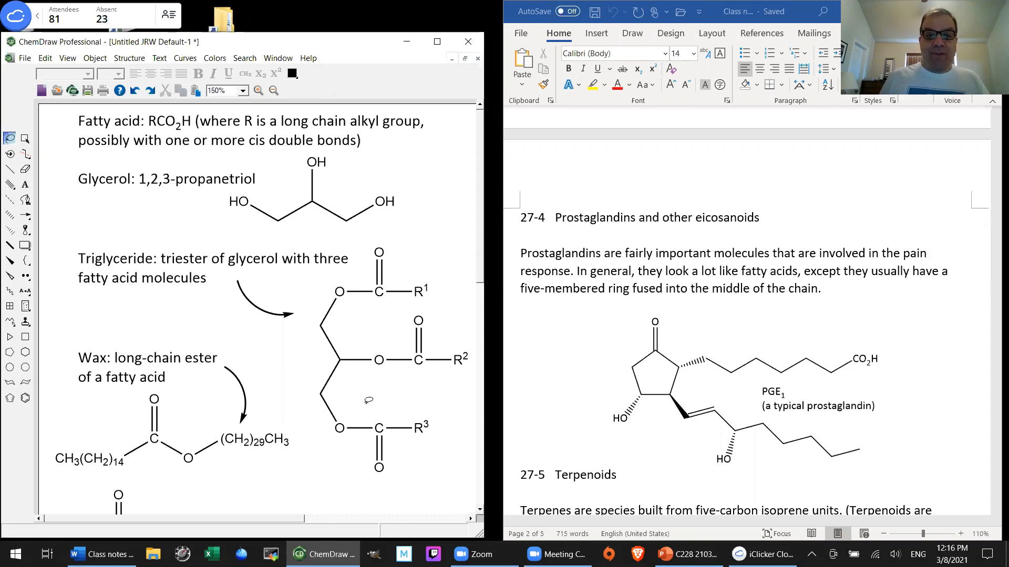
mouse_move(434, 404)
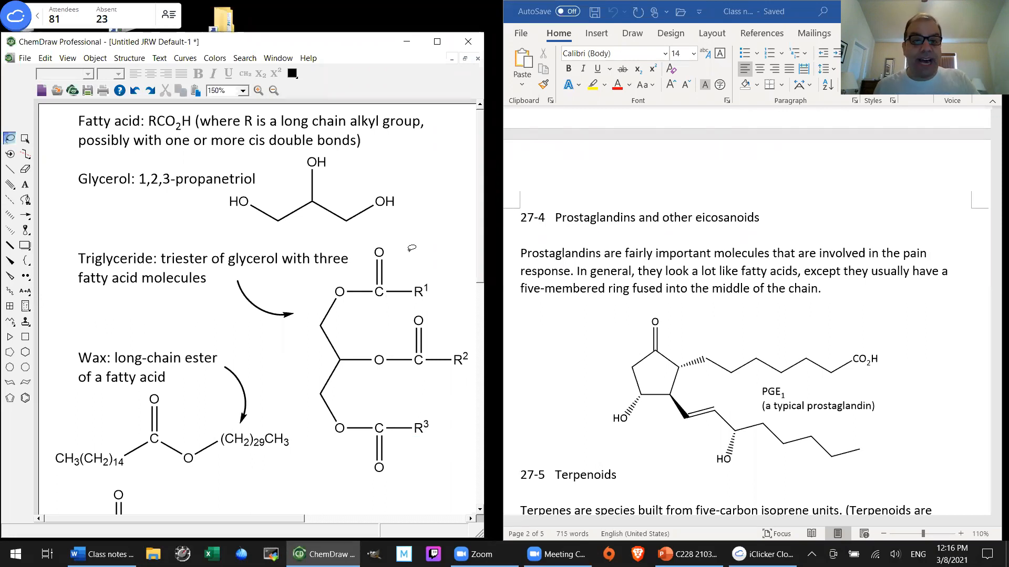
left_click(296, 211)
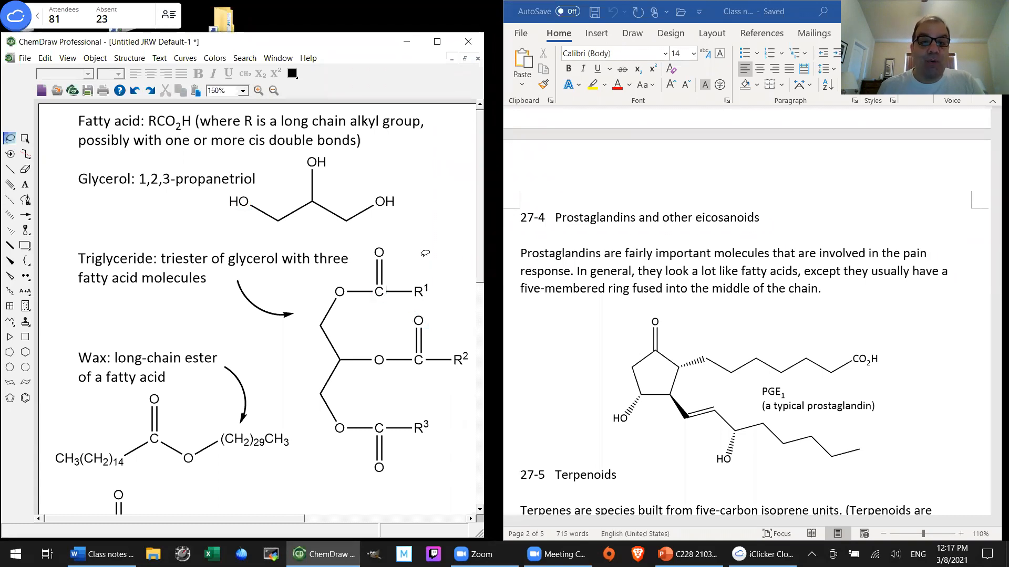
left_click(418, 290)
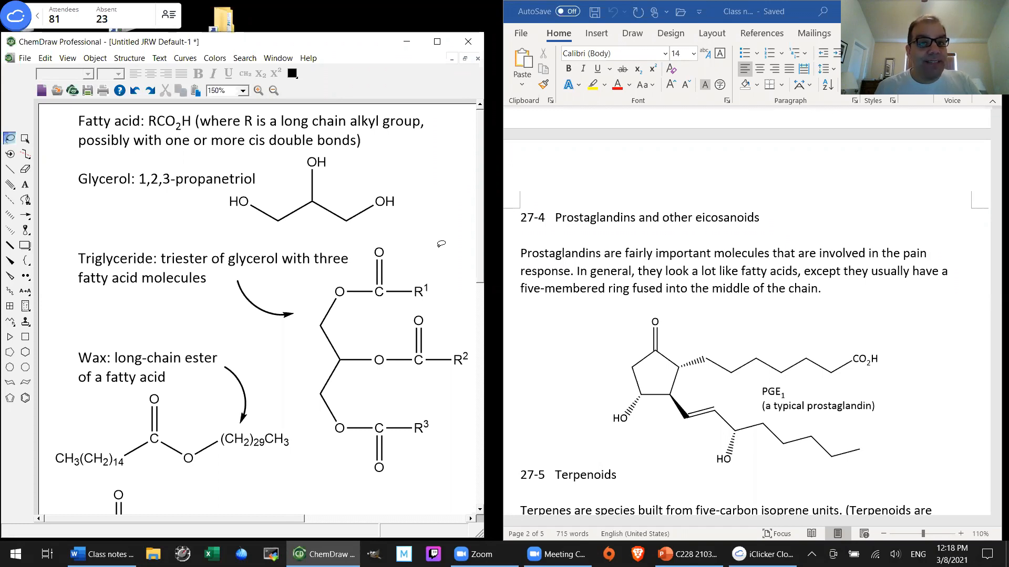
mouse_move(447, 287)
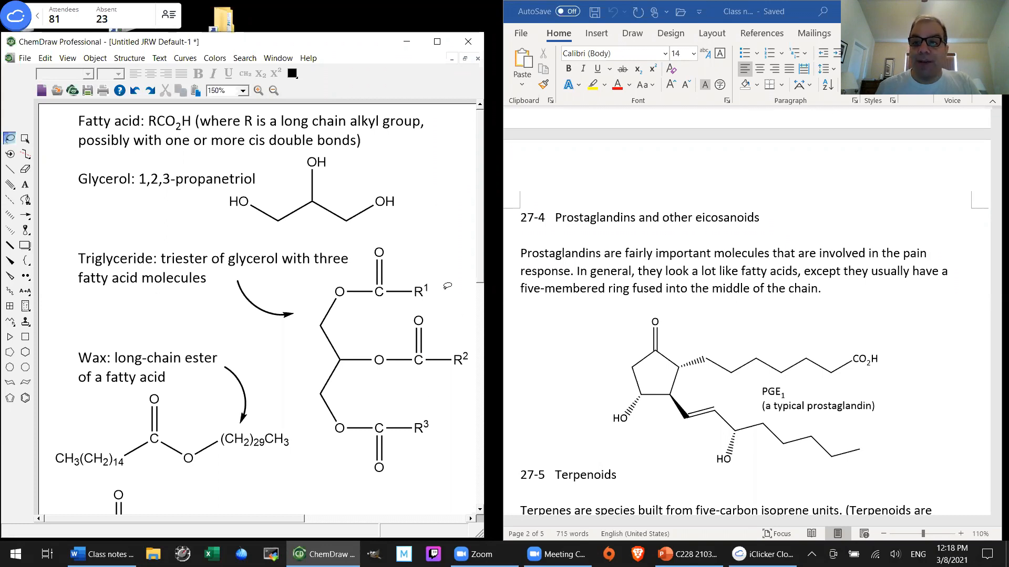
left_click(215, 142)
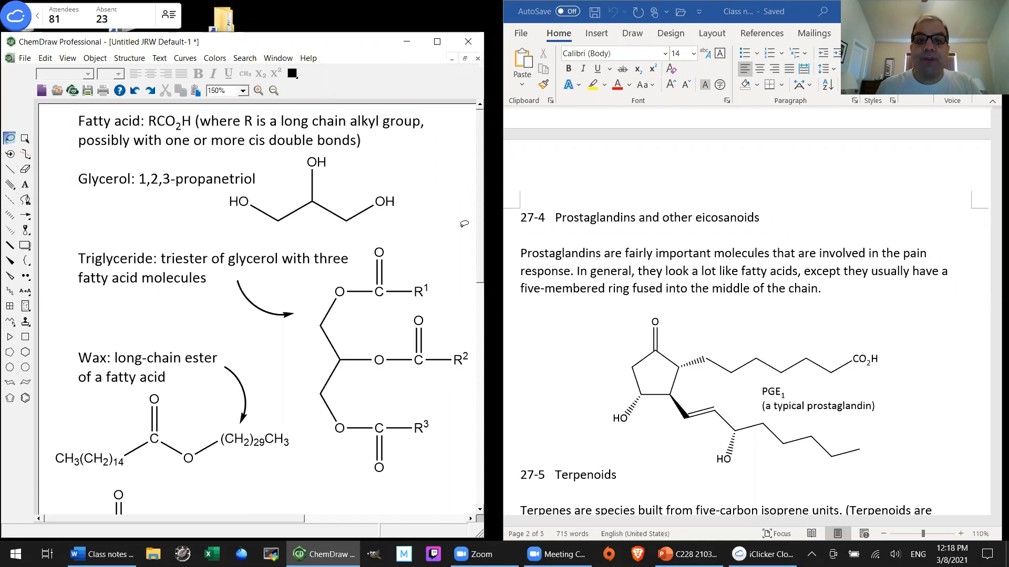
mouse_move(441, 210)
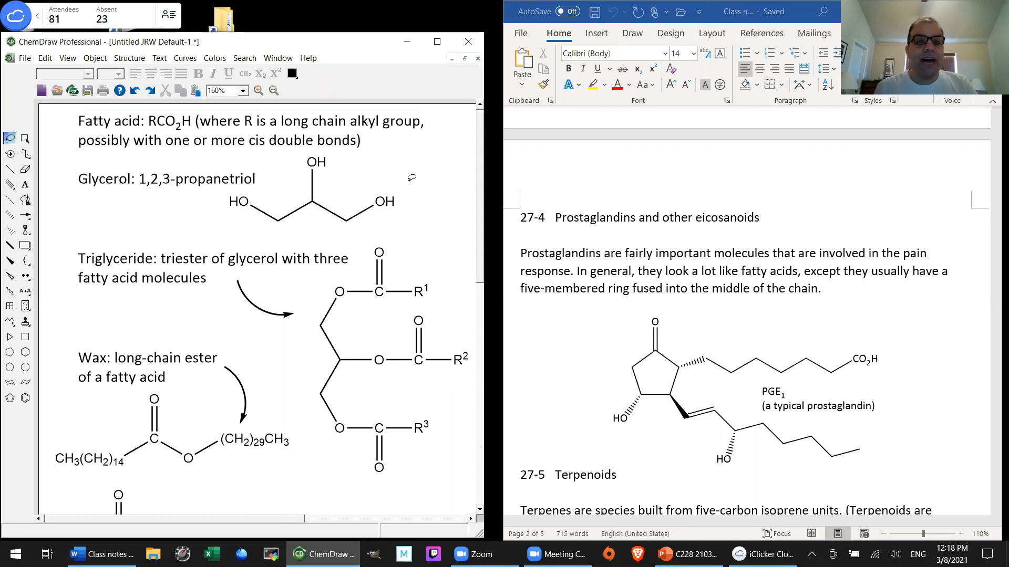
mouse_move(451, 238)
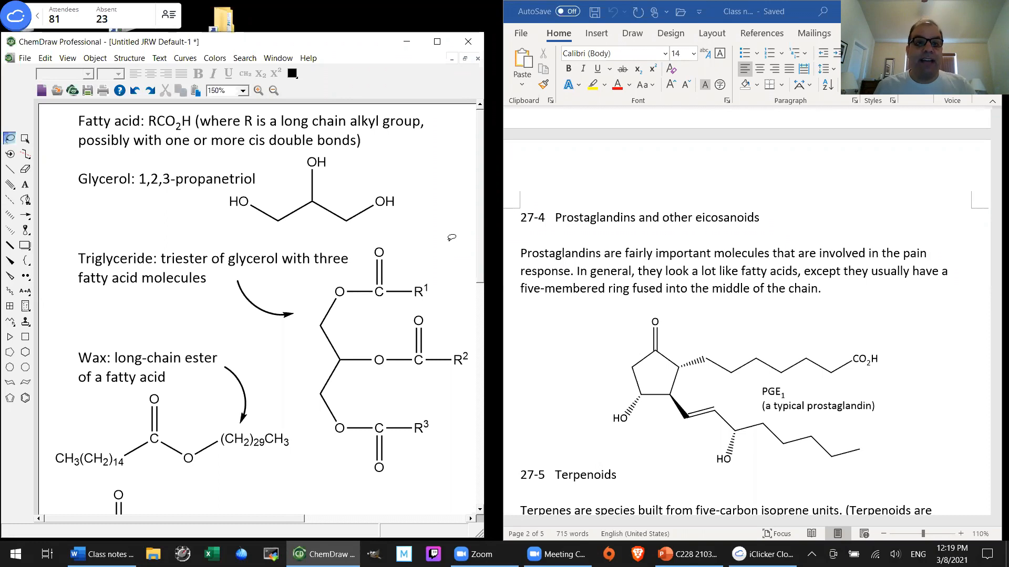
left_click(253, 148)
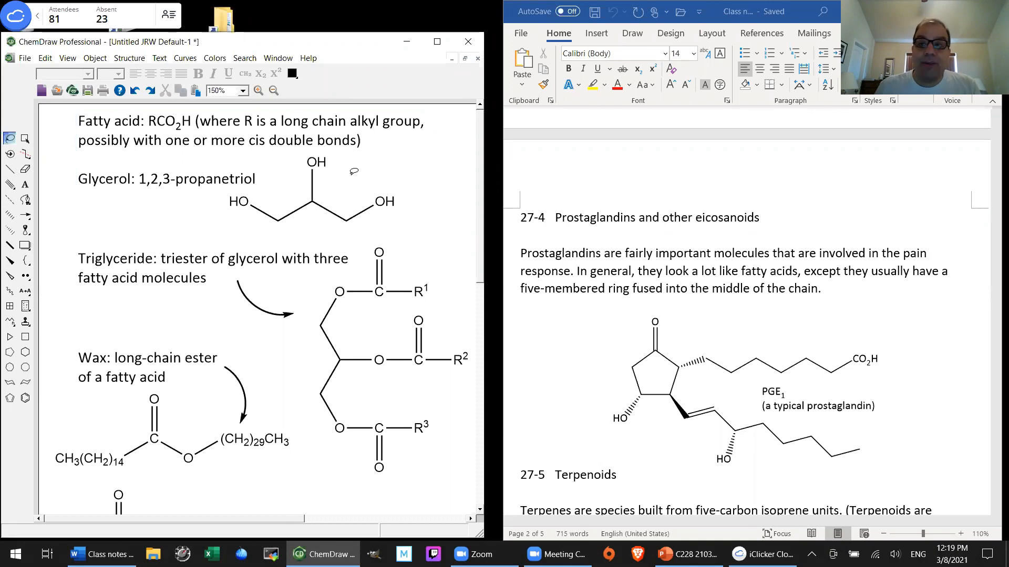
mouse_move(370, 175)
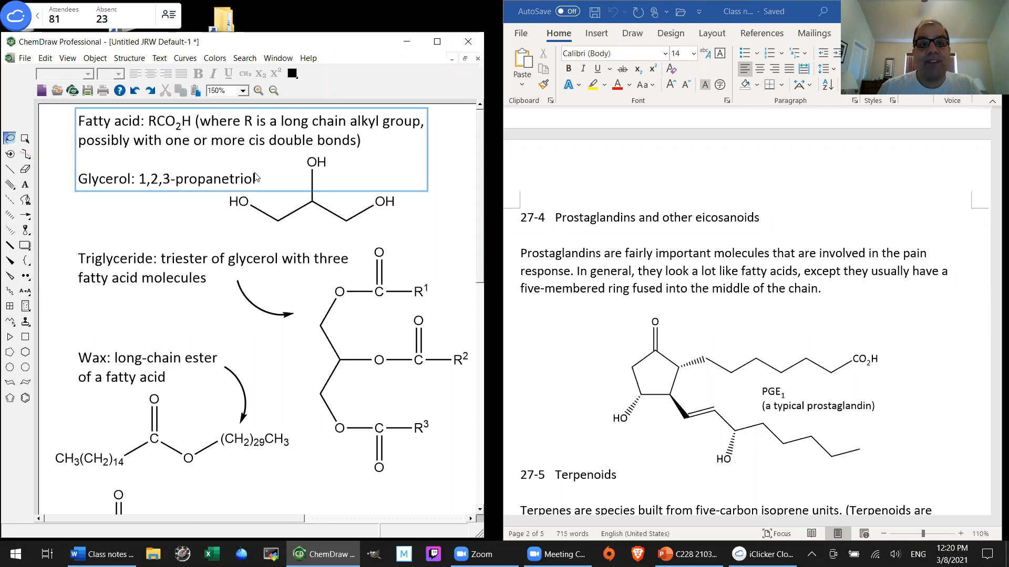
mouse_move(255, 148)
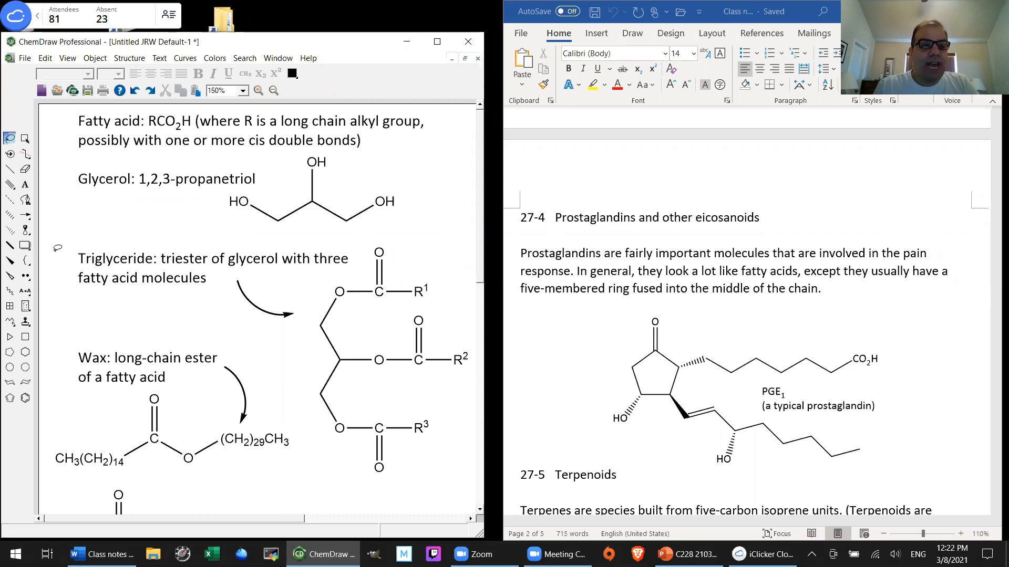
scroll("down", 3)
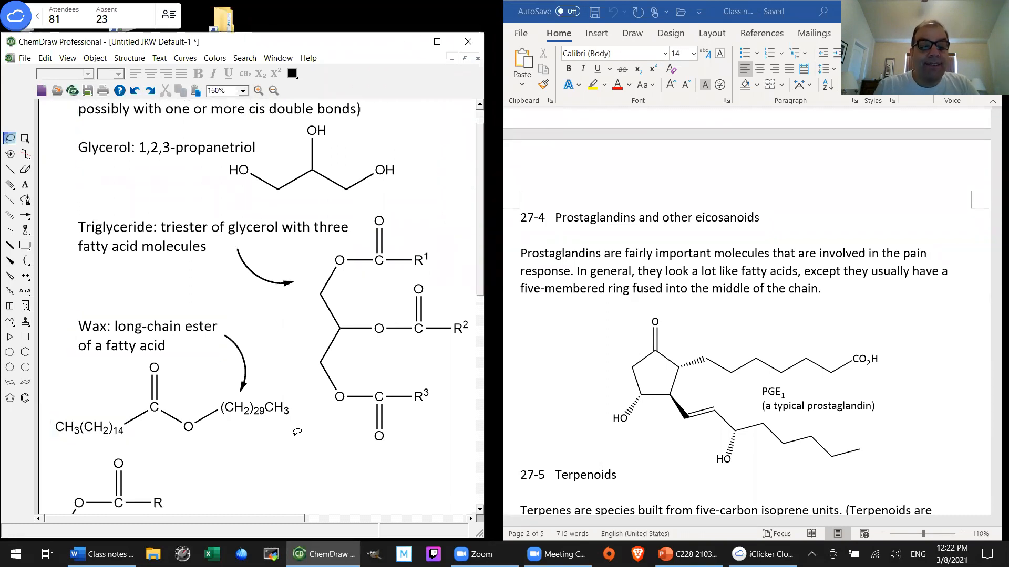
left_click(148, 335)
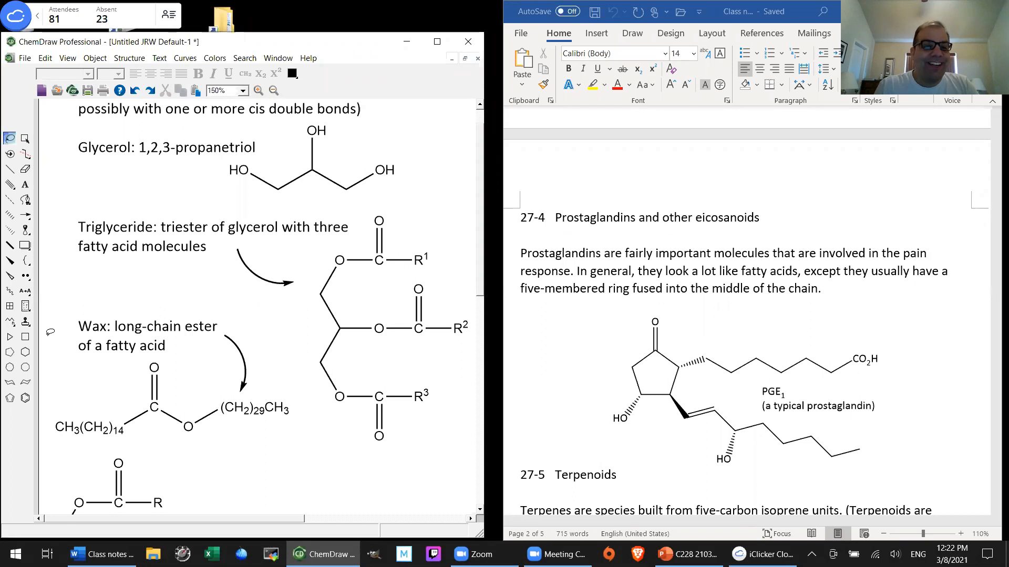
mouse_move(100, 285)
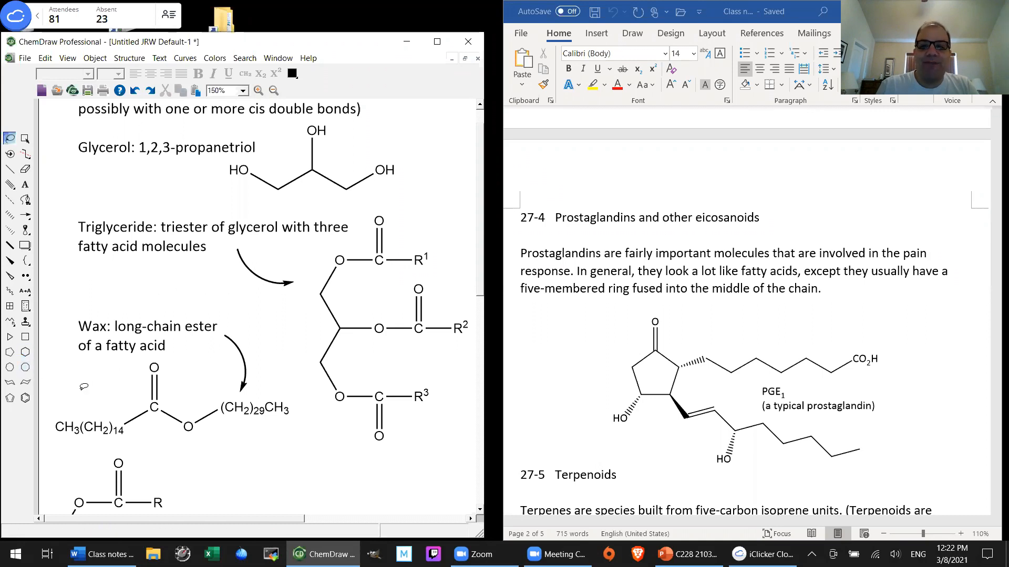
mouse_move(80, 386)
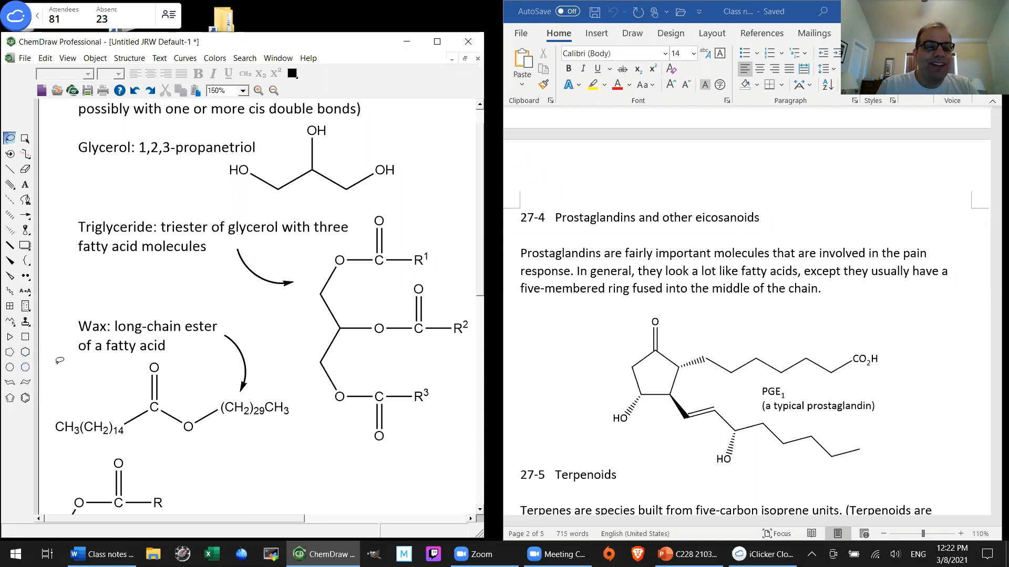
mouse_move(163, 438)
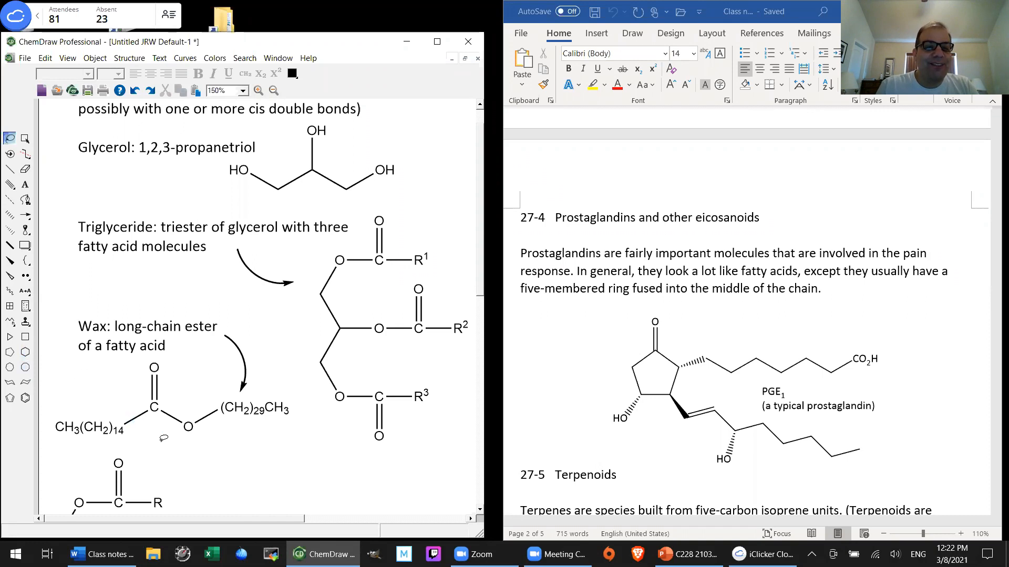
mouse_move(121, 386)
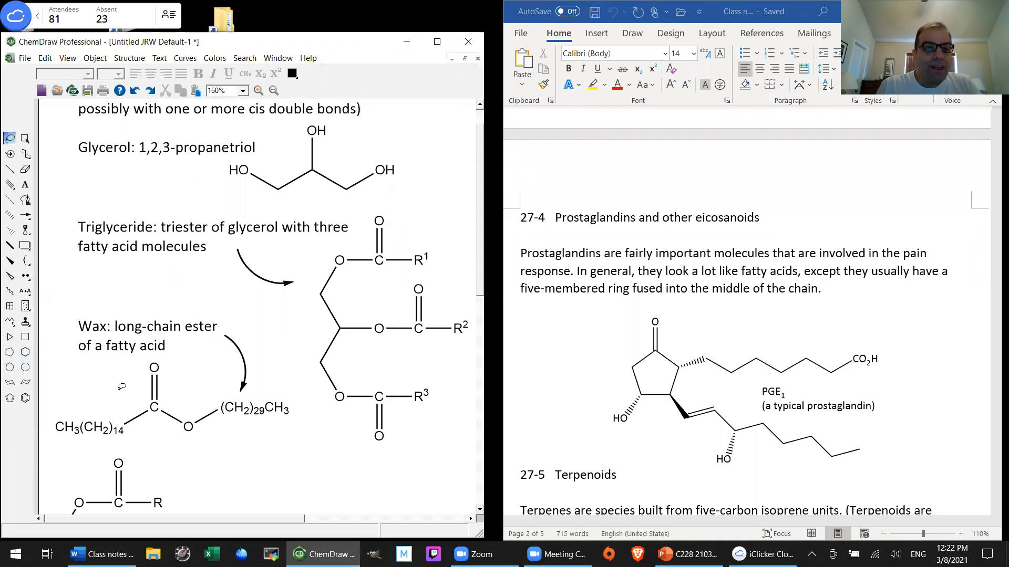
mouse_move(240, 462)
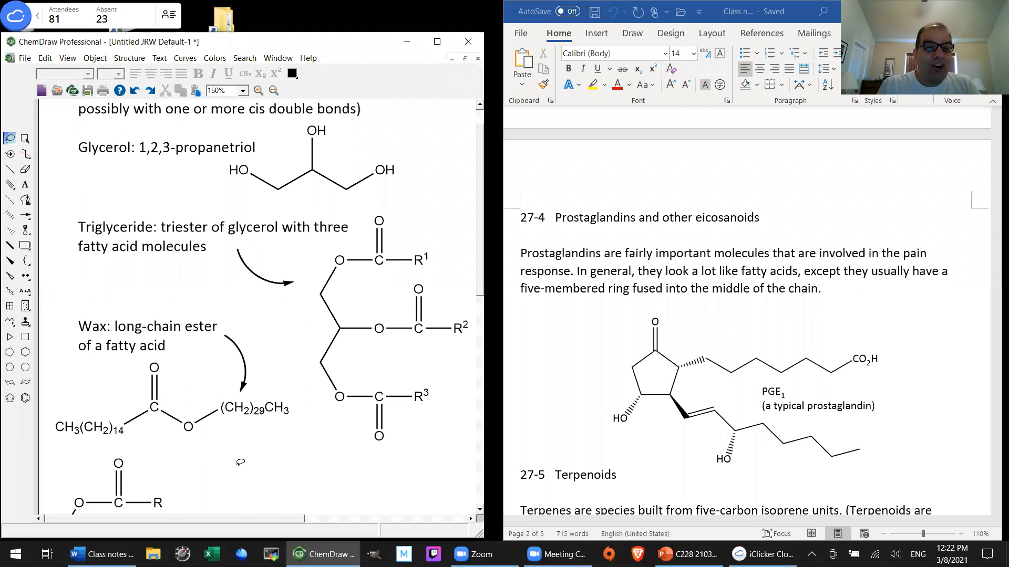
left_click(90, 427)
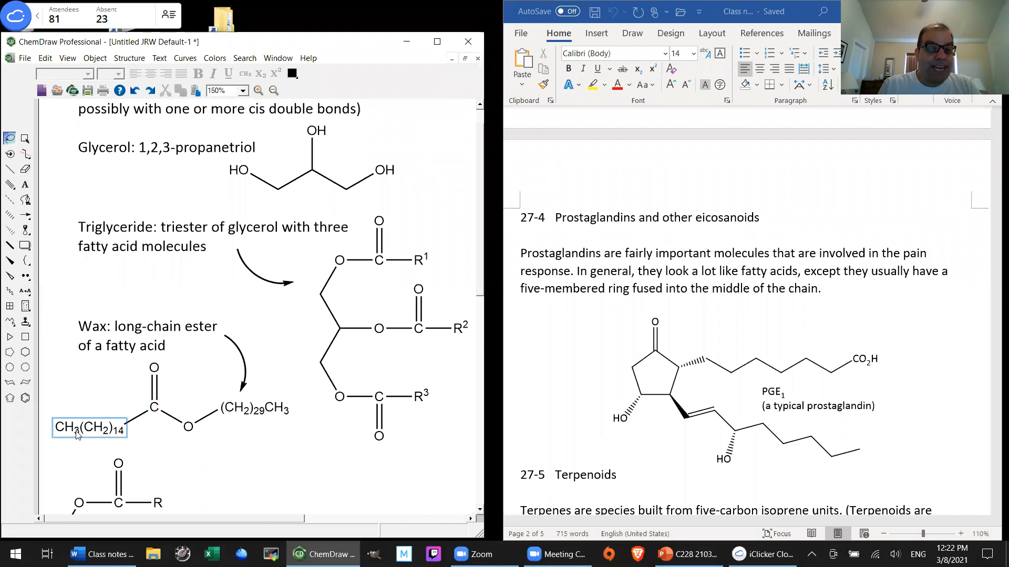
left_click(290, 454)
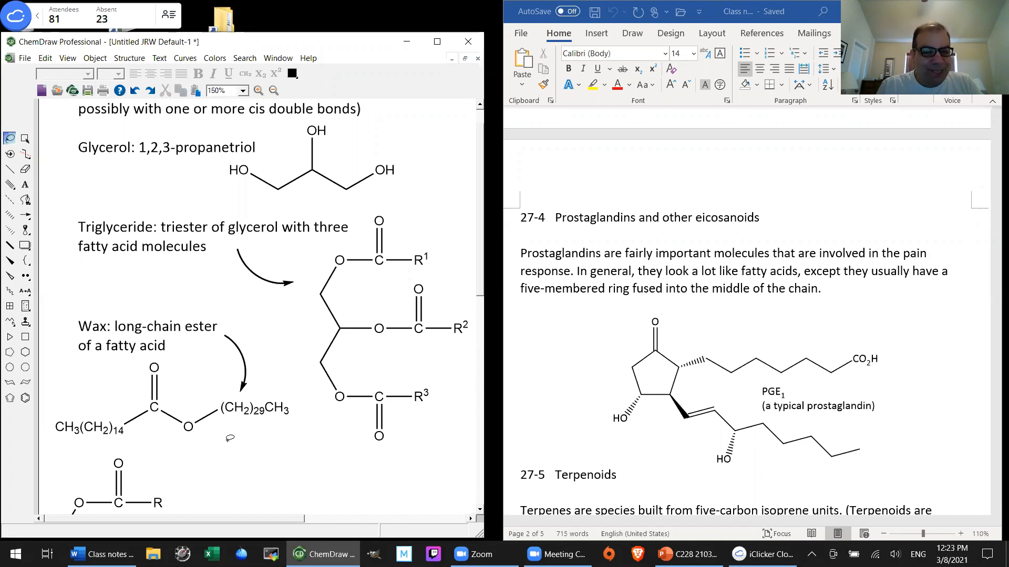
mouse_move(260, 430)
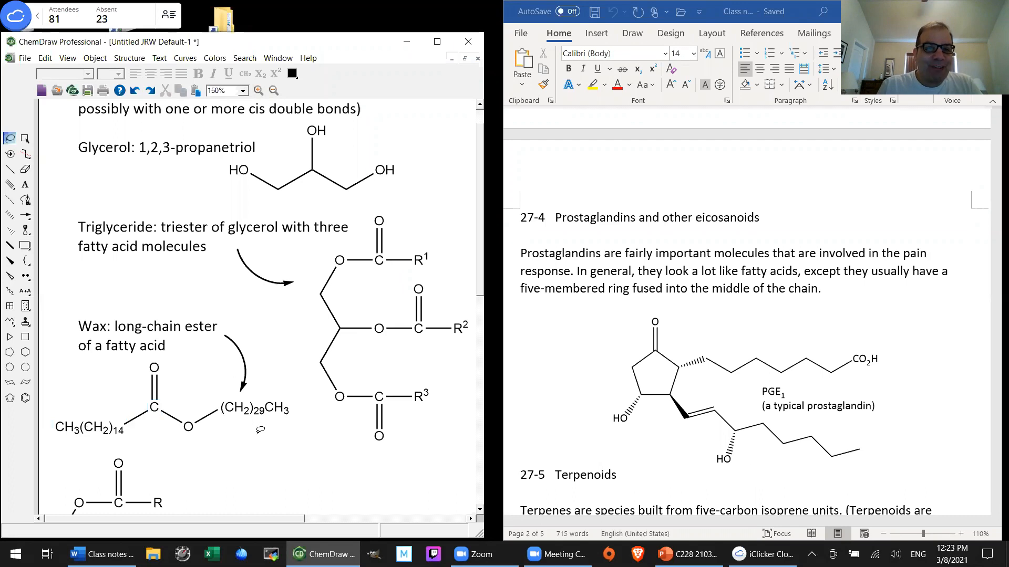
left_click(253, 409)
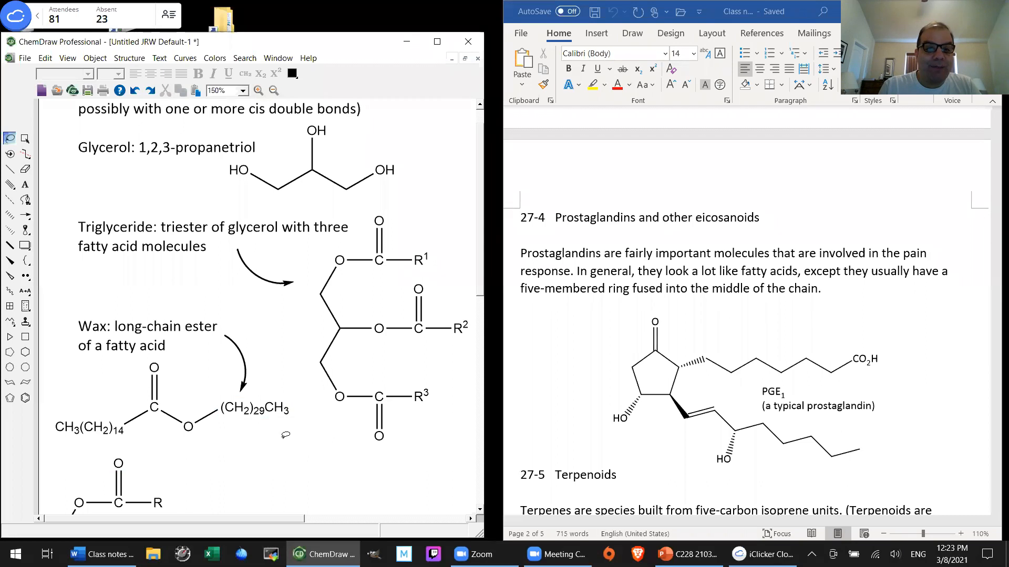
mouse_move(227, 439)
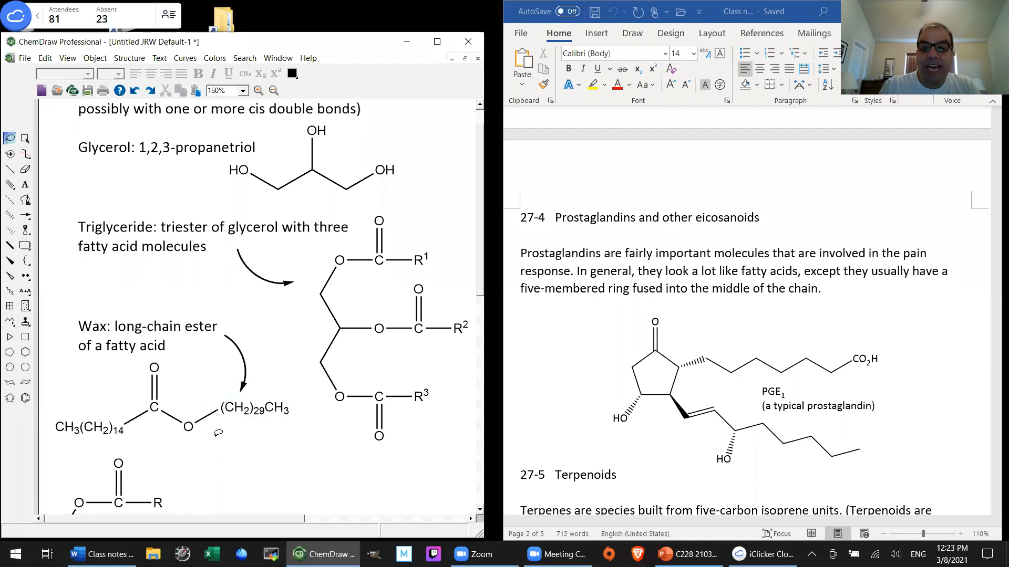
left_click(253, 409)
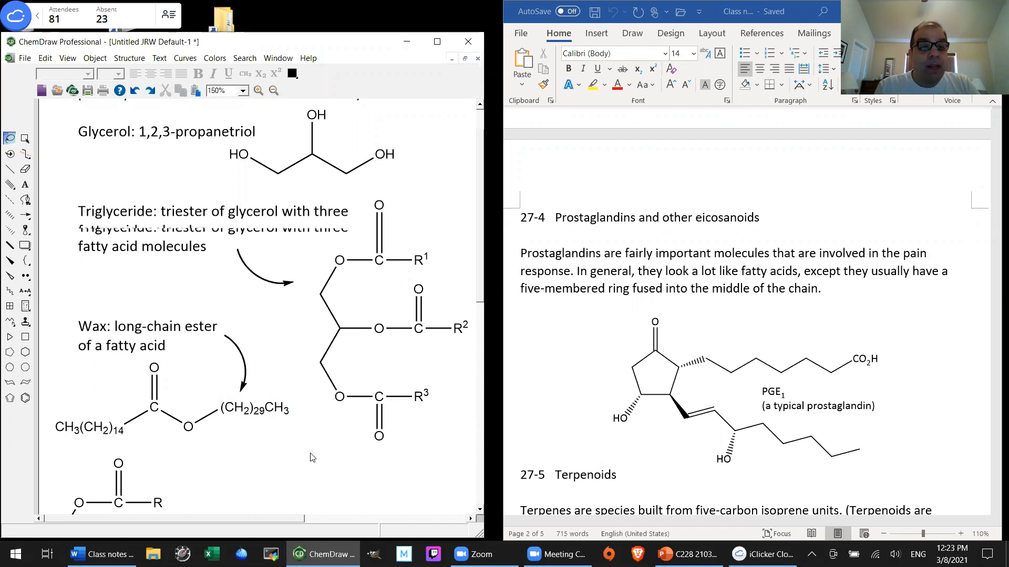
- Scroll the ChemDraw sheet to the saponification scheme and boxed RCO2⁻ → RCH2OSO2O⁻ sequence
scroll("down", 3)
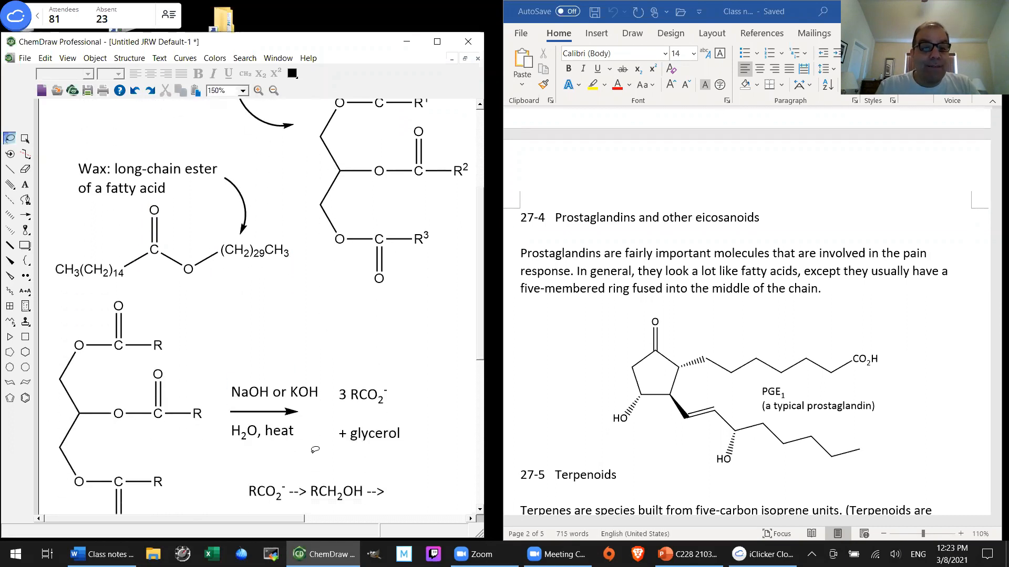
scroll("down", 3)
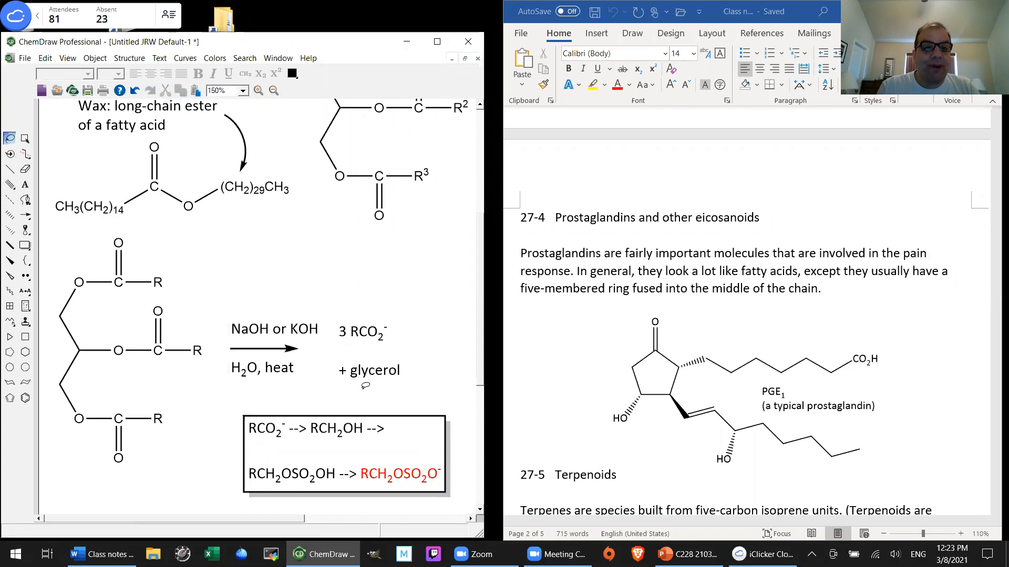
mouse_move(320, 291)
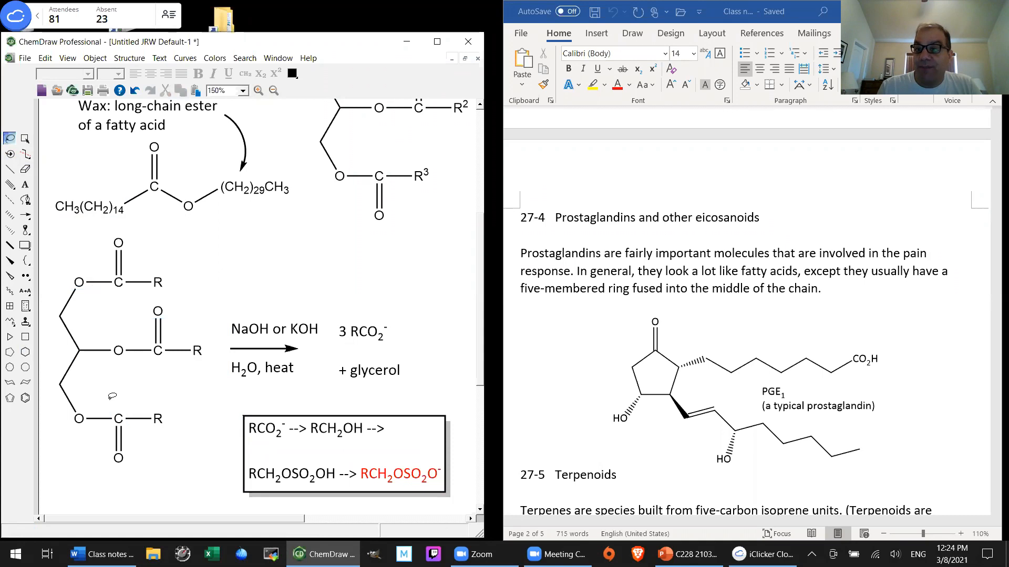
left_click(275, 347)
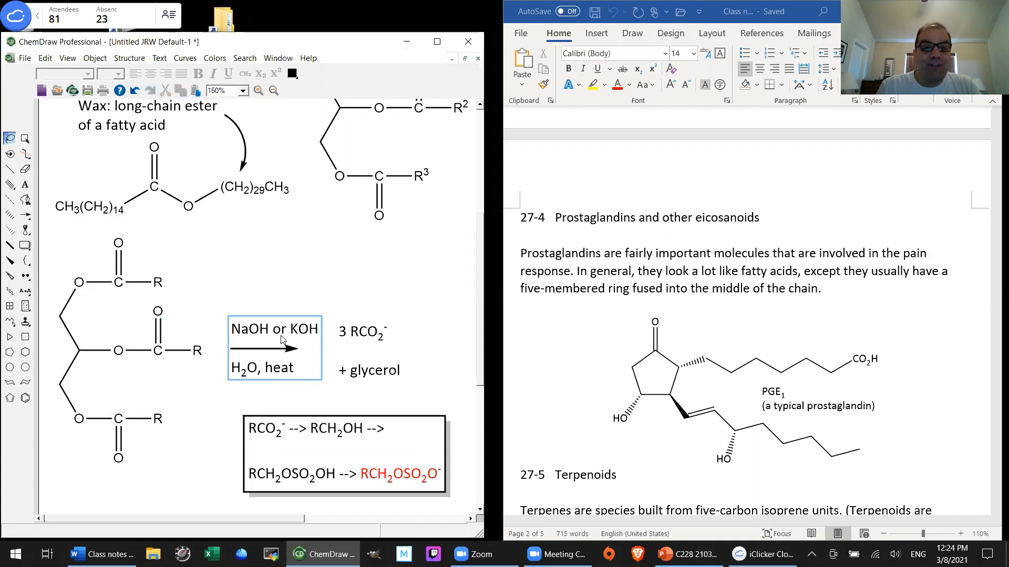
mouse_move(278, 331)
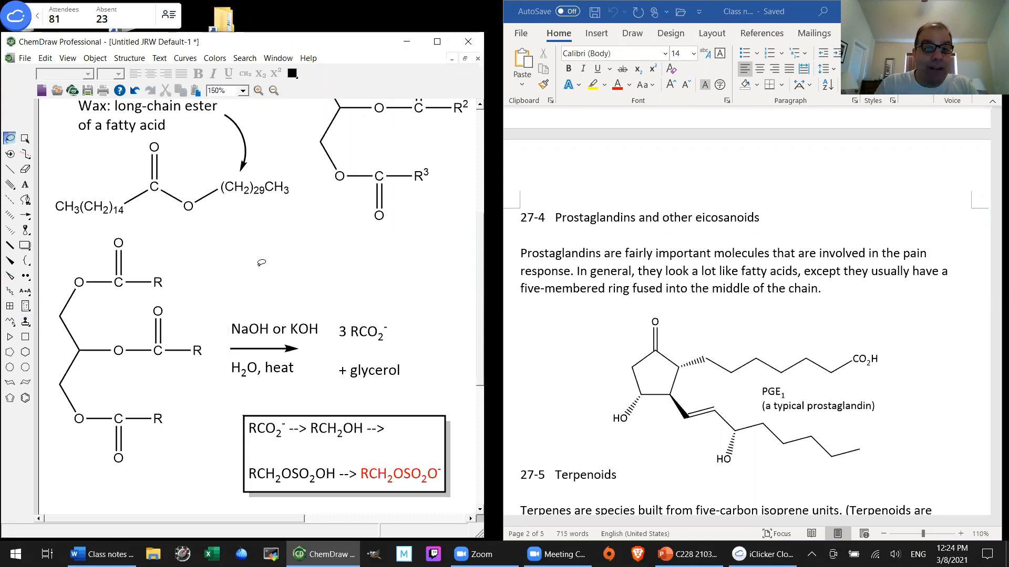
left_click(369, 341)
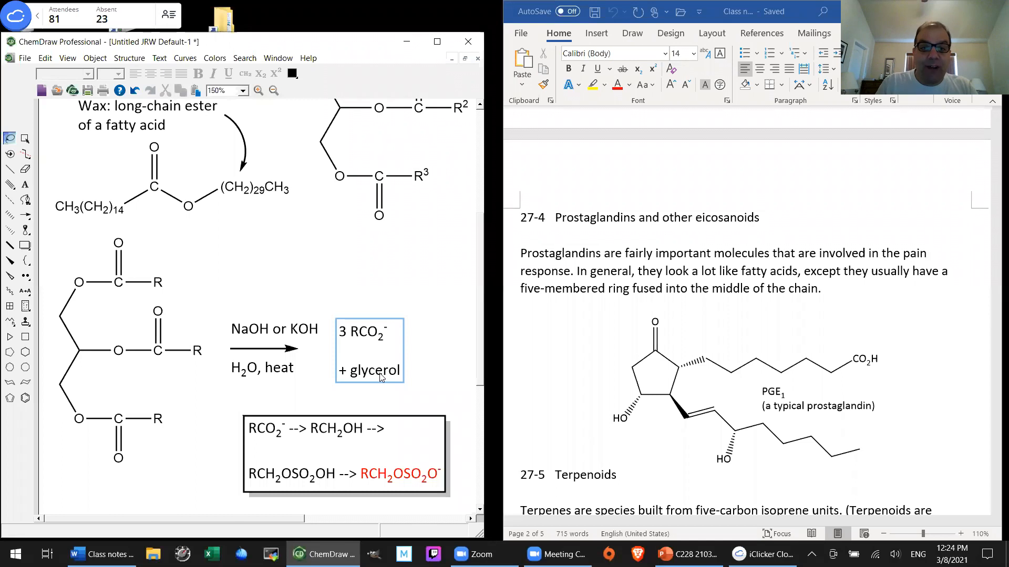
left_click(293, 270)
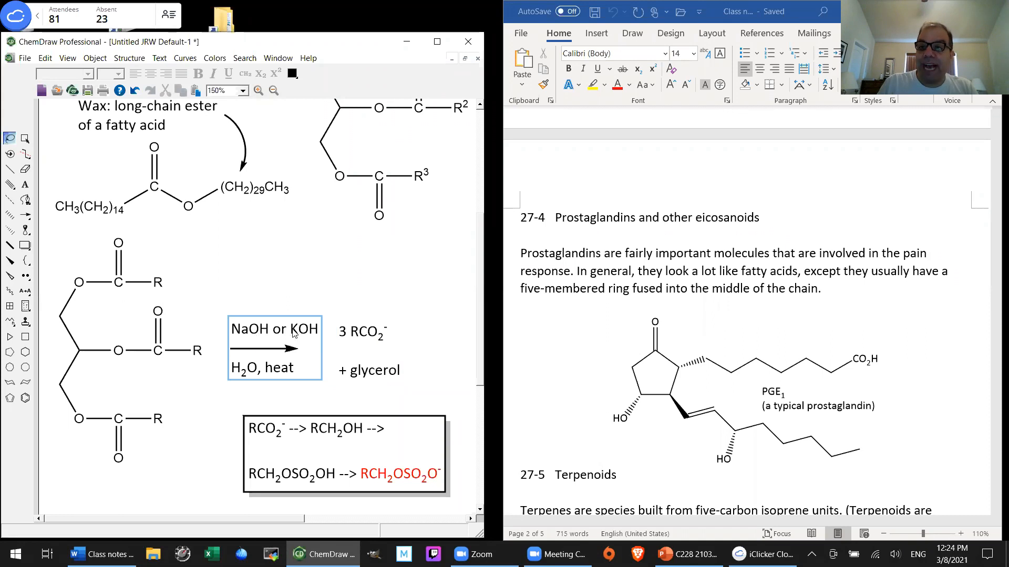
left_click(292, 333)
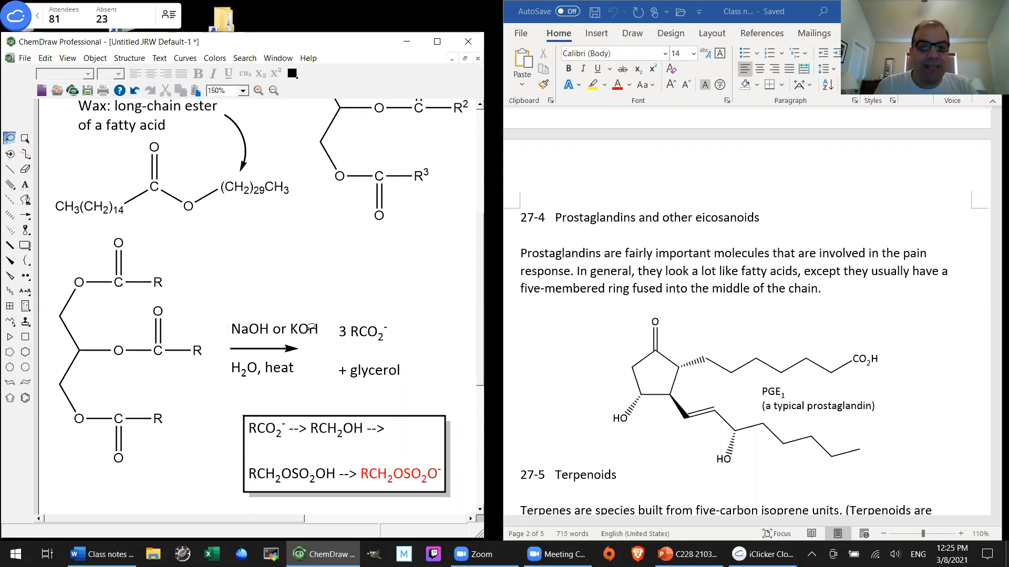
mouse_move(229, 315)
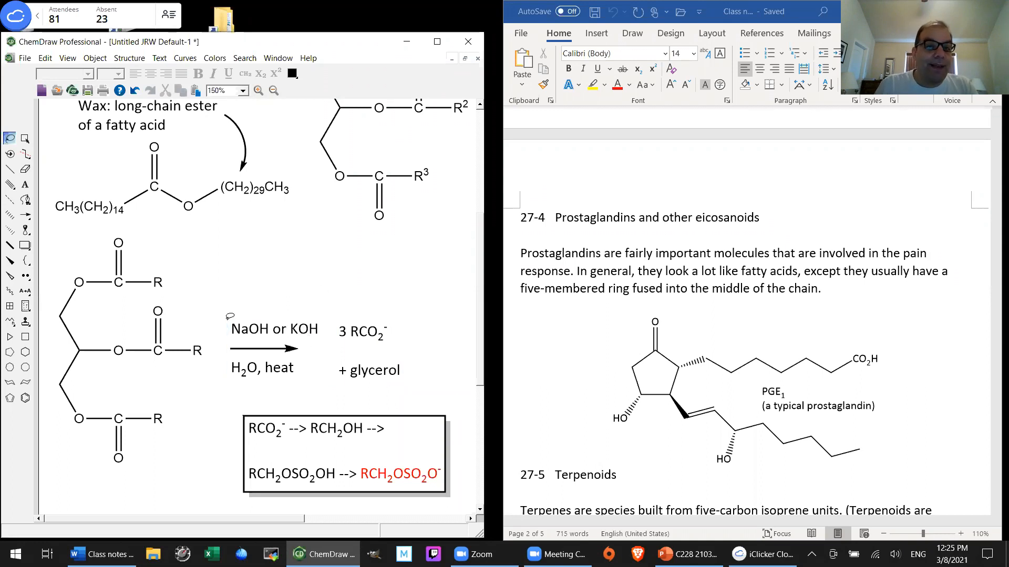
left_click(382, 342)
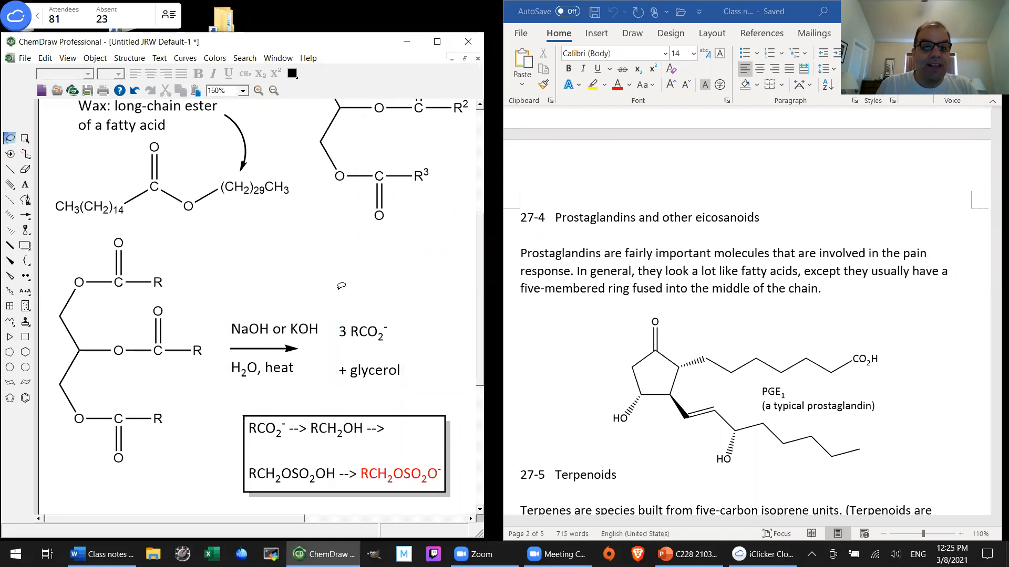
mouse_move(372, 298)
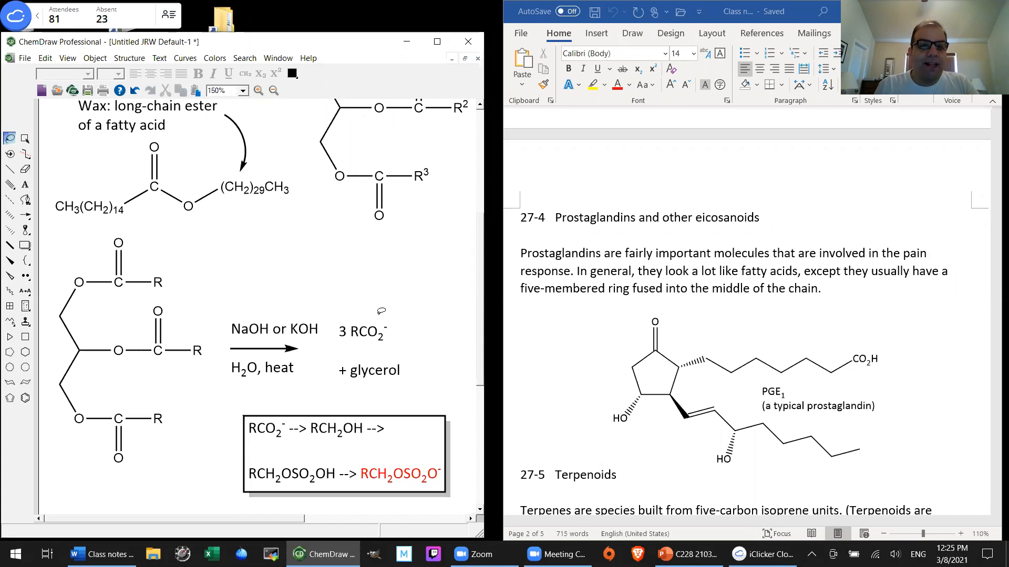
left_click(370, 350)
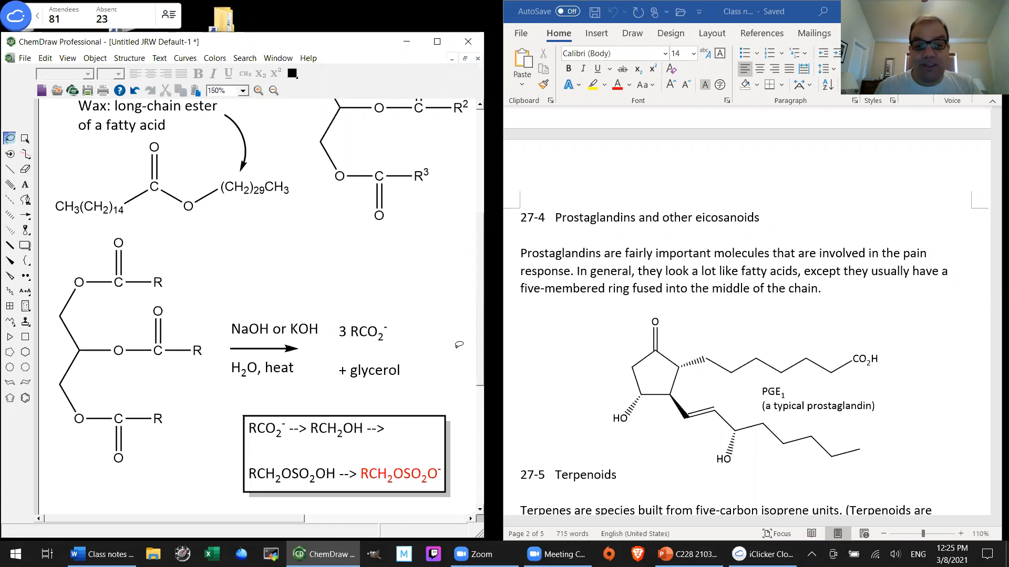
mouse_move(456, 342)
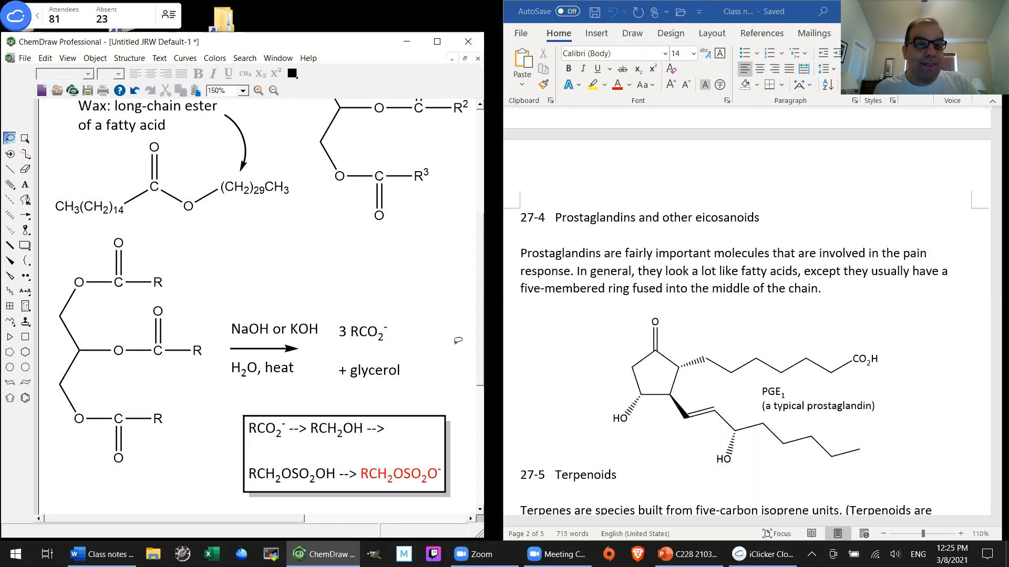
left_click(362, 332)
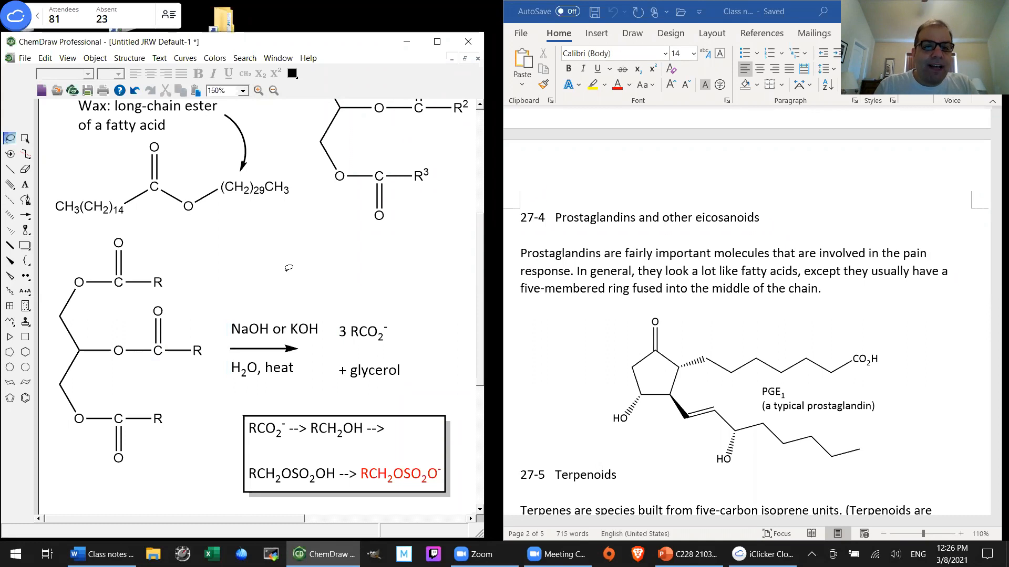
left_click(367, 340)
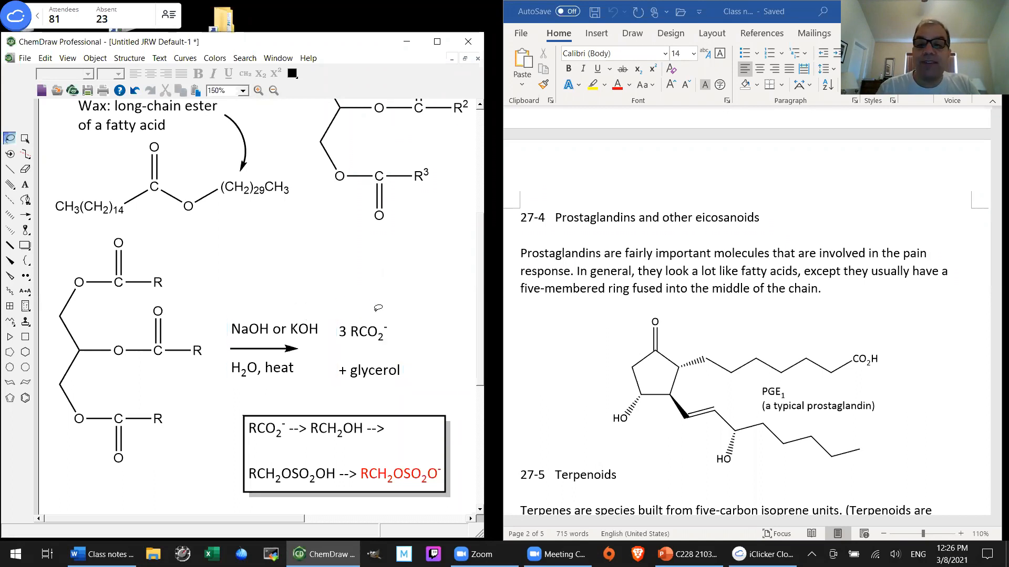
left_click(370, 332)
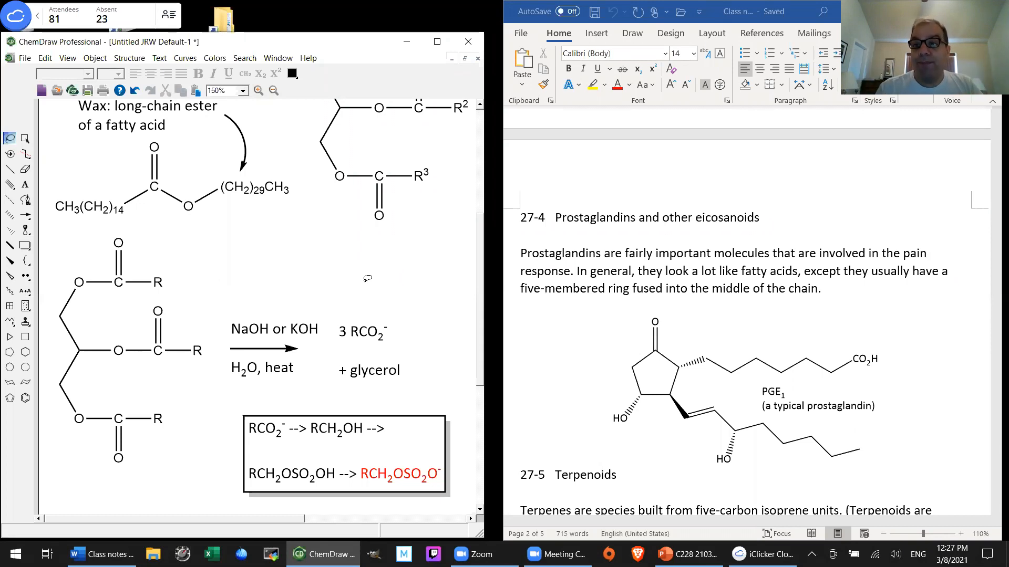
mouse_move(264, 274)
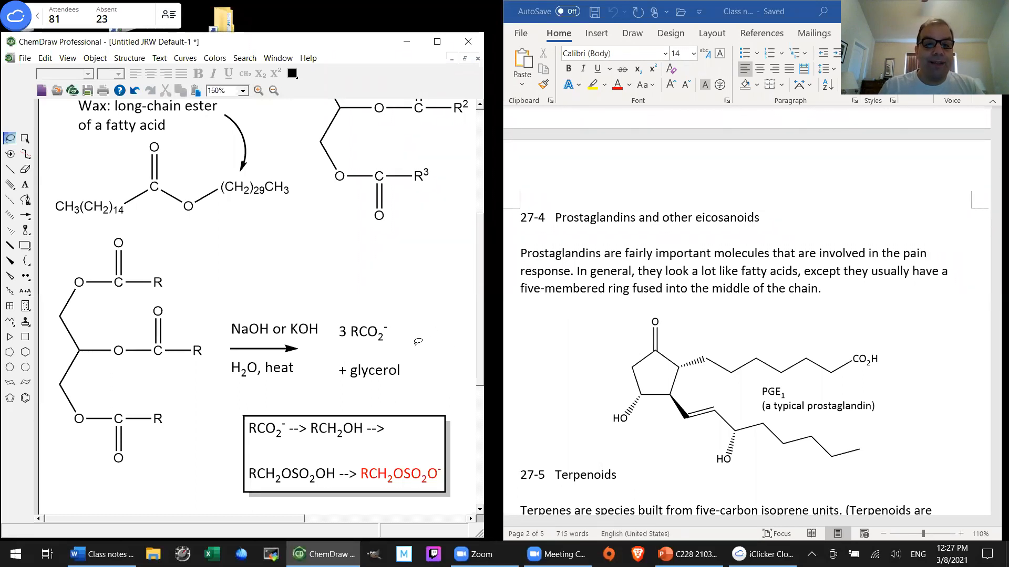
- Add a 'syndet' text label below the boxed sulfate reaction
scroll("down", 3)
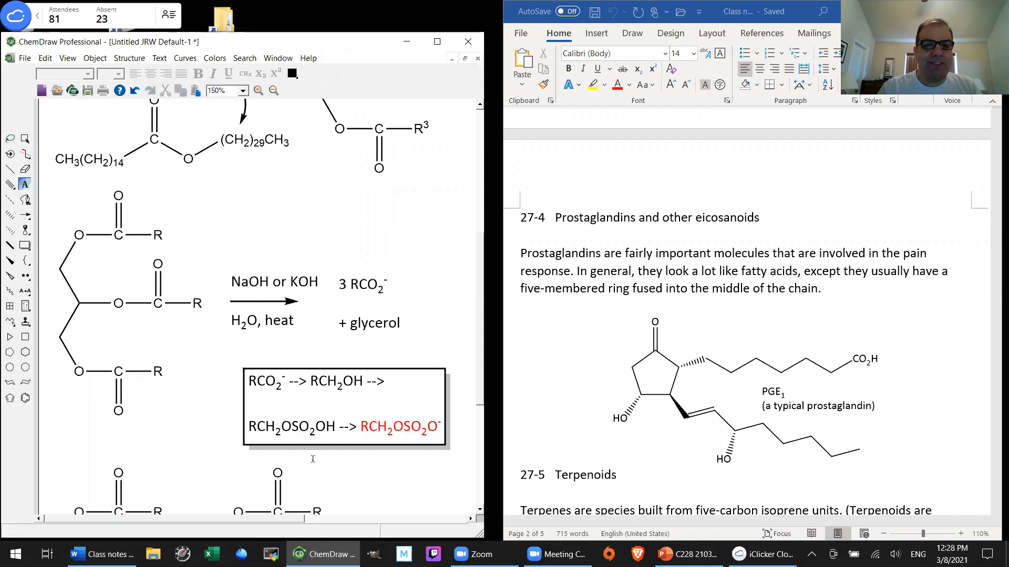
left_click(376, 455)
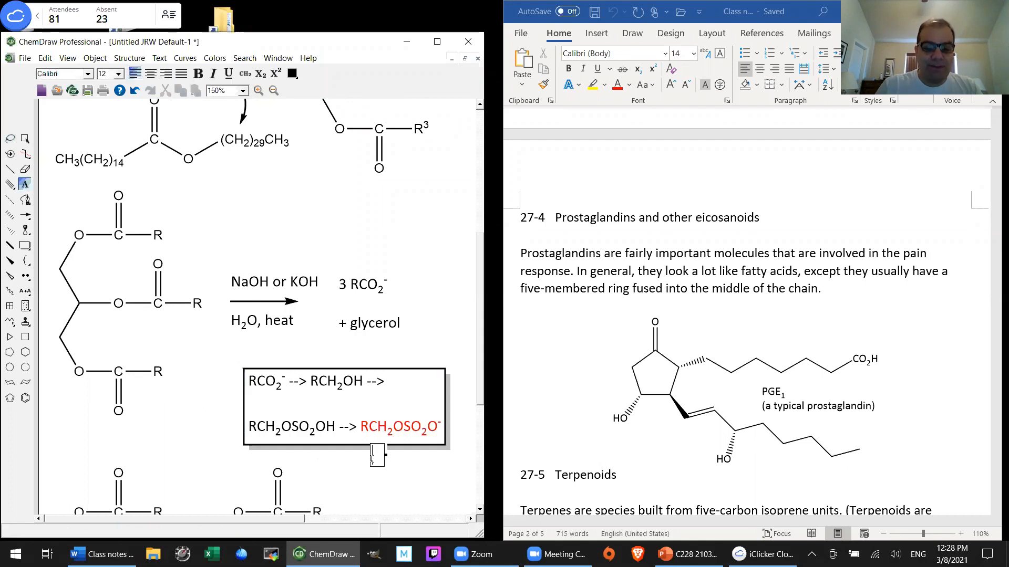
type("syndet")
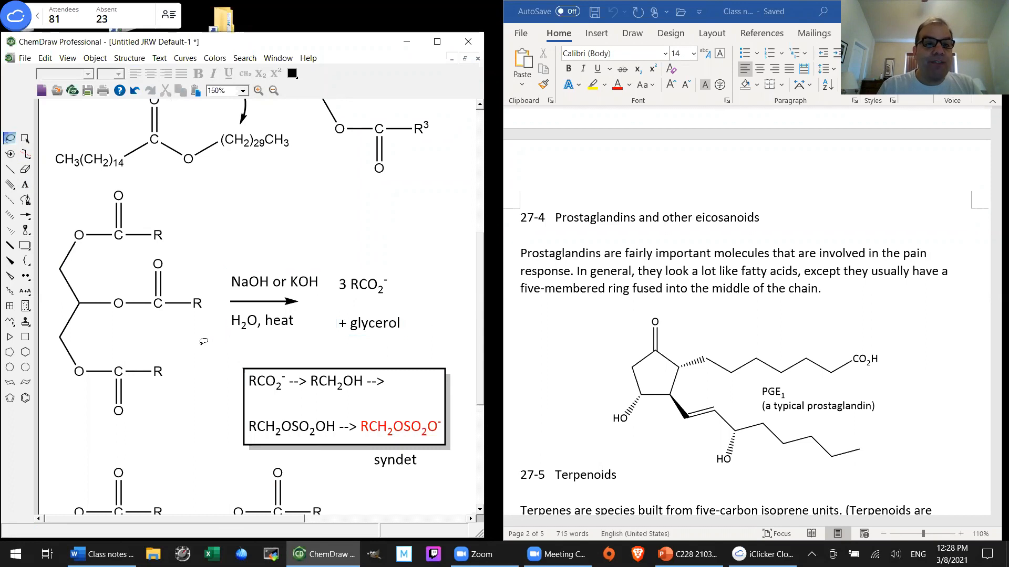
left_click(117, 411)
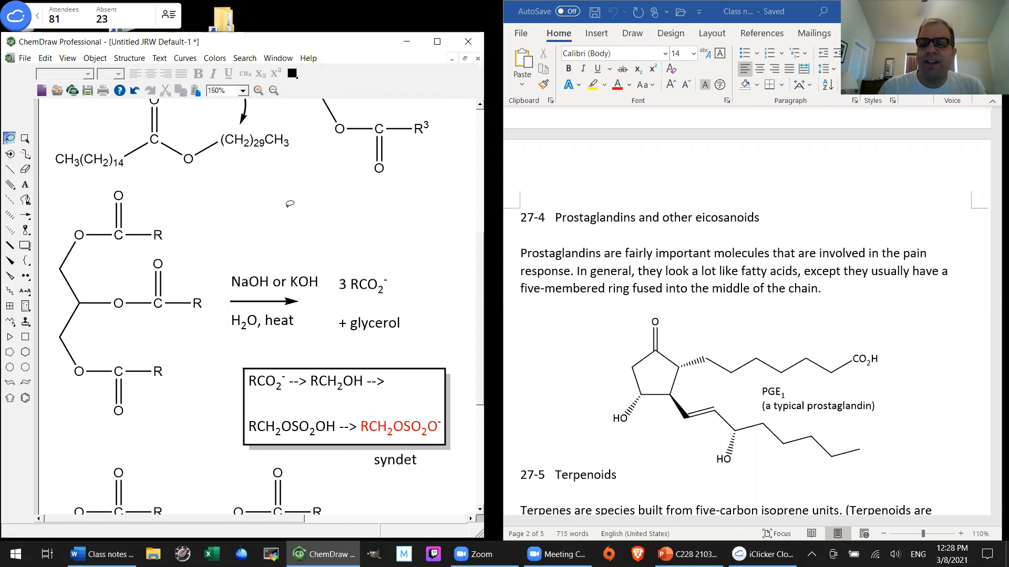
mouse_move(429, 281)
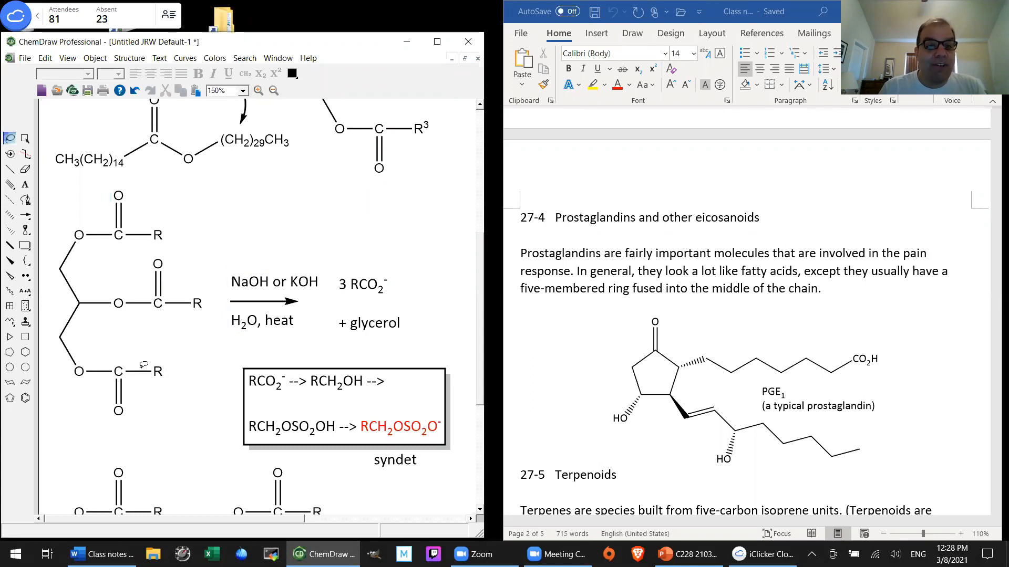
- Select and then deselect the boxed detergent reaction
left_click(272, 390)
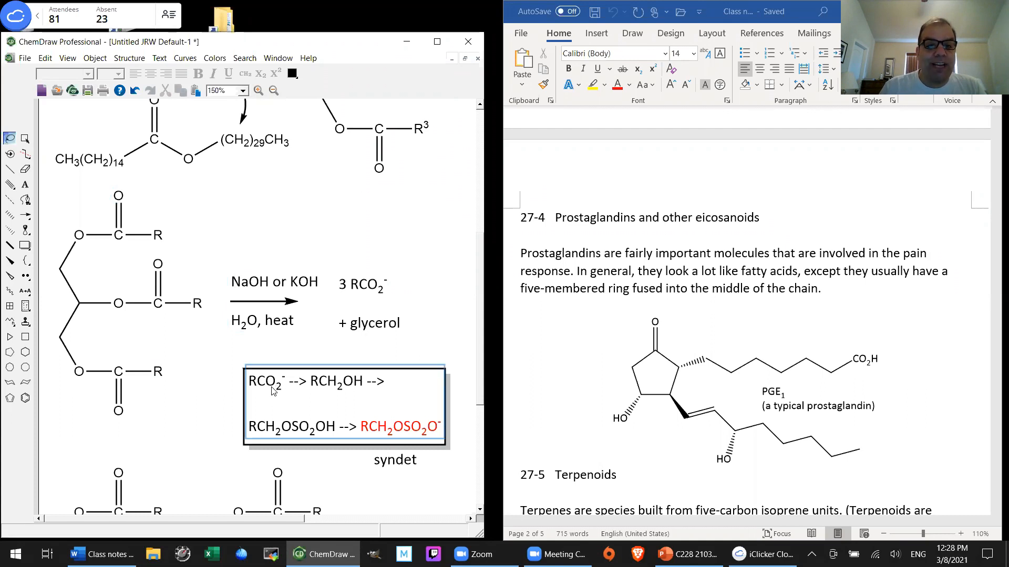
mouse_move(342, 386)
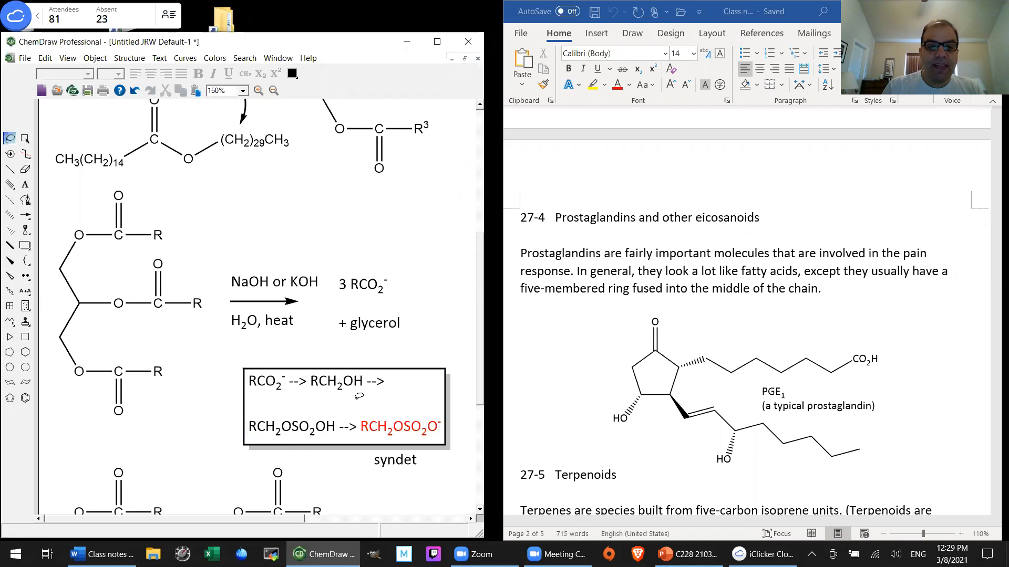
left_click(392, 431)
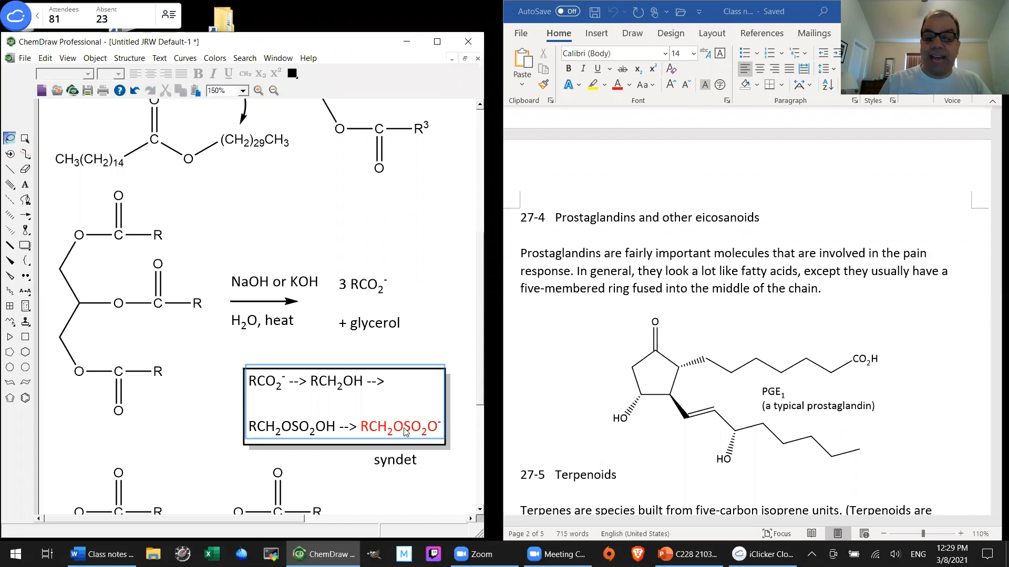
mouse_move(404, 429)
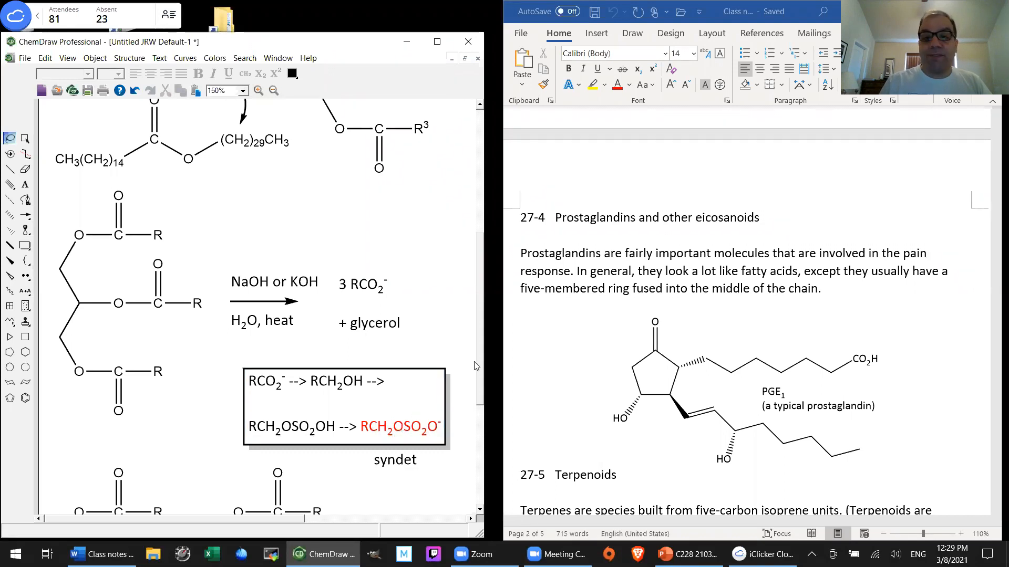
left_click(410, 430)
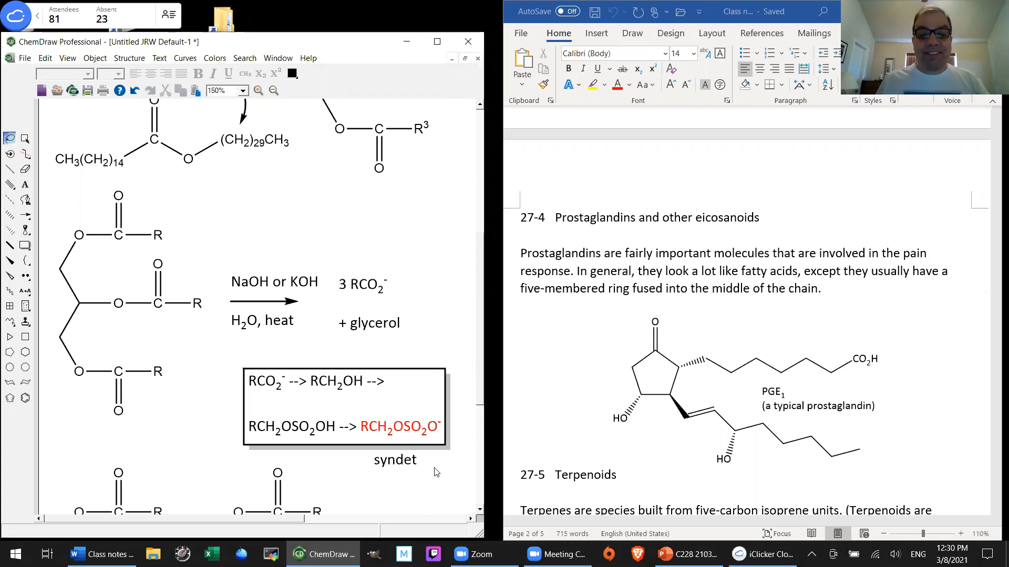
left_click(313, 384)
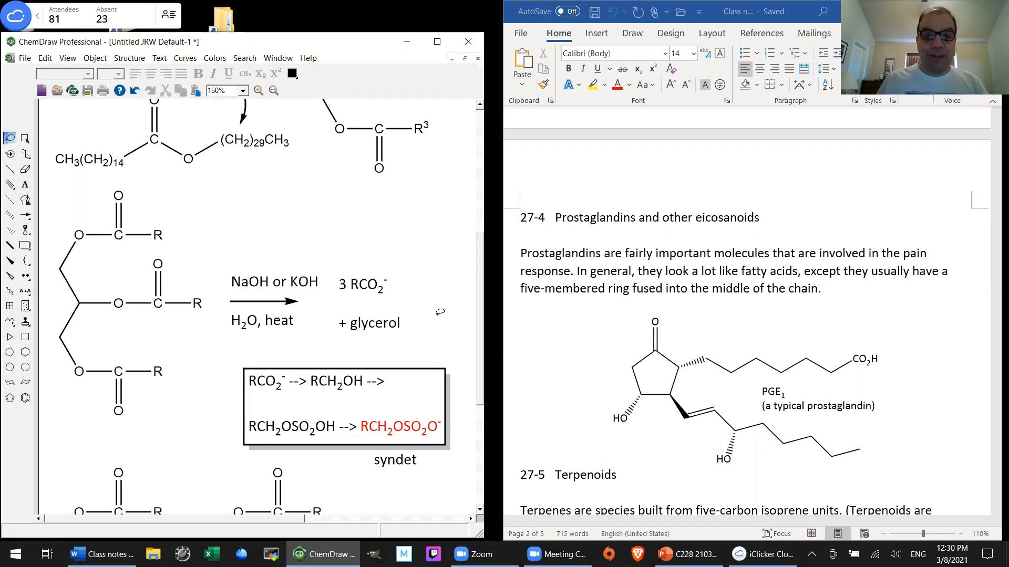
mouse_move(186, 355)
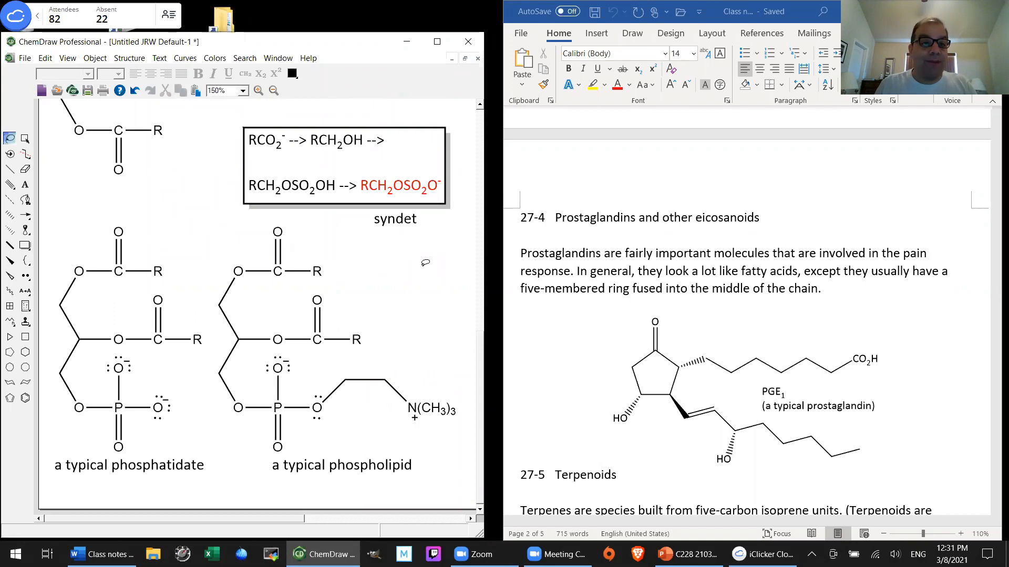
mouse_move(198, 240)
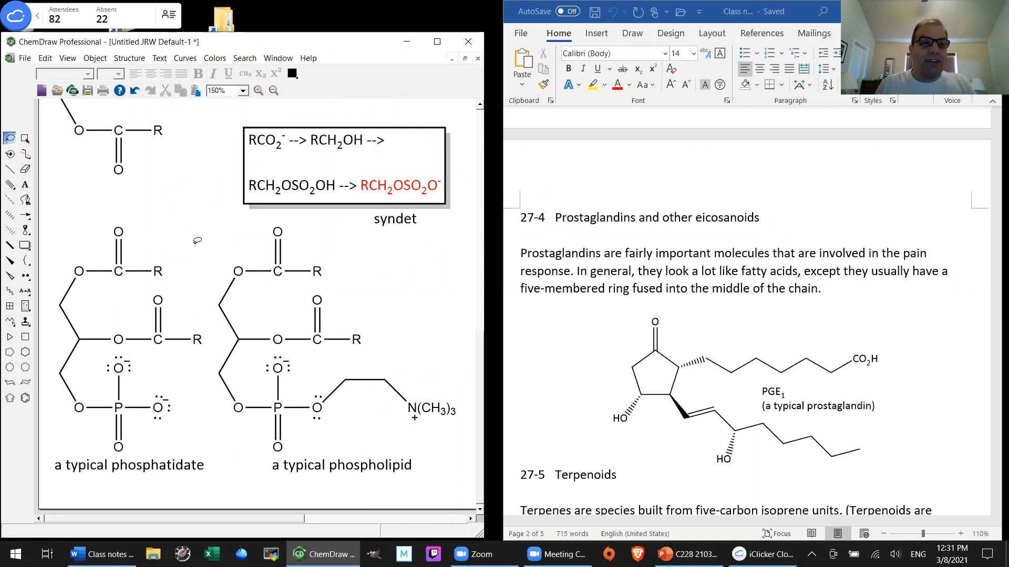
mouse_move(192, 276)
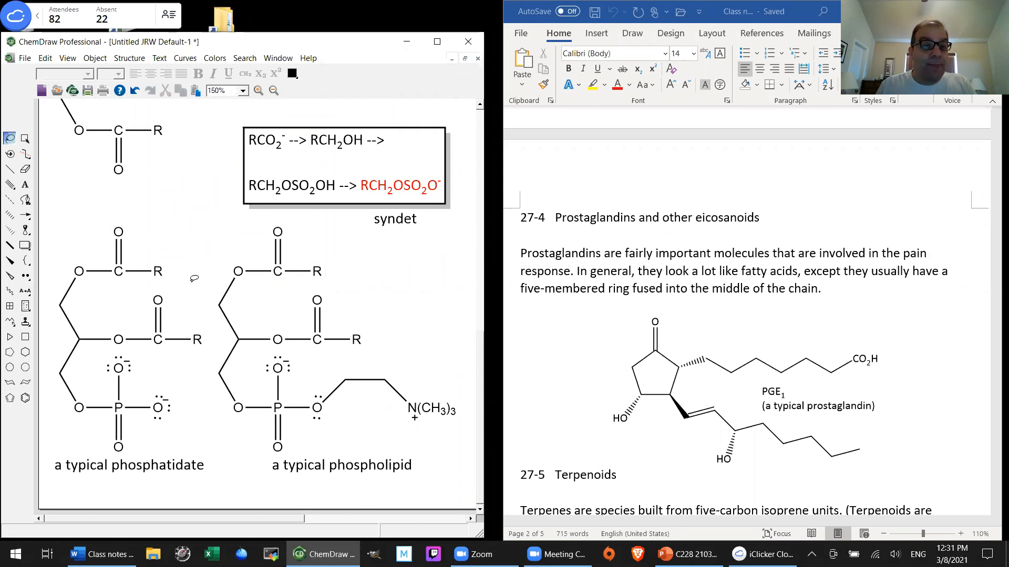
mouse_move(188, 426)
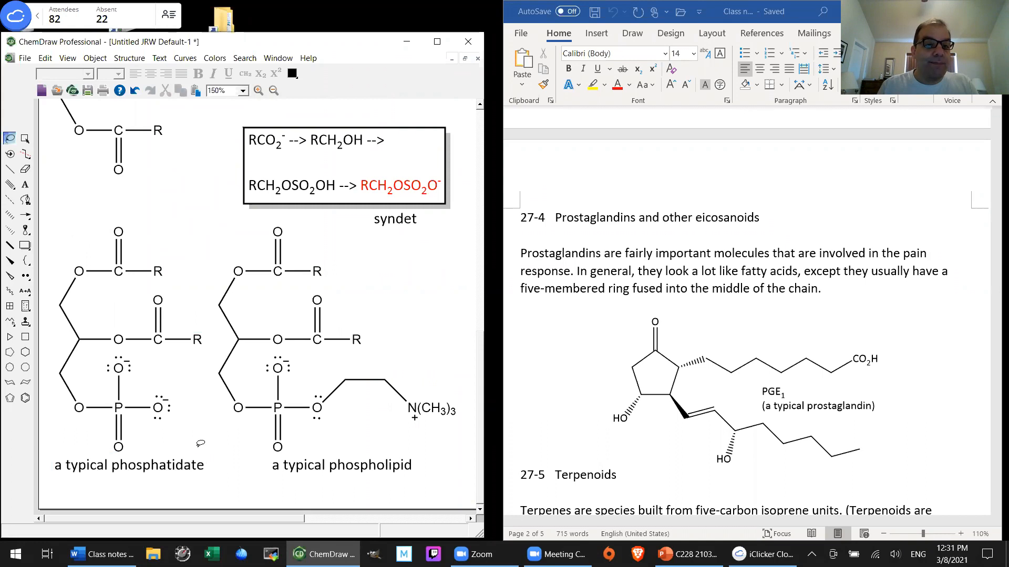
mouse_move(88, 237)
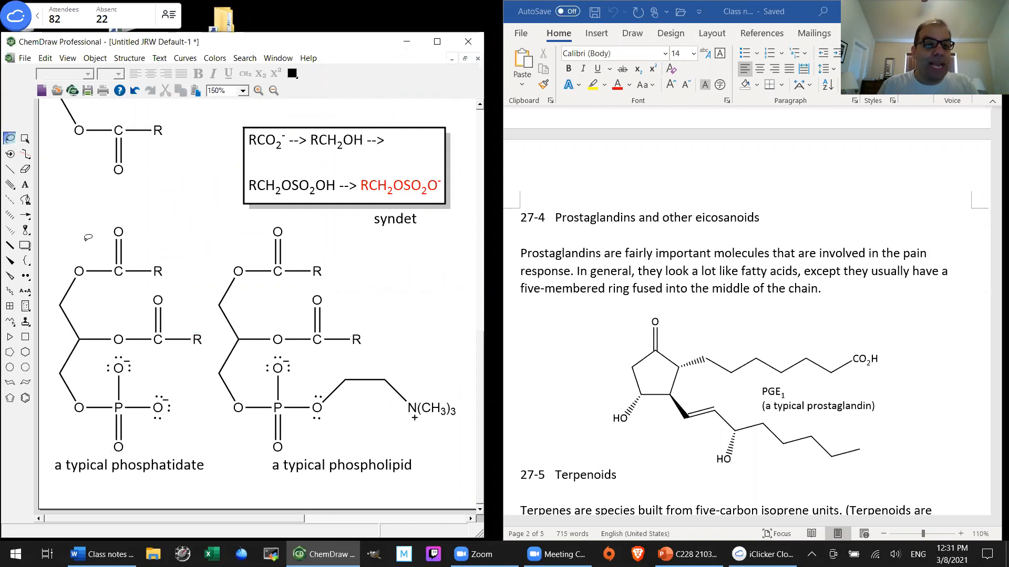
mouse_move(145, 441)
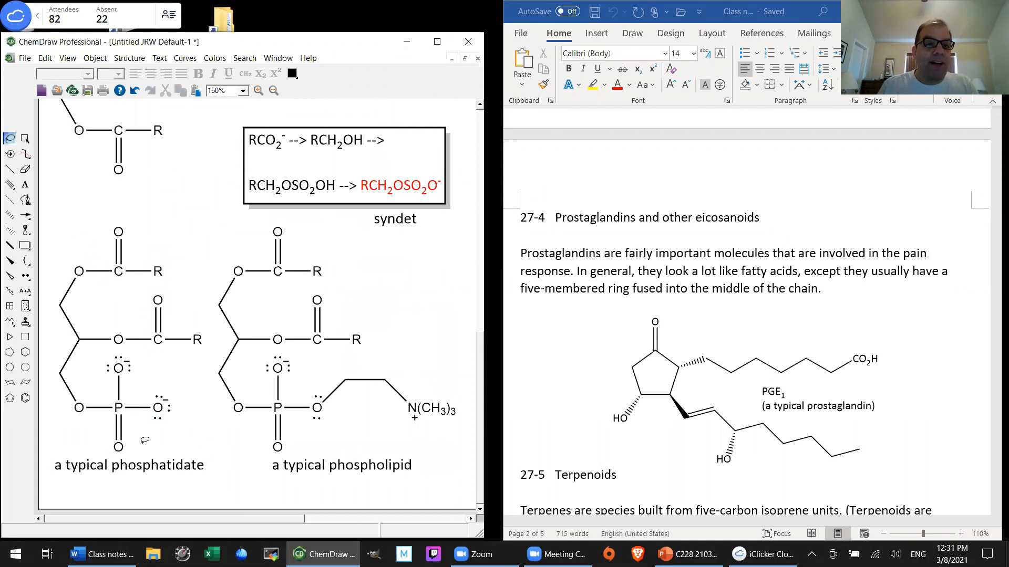
left_click(118, 271)
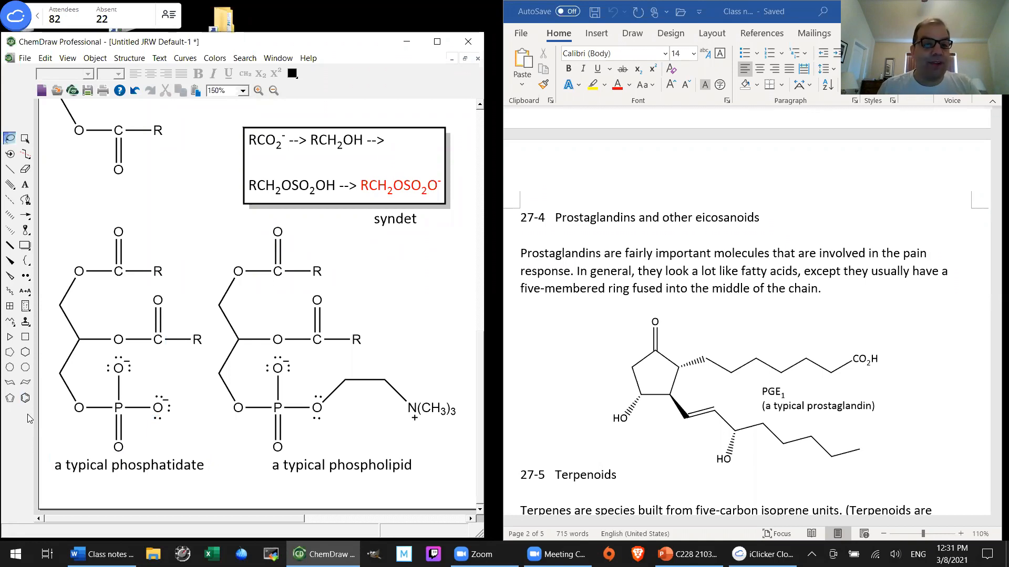
mouse_move(129, 470)
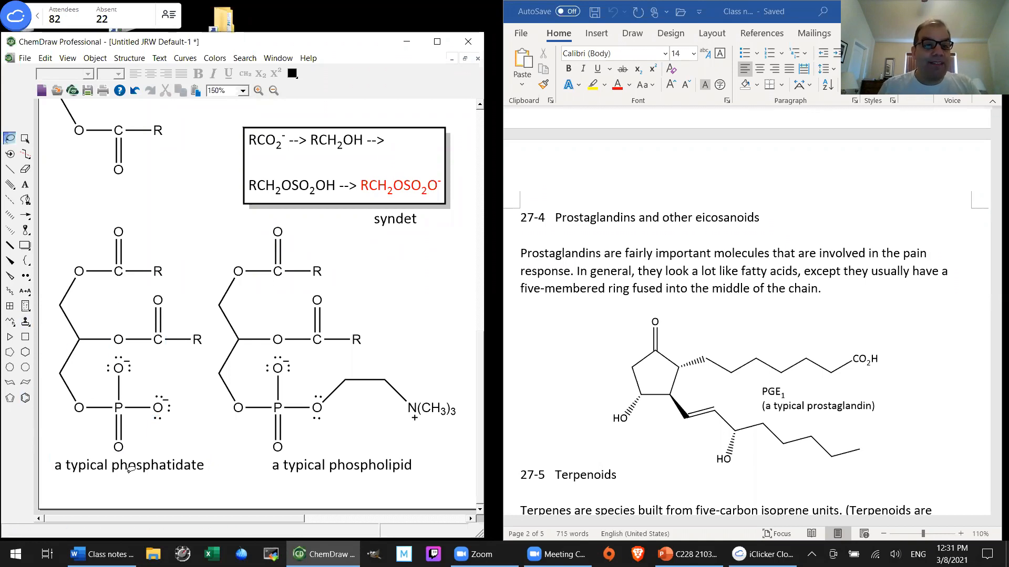
mouse_move(180, 393)
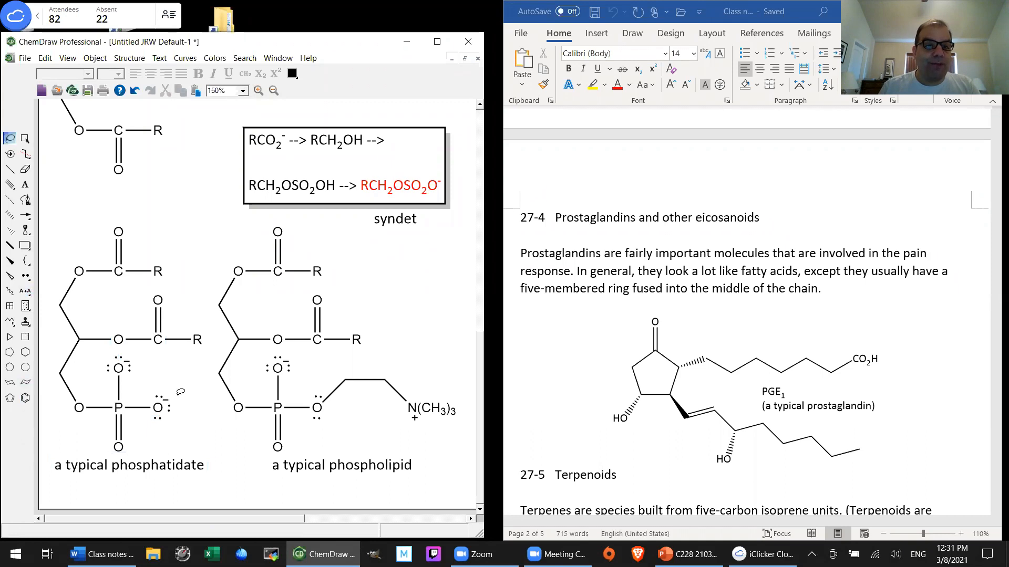
left_click(196, 340)
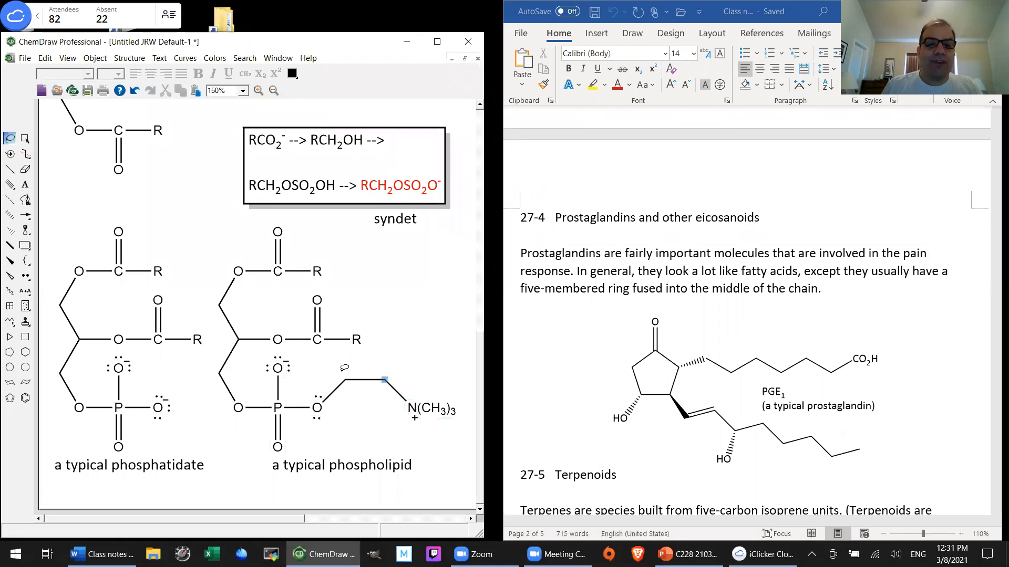
left_click(427, 409)
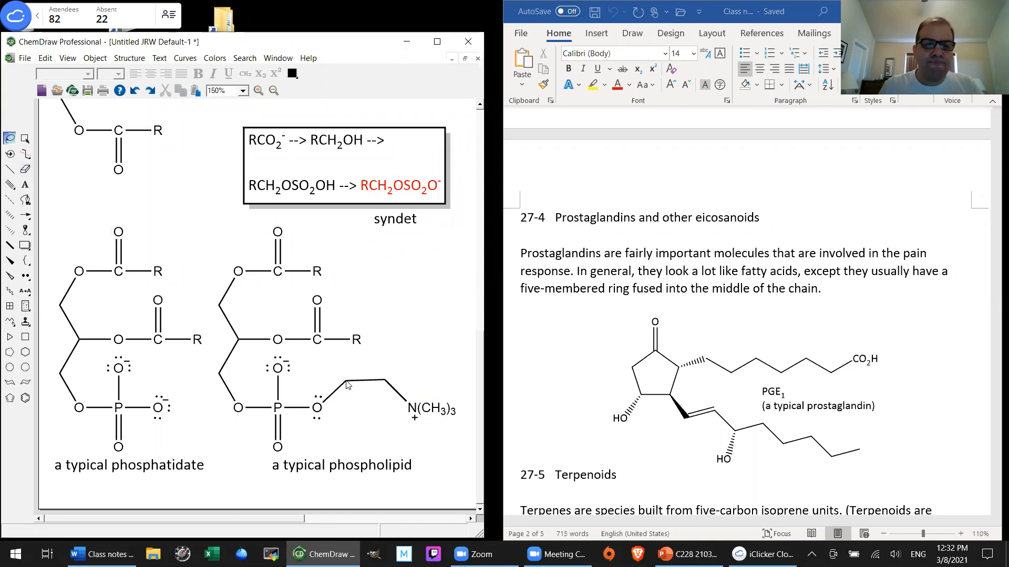
left_click(339, 381)
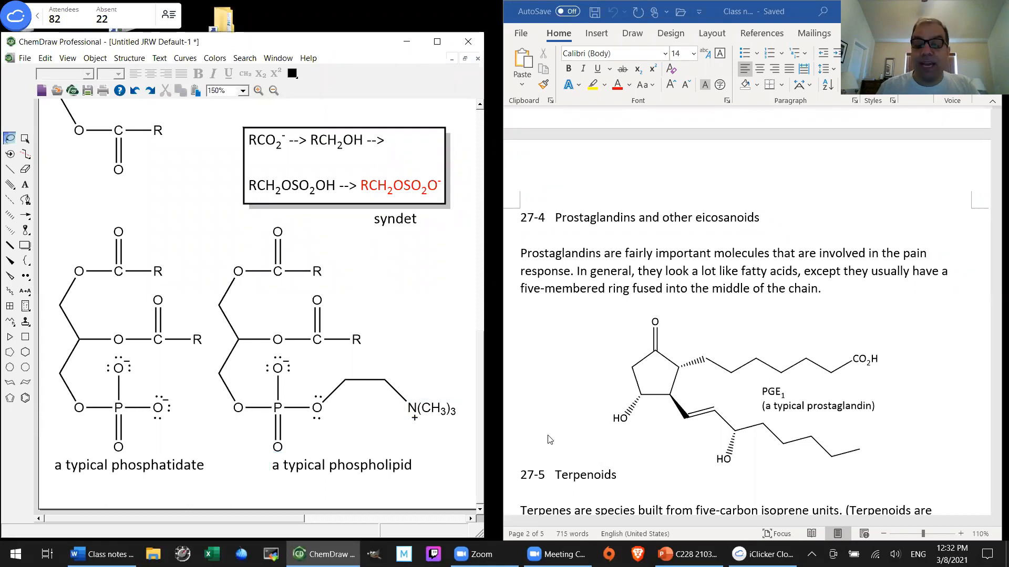
mouse_move(278, 407)
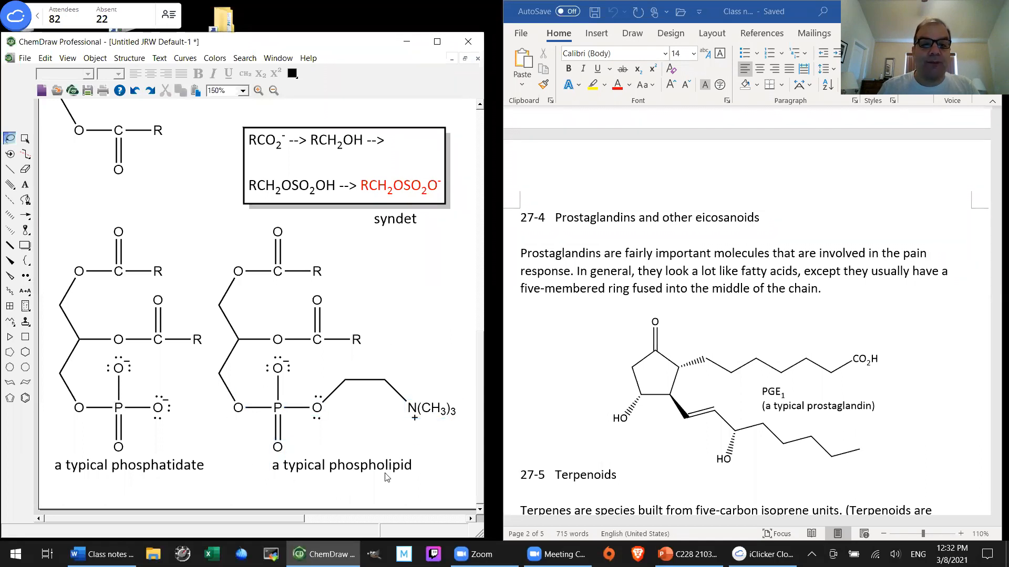
left_click(342, 464)
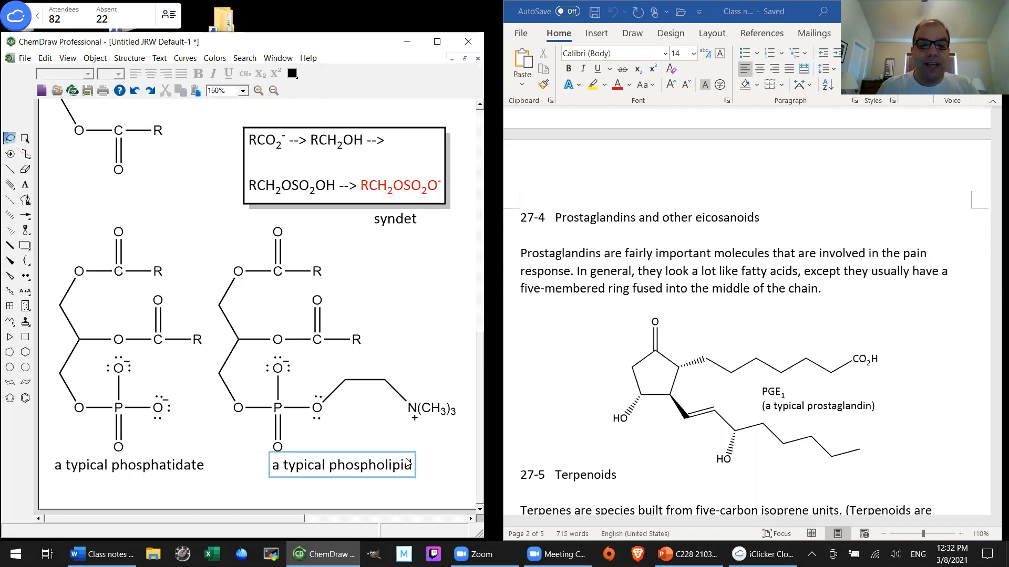
left_click(341, 465)
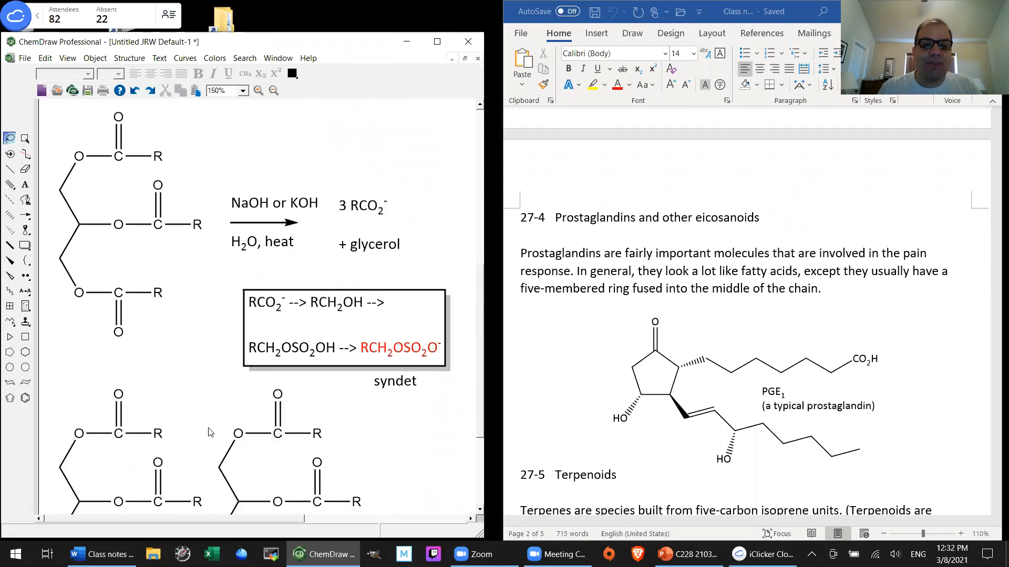
scroll("down", 3)
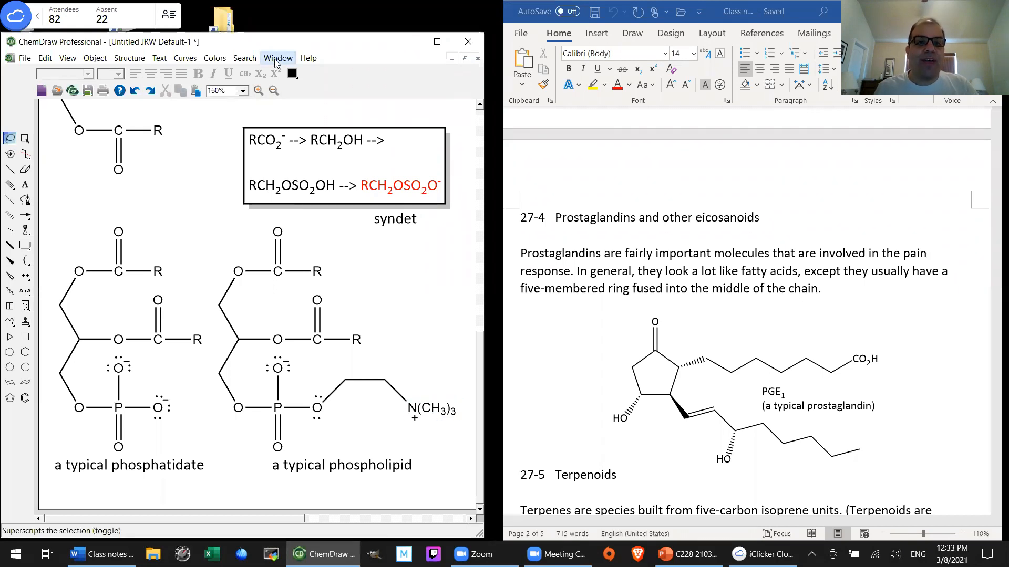
- Bring '2 Untitled JRW Default-2' with the A–D steroid rings to the front via Window
left_click(277, 58)
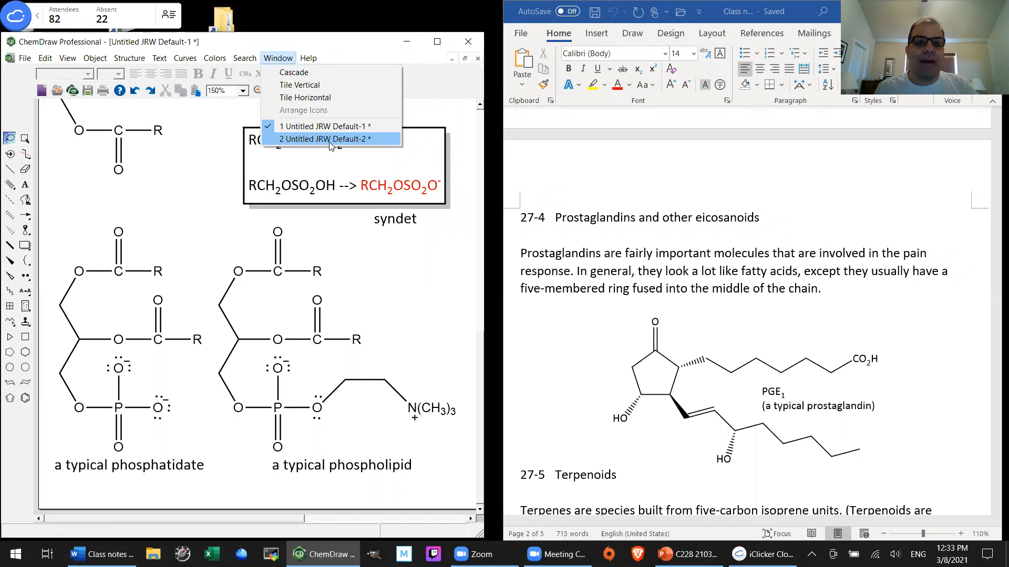
left_click(327, 140)
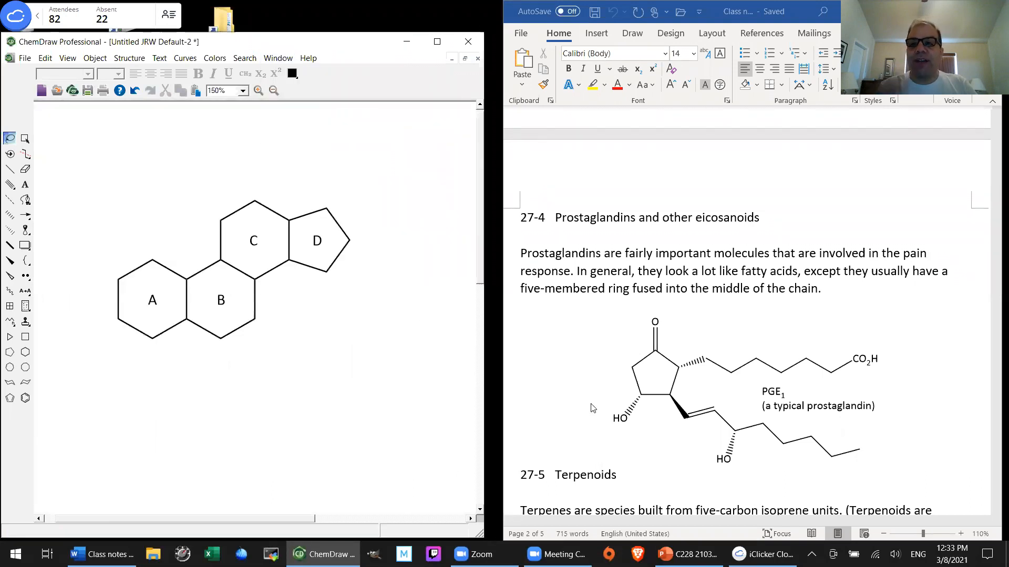
mouse_move(582, 396)
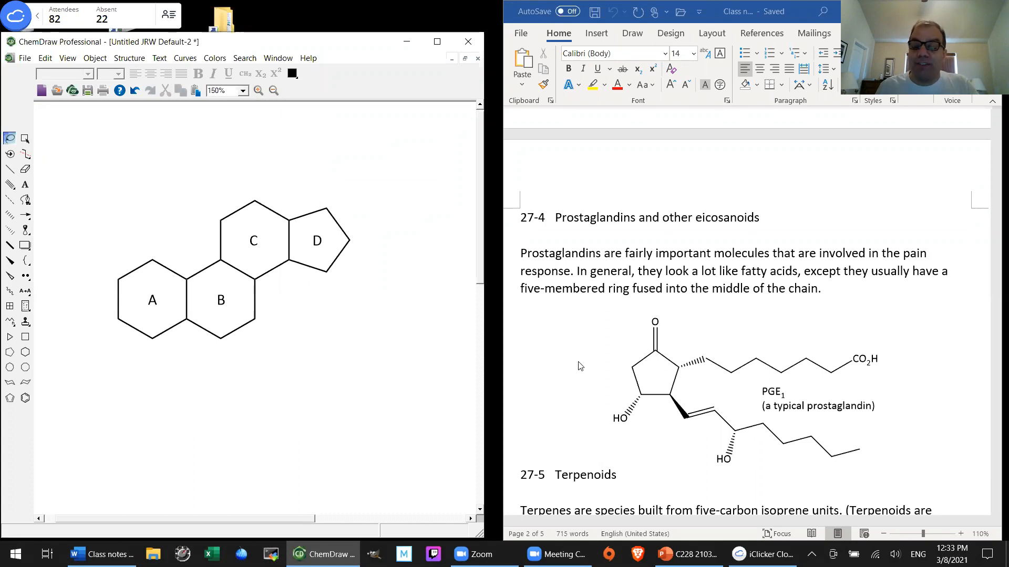
mouse_move(797, 437)
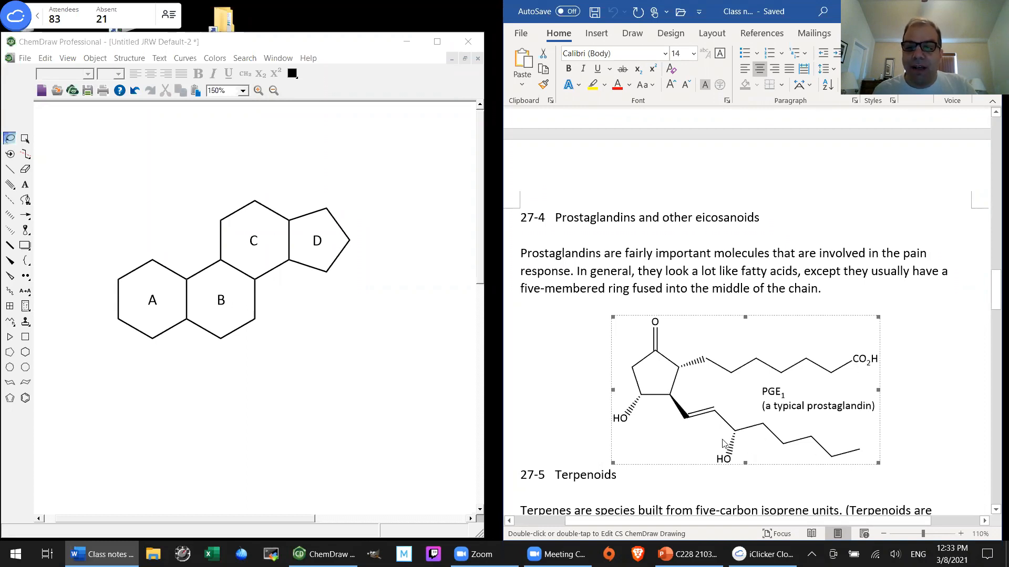
mouse_move(771, 448)
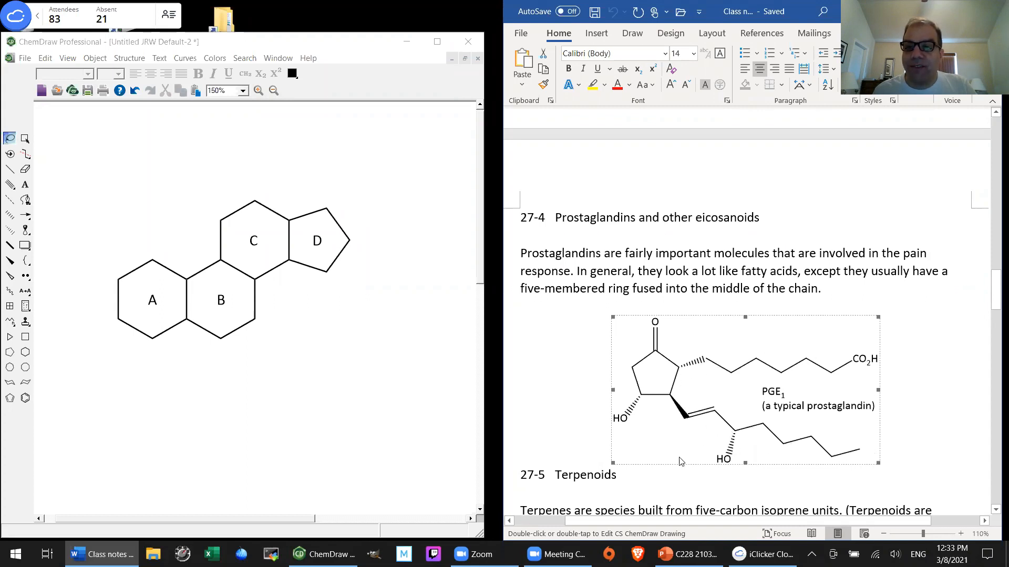
mouse_move(674, 343)
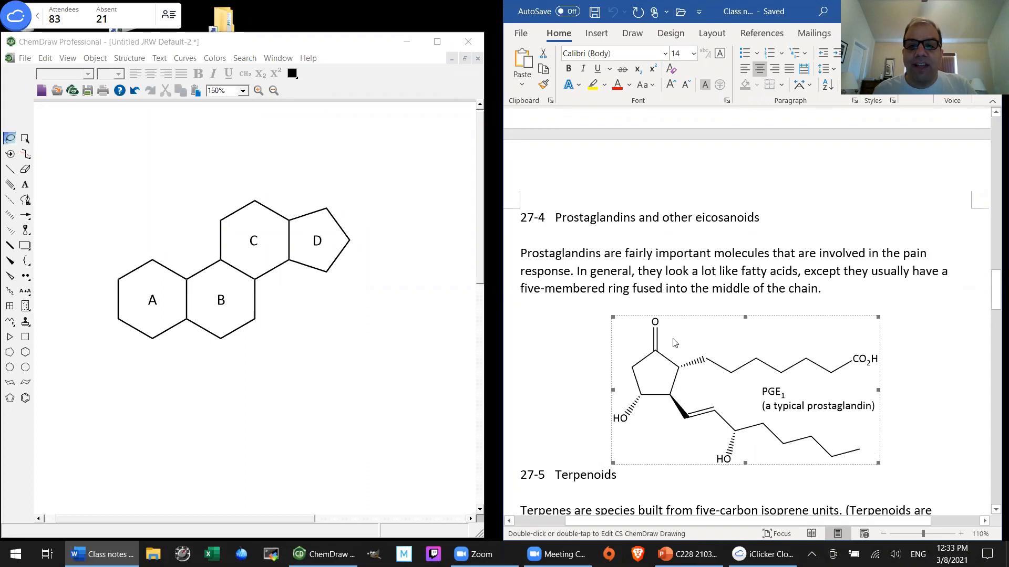
mouse_move(665, 365)
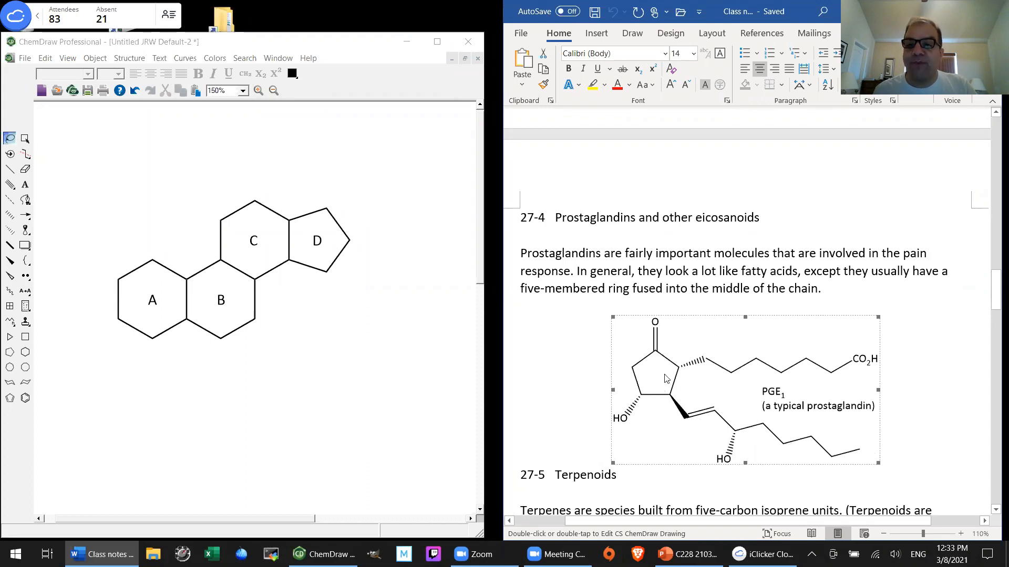
mouse_move(657, 404)
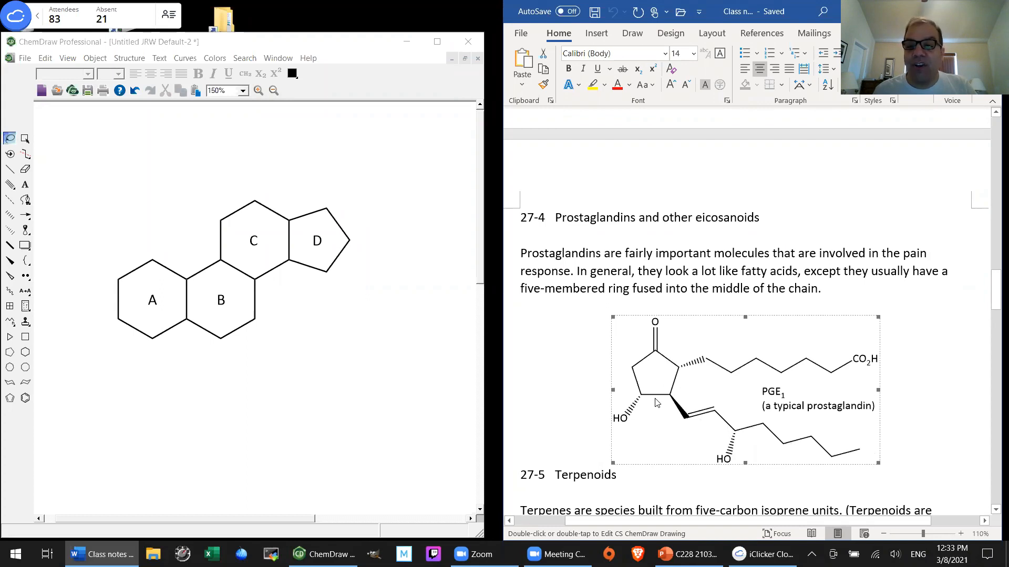
mouse_move(665, 378)
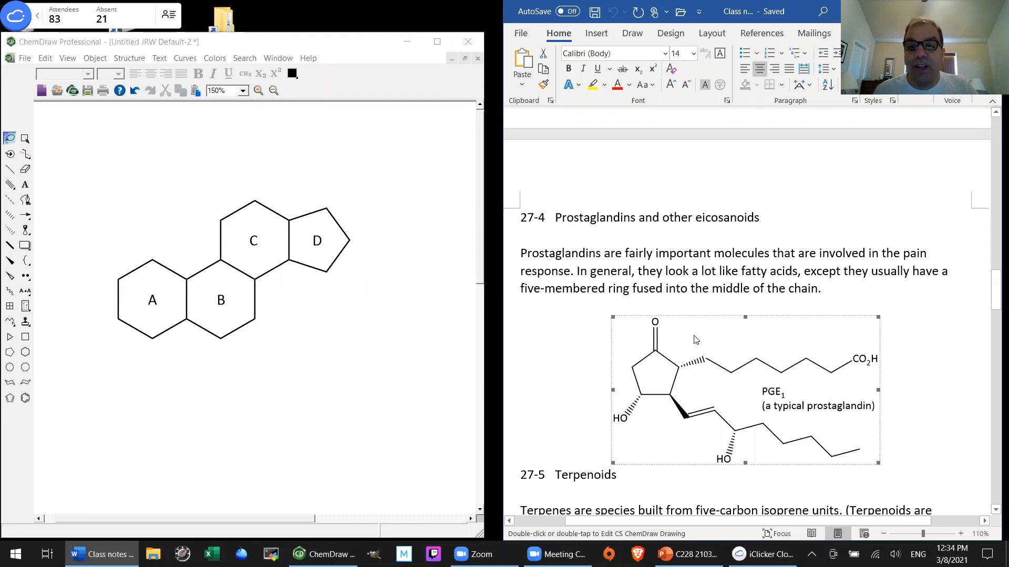
mouse_move(659, 346)
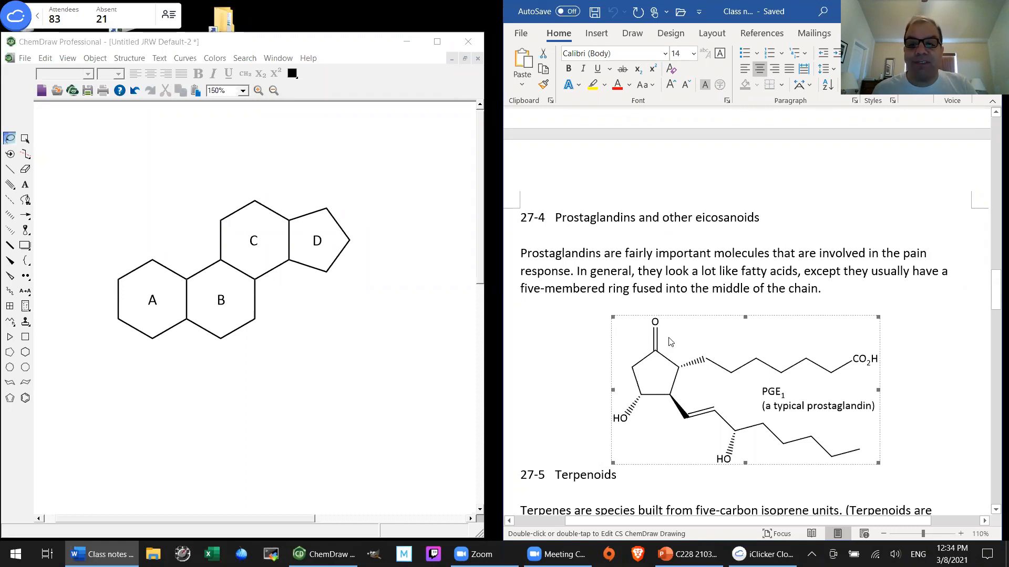
mouse_move(647, 415)
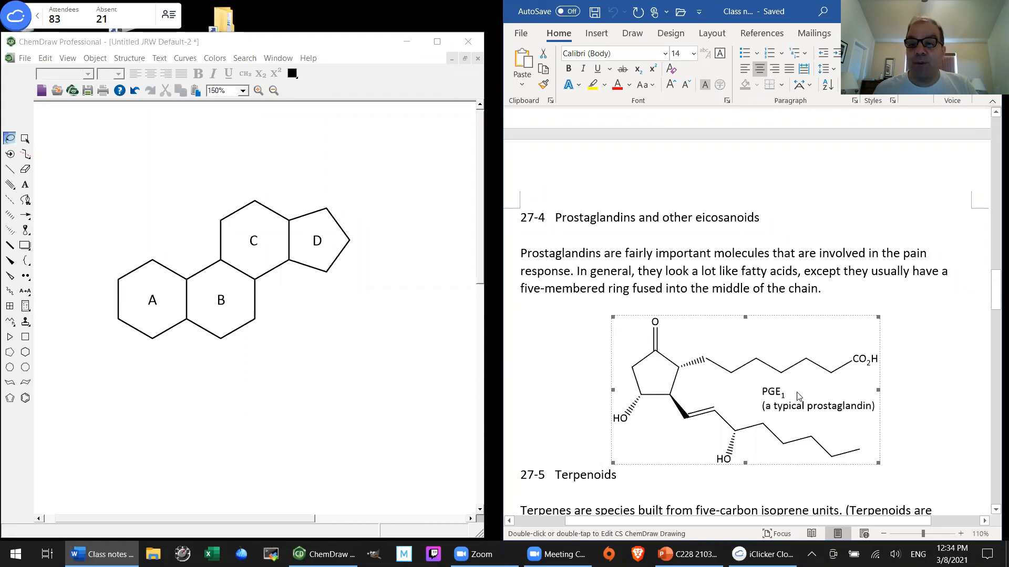
mouse_move(716, 403)
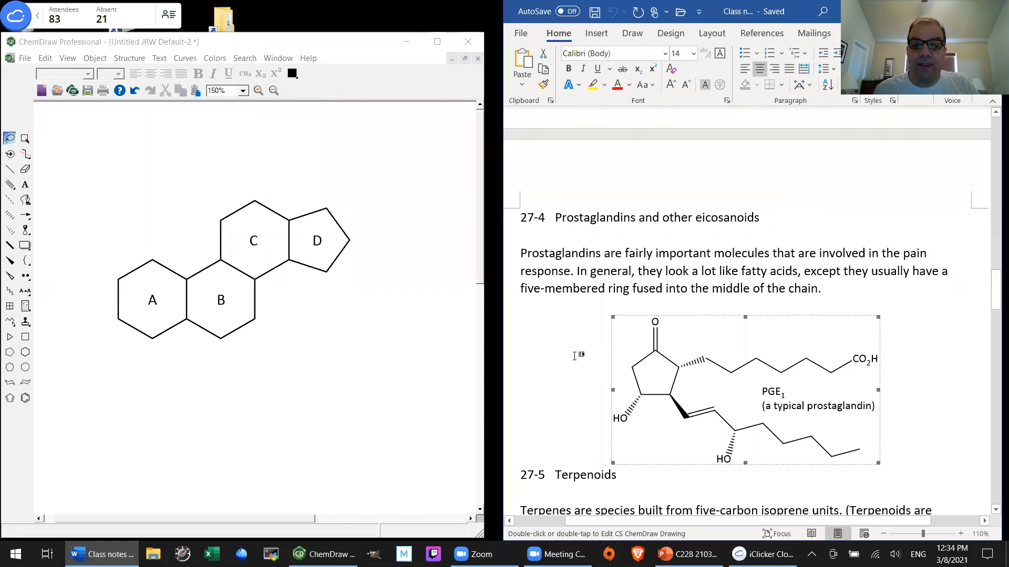
mouse_move(566, 367)
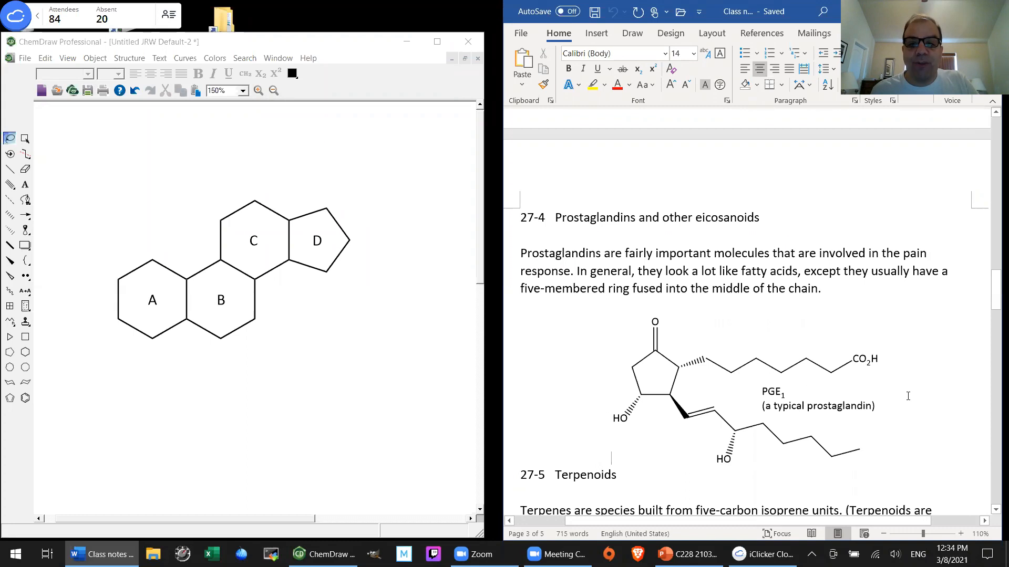
- Scroll the Word notes until the 27-5 Terpenoids paragraph is fully visible
scroll("down", 3)
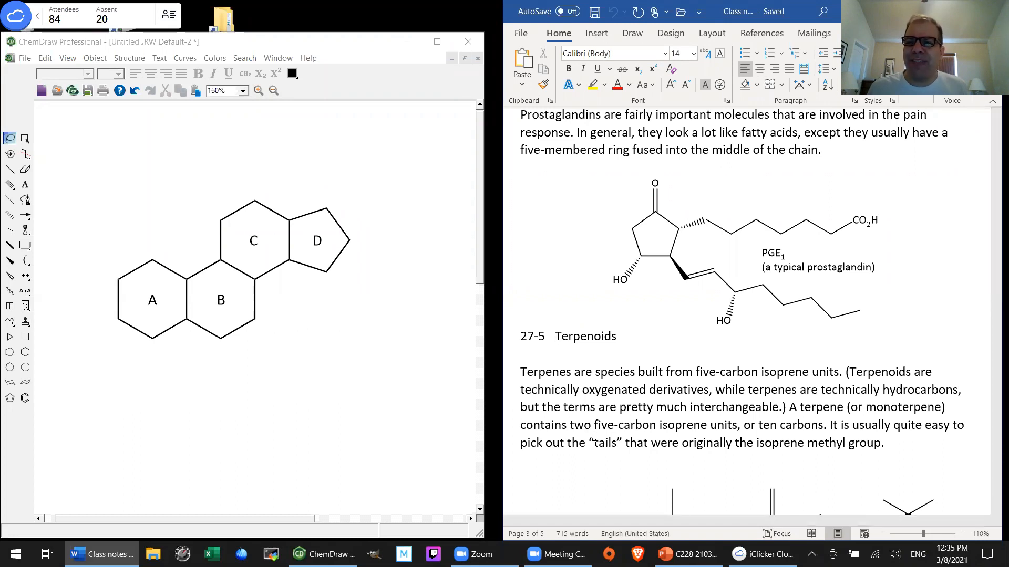
left_click(555, 336)
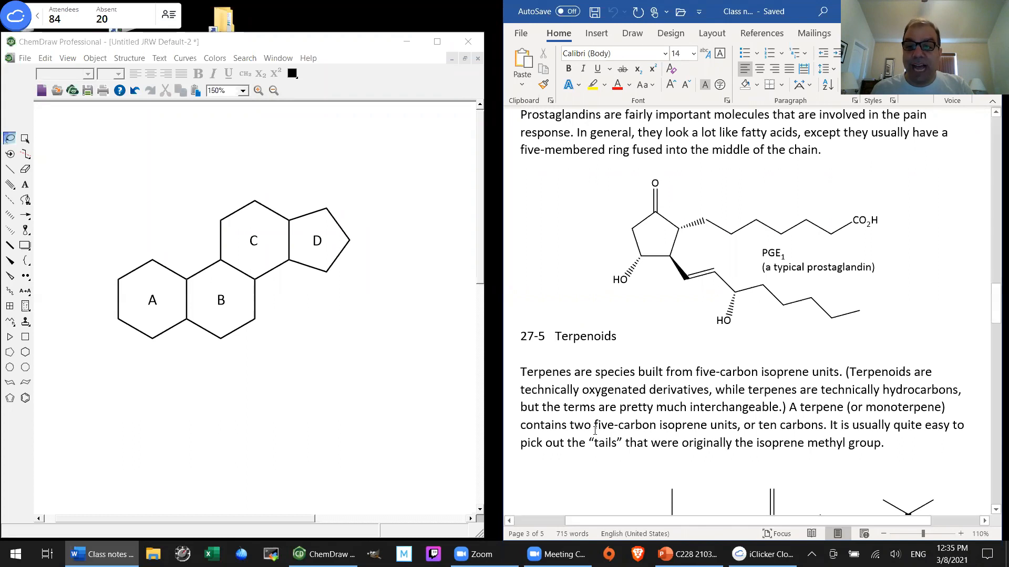
scroll("down", 3)
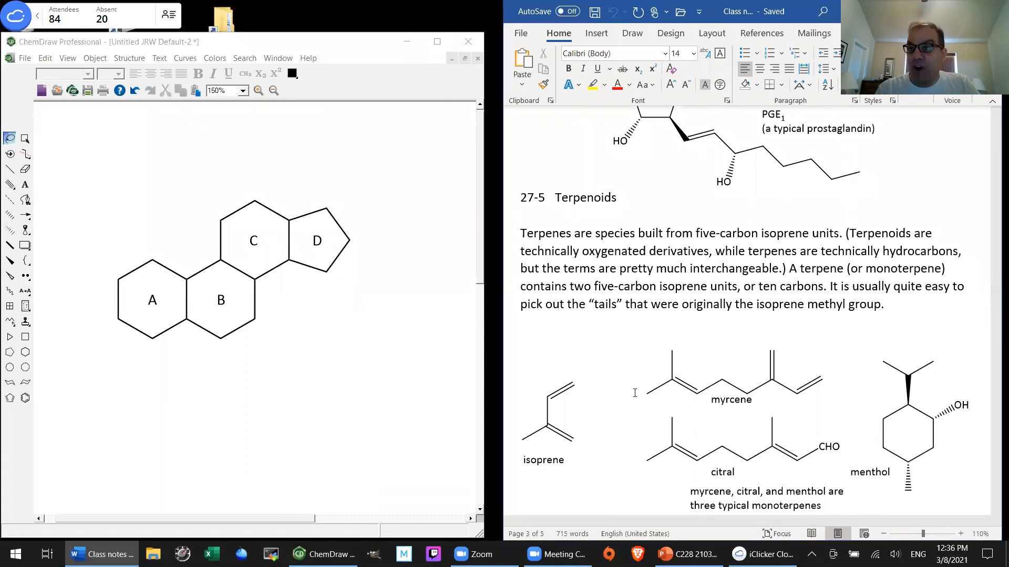
- Click the Terpenoids heading line and scroll to the isoprene, myrcene, citral and menthol figure
left_click(555, 198)
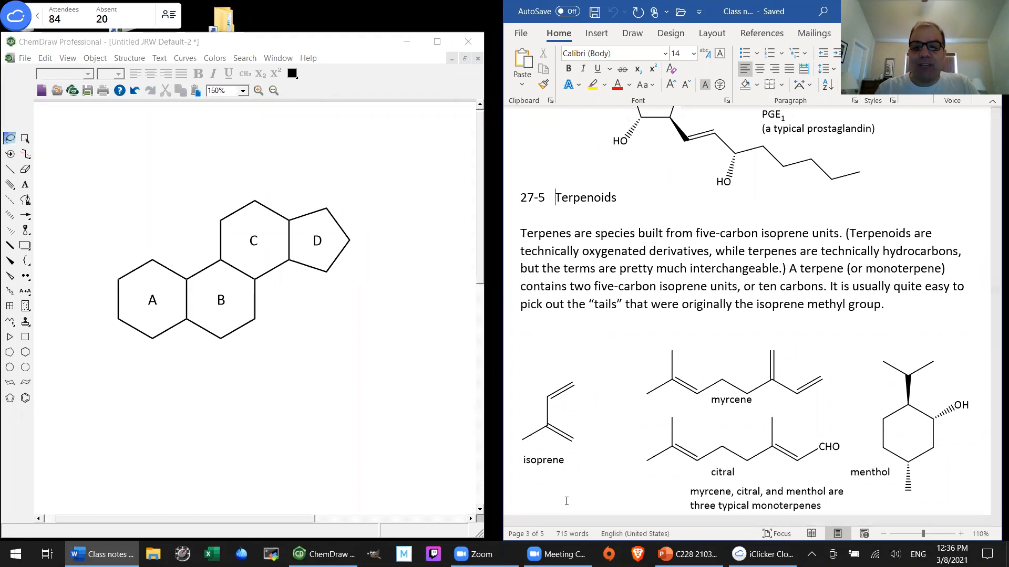
mouse_move(489, 484)
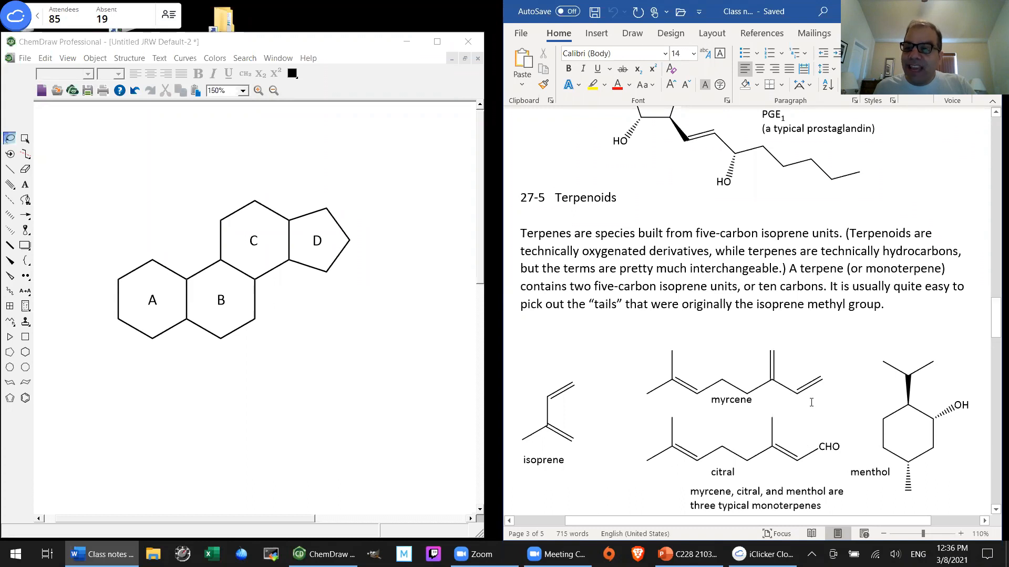
mouse_move(774, 406)
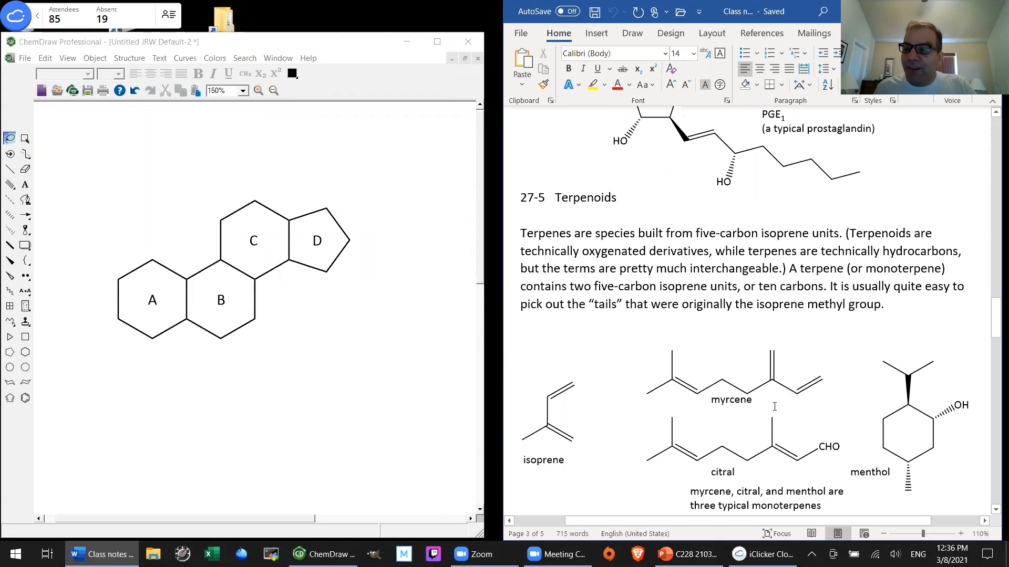
left_click(555, 197)
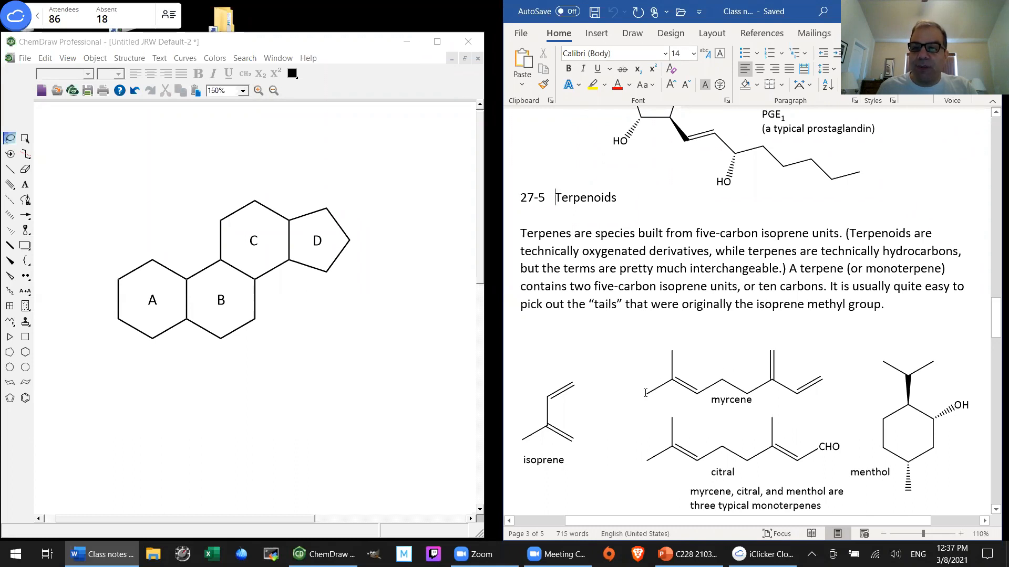
mouse_move(720, 382)
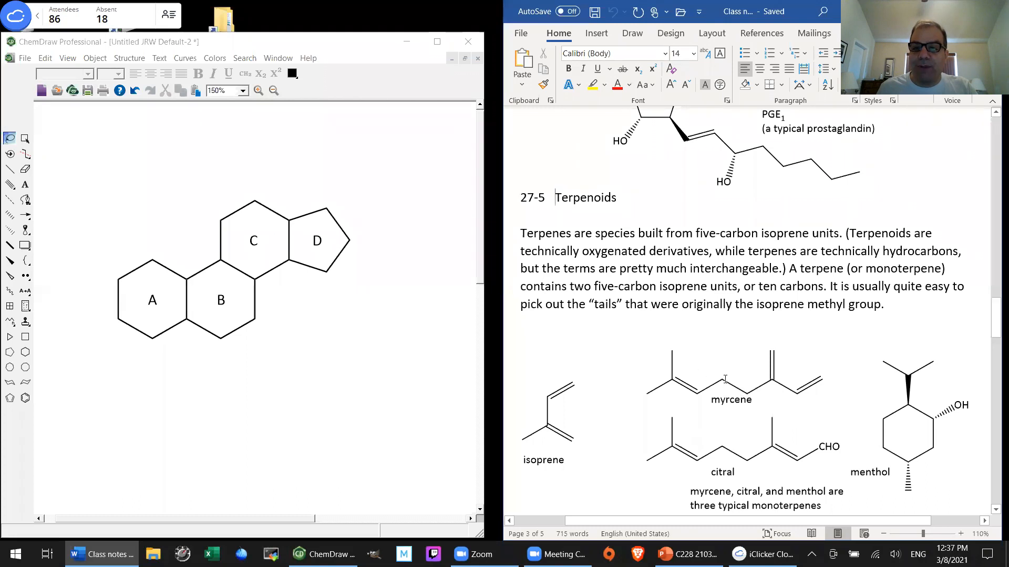
mouse_move(825, 346)
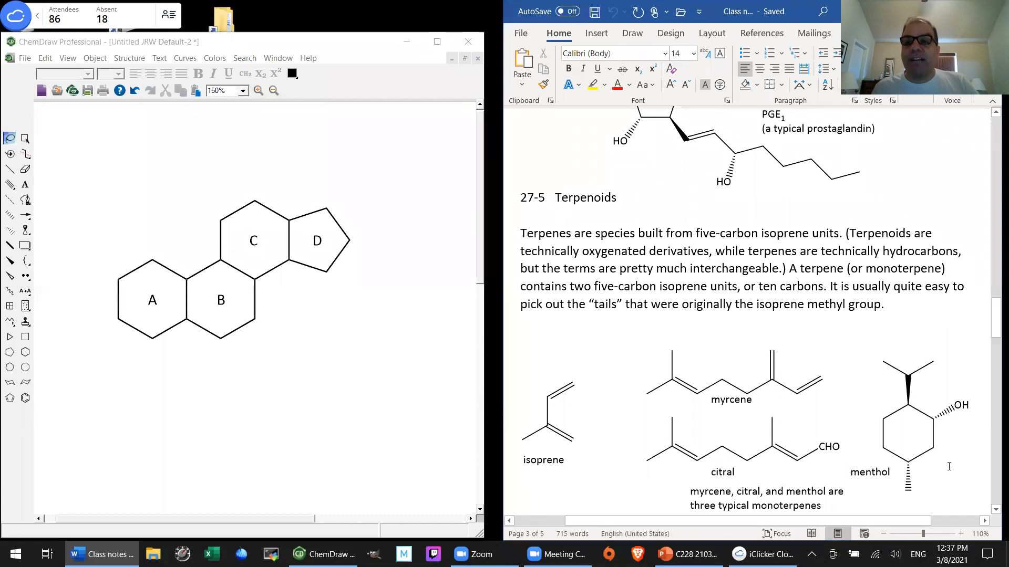
left_click(554, 197)
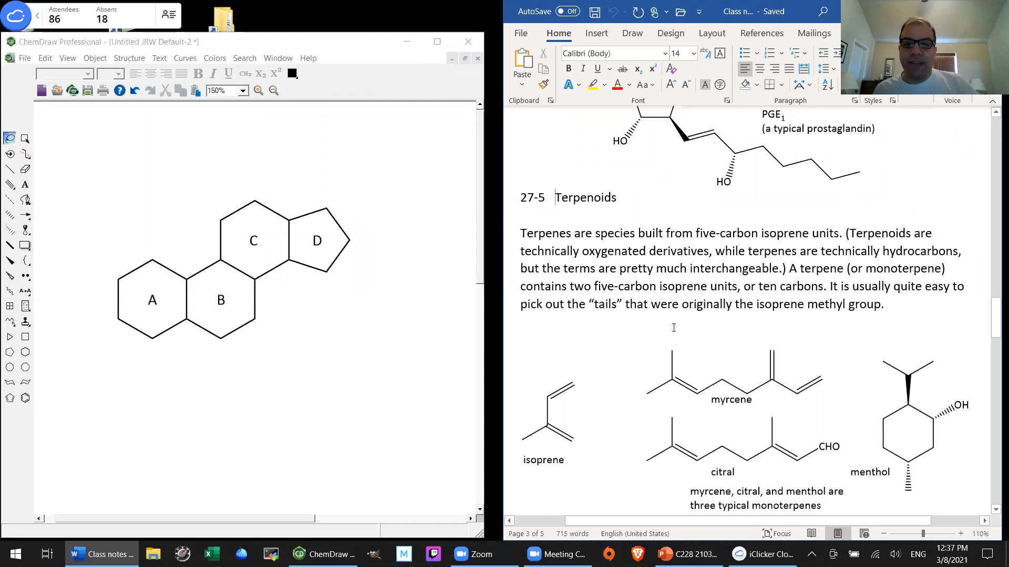
scroll("down", 3)
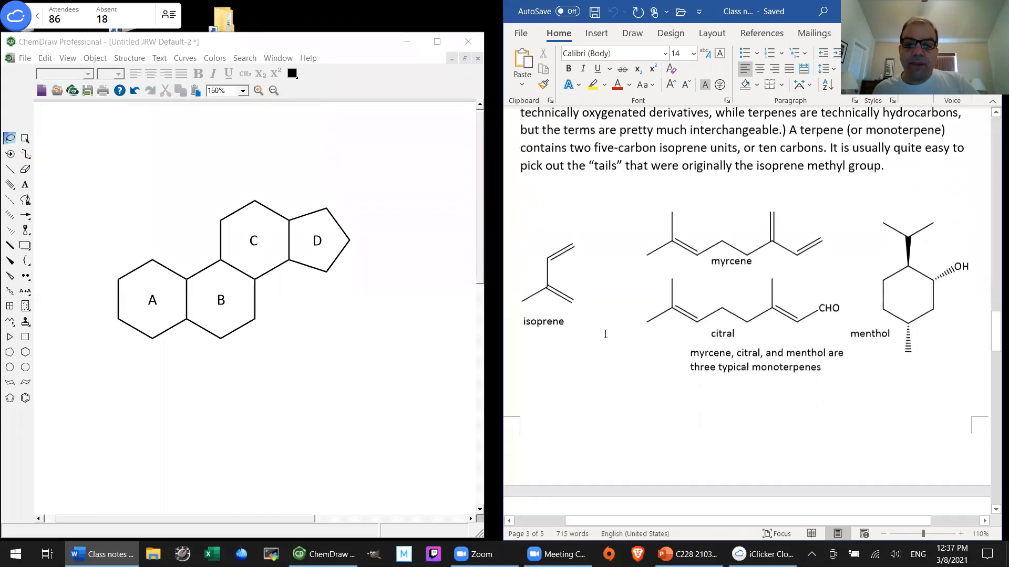
- Scroll past the page break to the farnesol and vitamin A structures
scroll("down", 3)
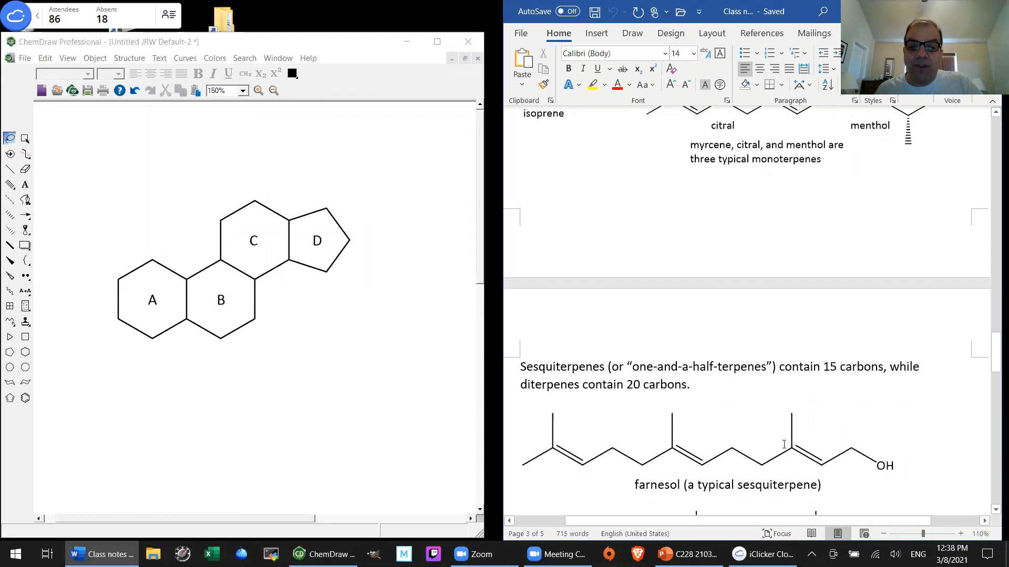
mouse_move(623, 423)
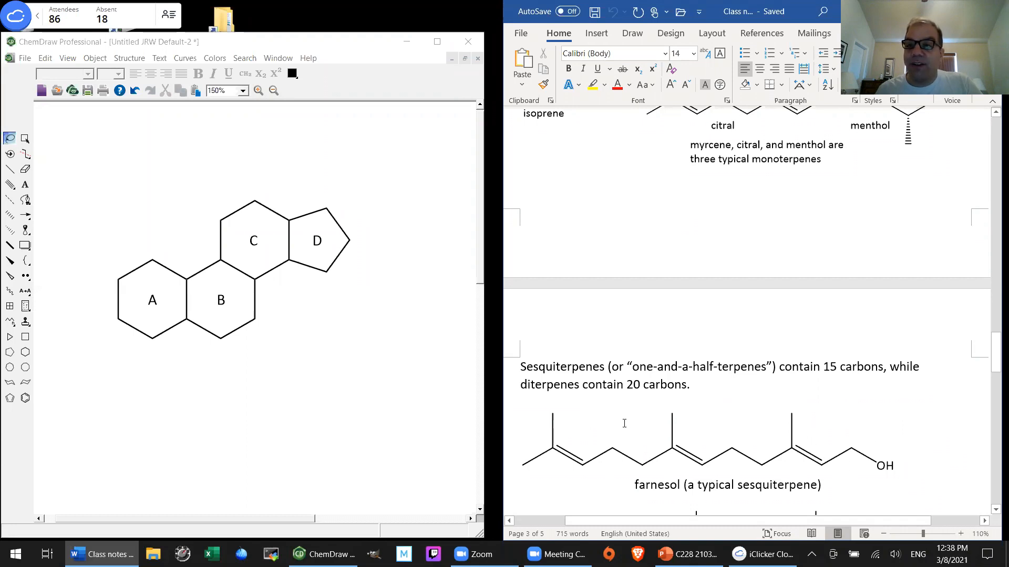
mouse_move(706, 407)
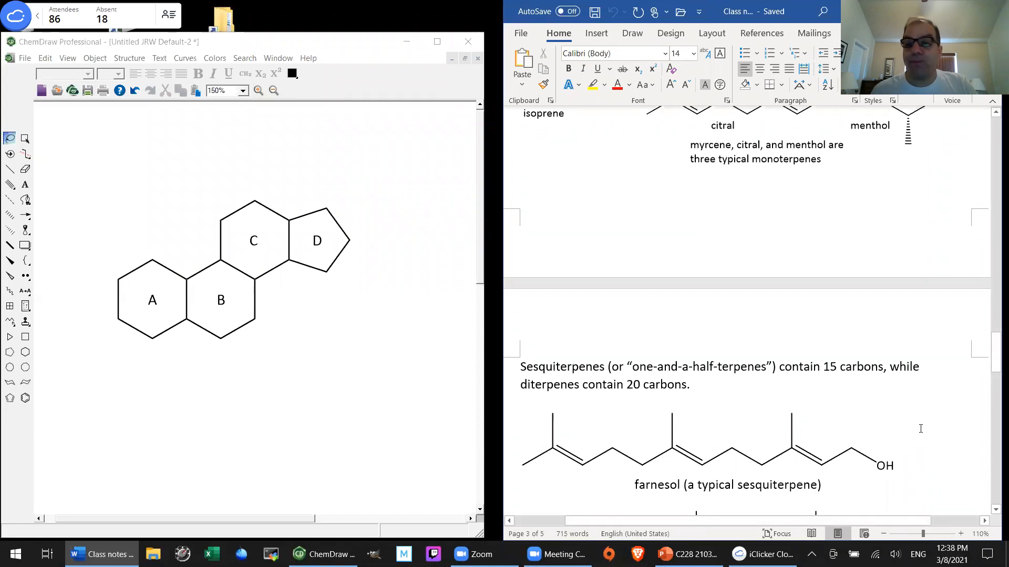
scroll("down", 3)
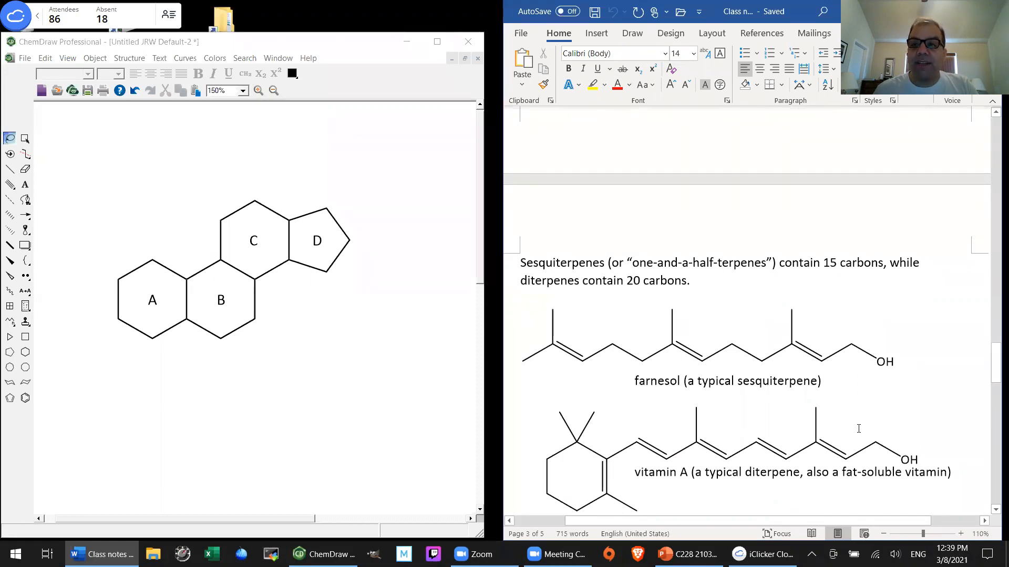
scroll("down", 3)
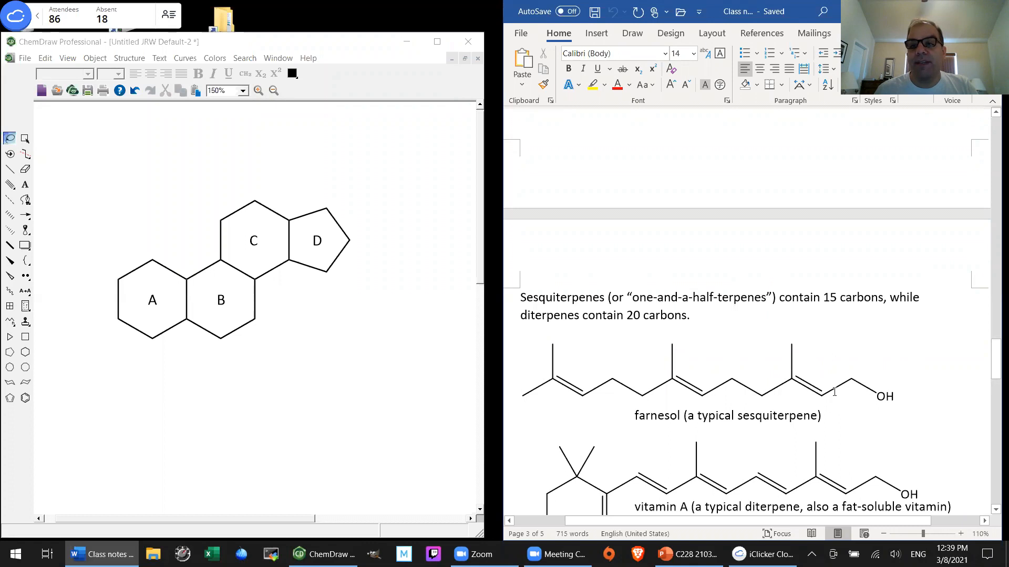
mouse_move(873, 372)
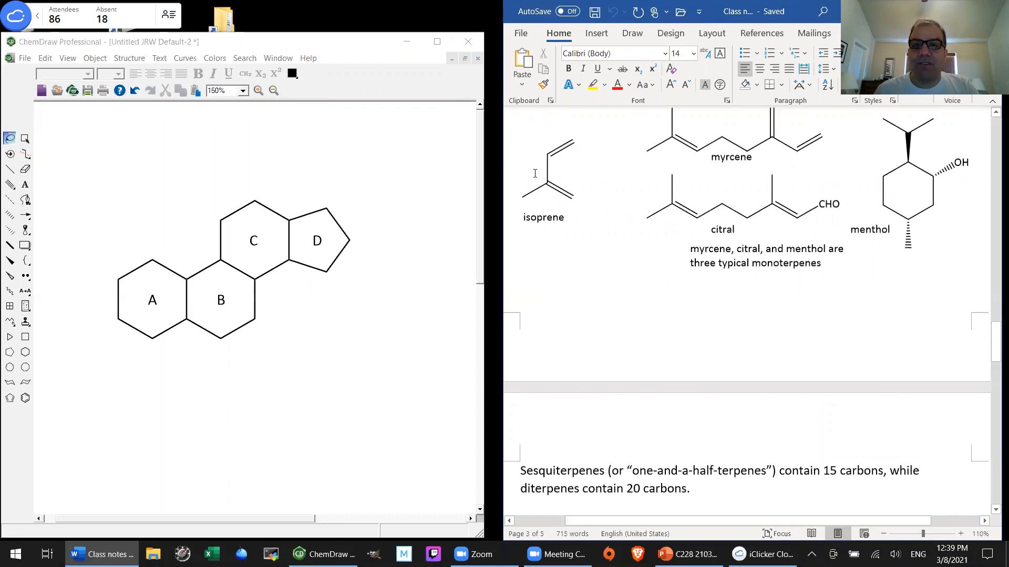
mouse_move(593, 164)
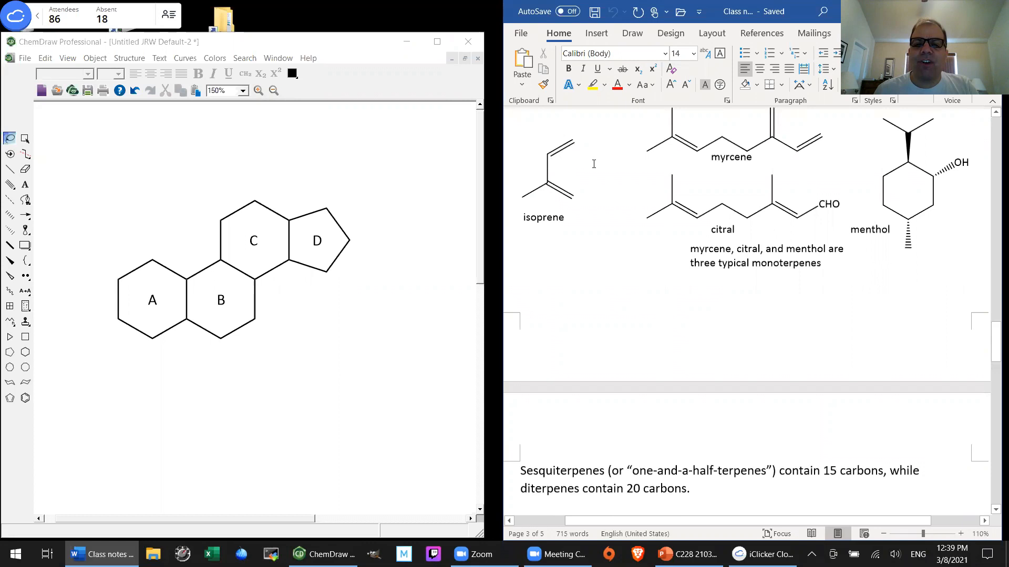
mouse_move(612, 269)
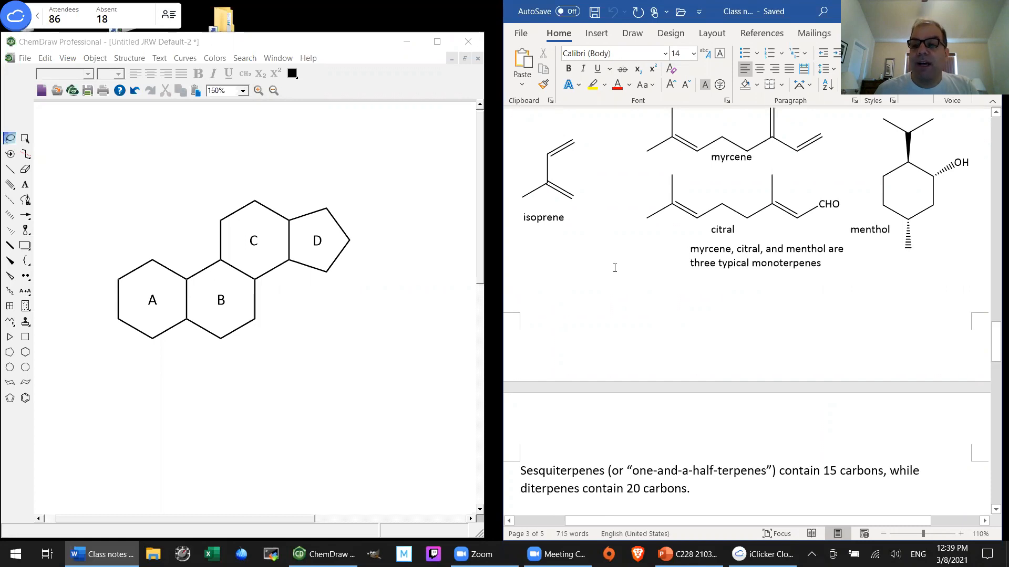
scroll("down", 3)
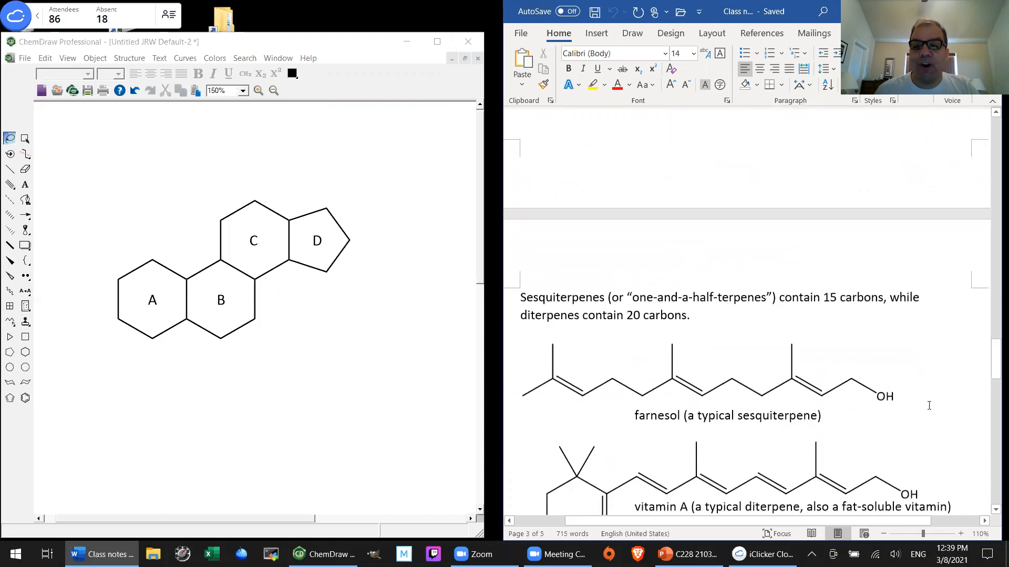
scroll("down", 3)
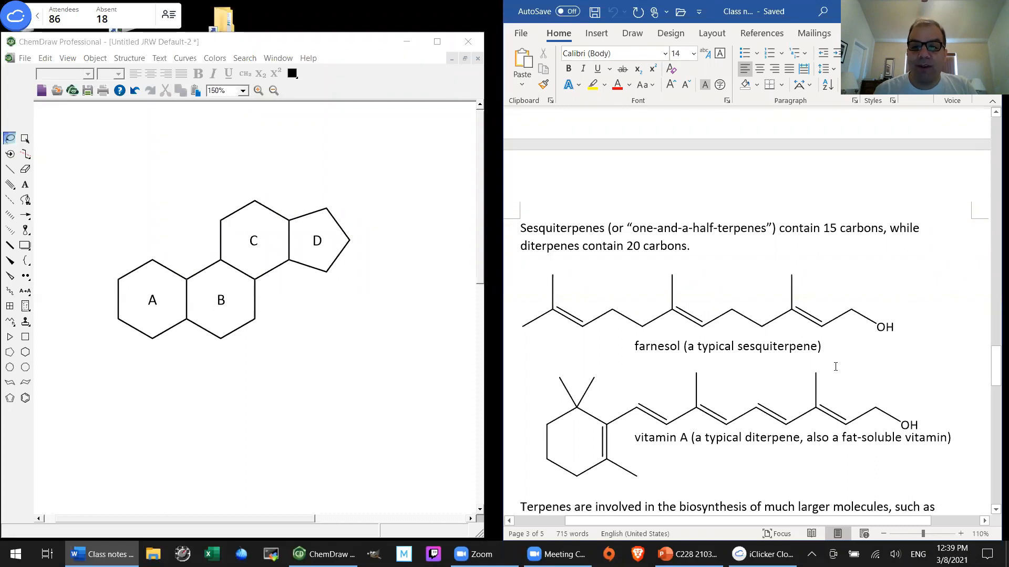
mouse_move(704, 376)
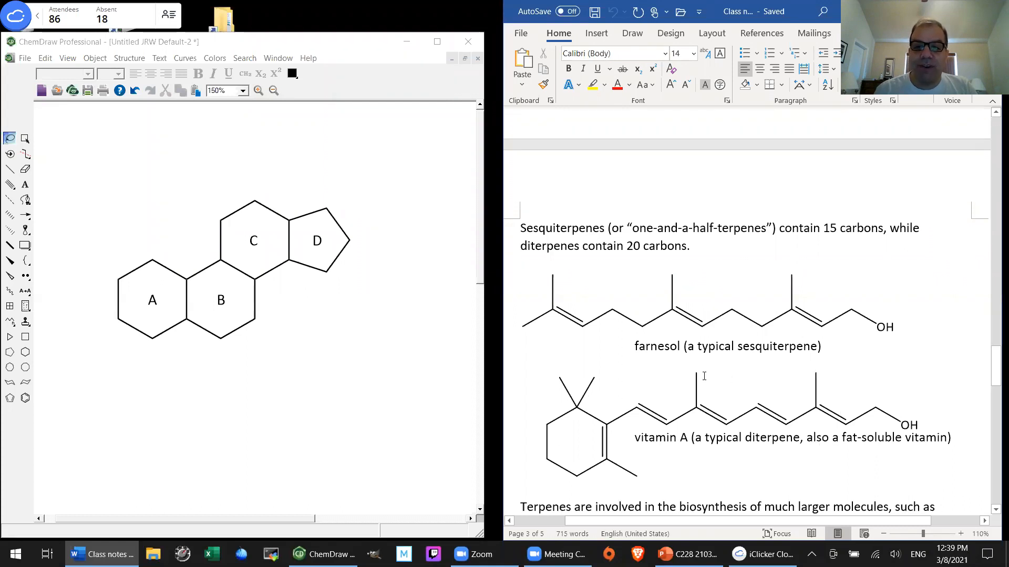
mouse_move(577, 381)
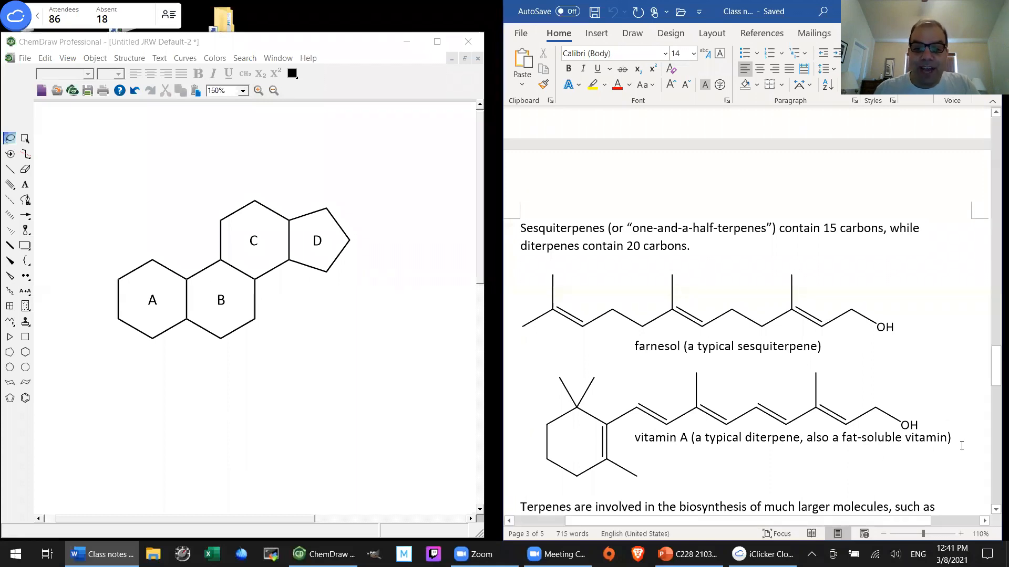
- Scroll to the full paragraph on terpenes in cholesterol and sex hormone biosynthesis
scroll("down", 3)
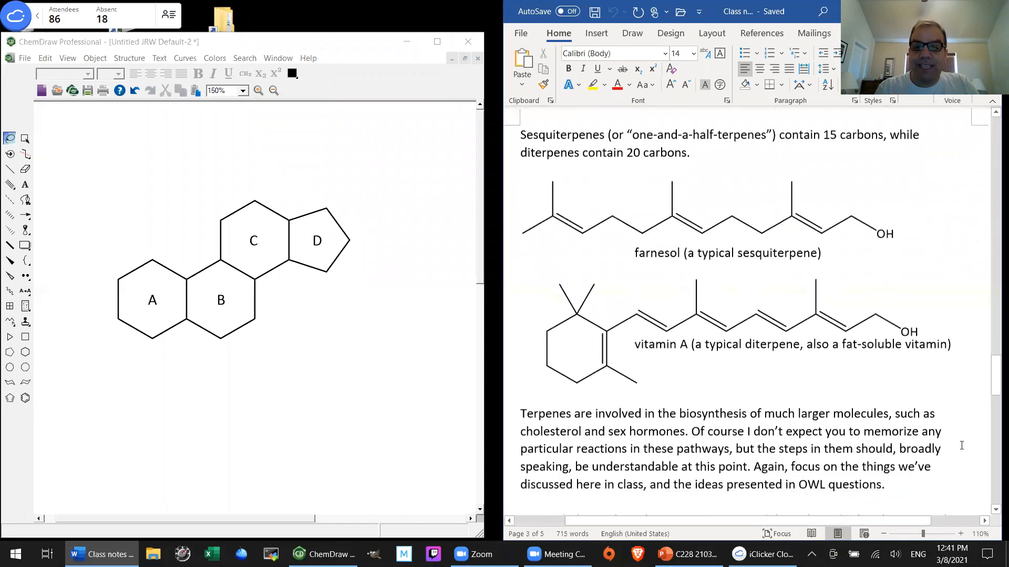
scroll("down", 3)
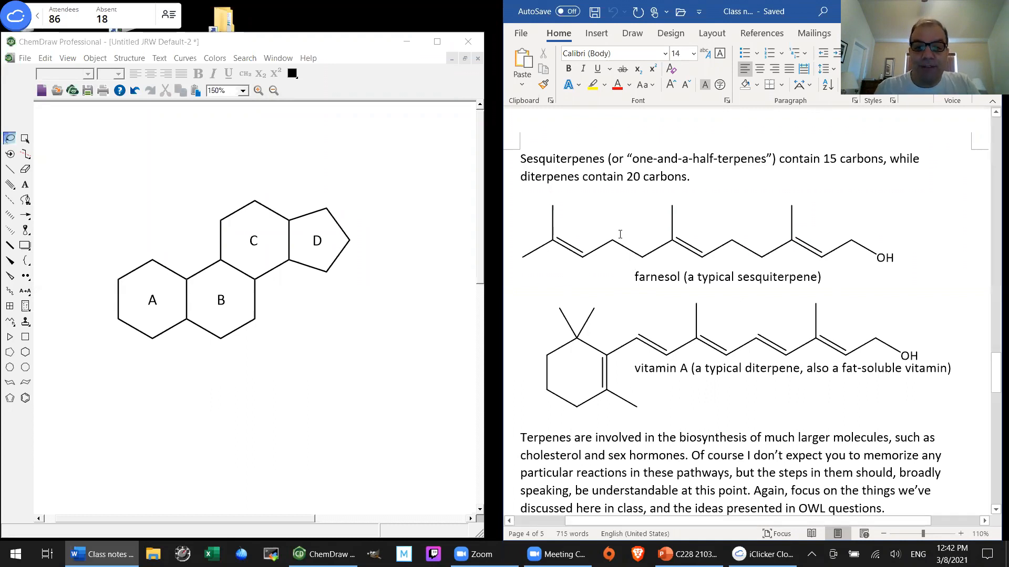
- Choose the cyclohexane ring tool and label the leftmost steroid ring A
scroll("down", 3)
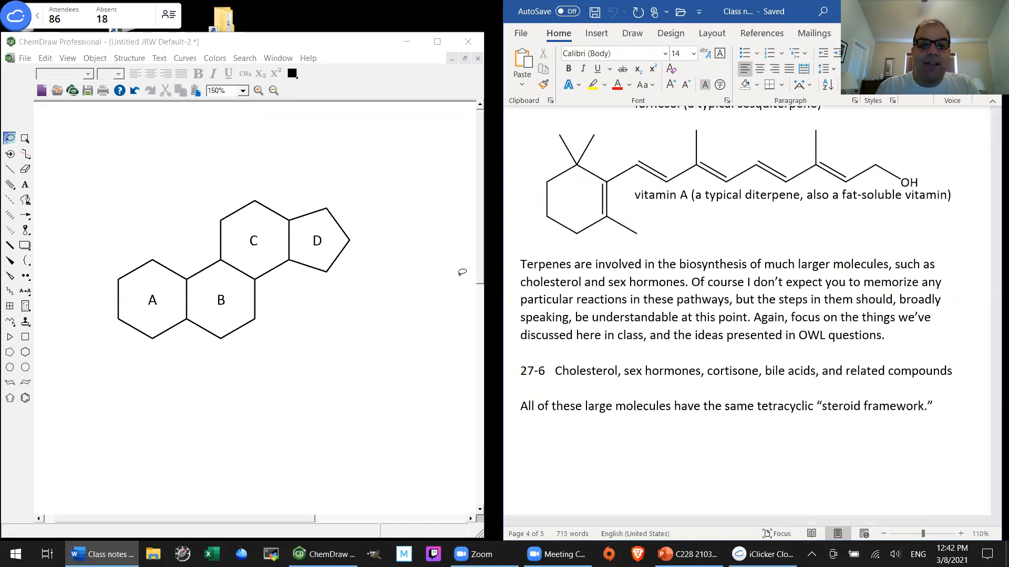
left_click(25, 352)
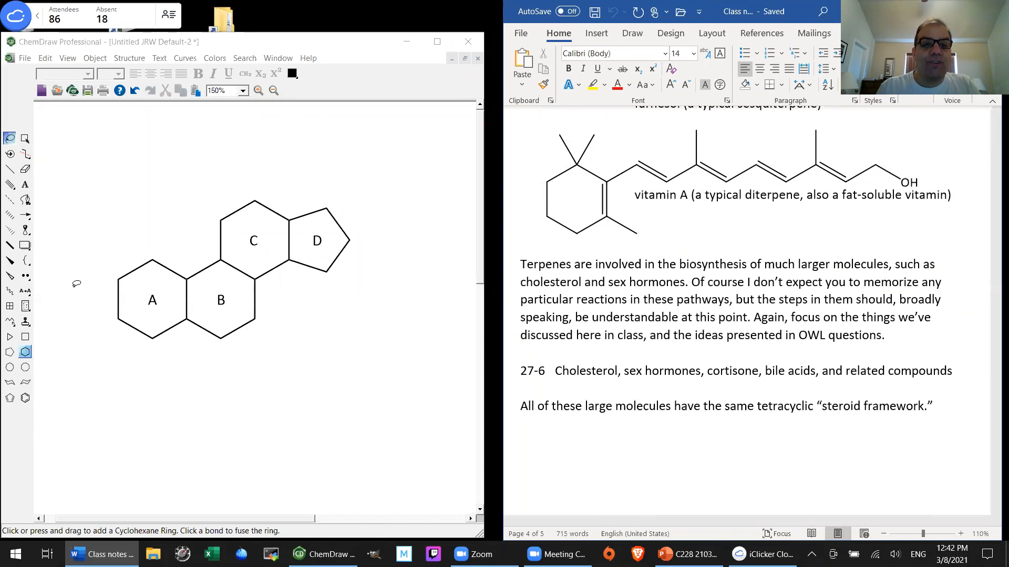
mouse_move(378, 370)
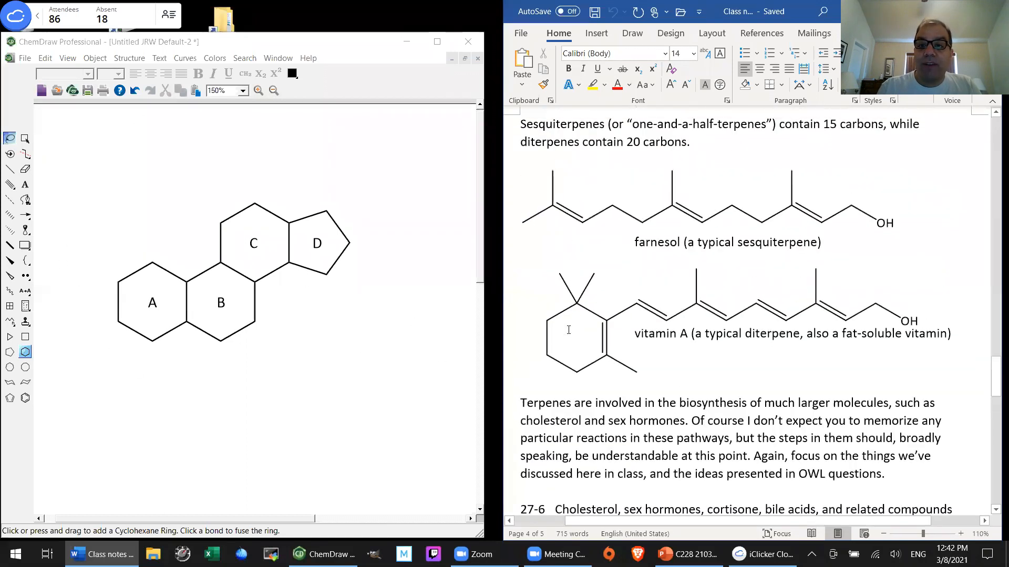
scroll("down", 3)
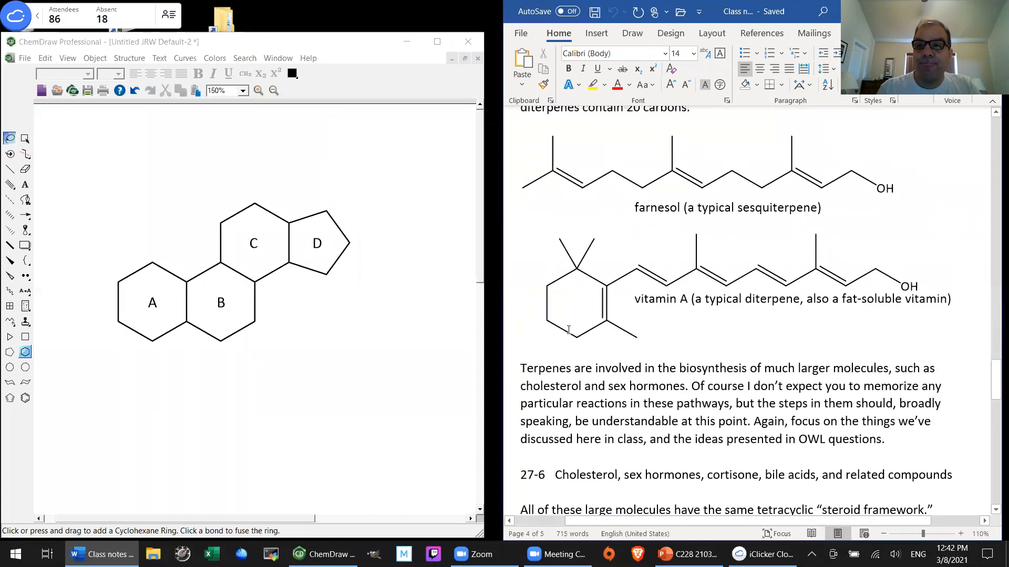
scroll("down", 3)
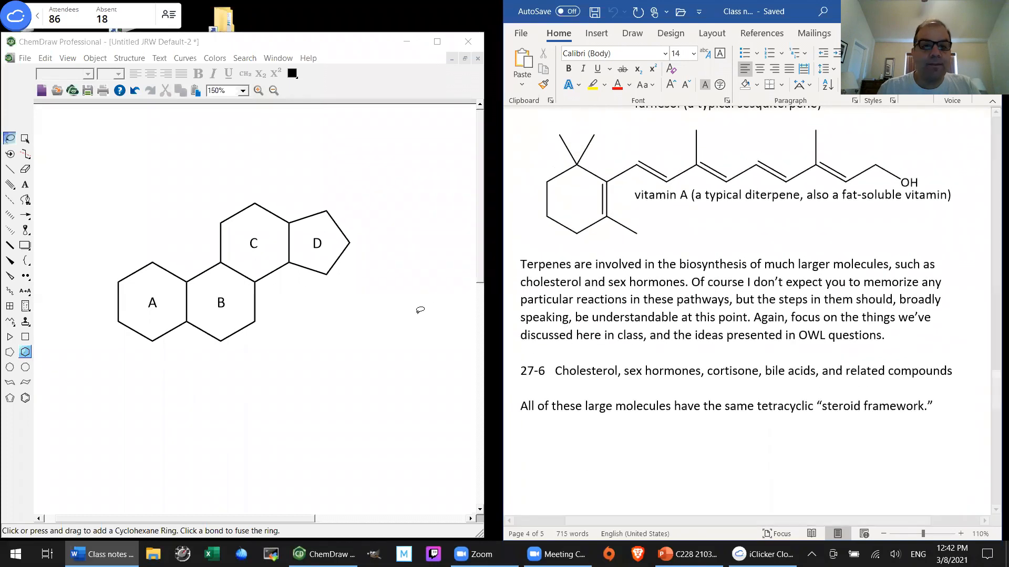
mouse_move(385, 177)
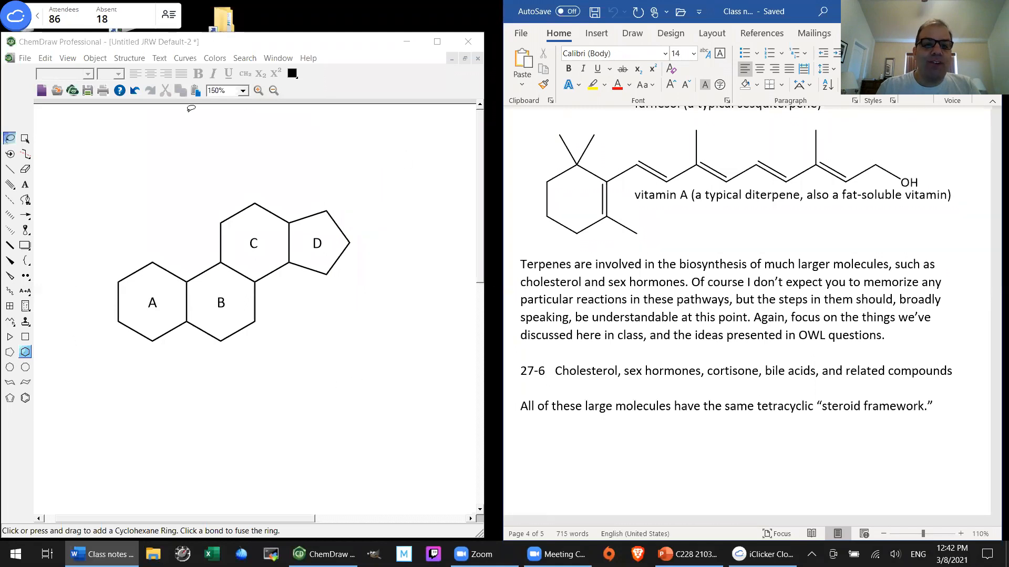
mouse_move(253, 425)
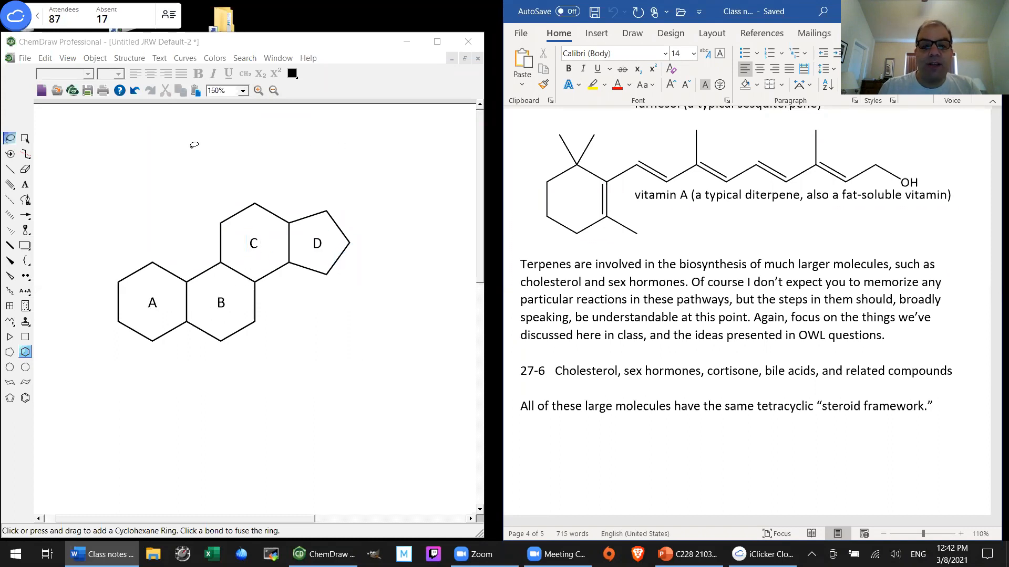
mouse_move(312, 146)
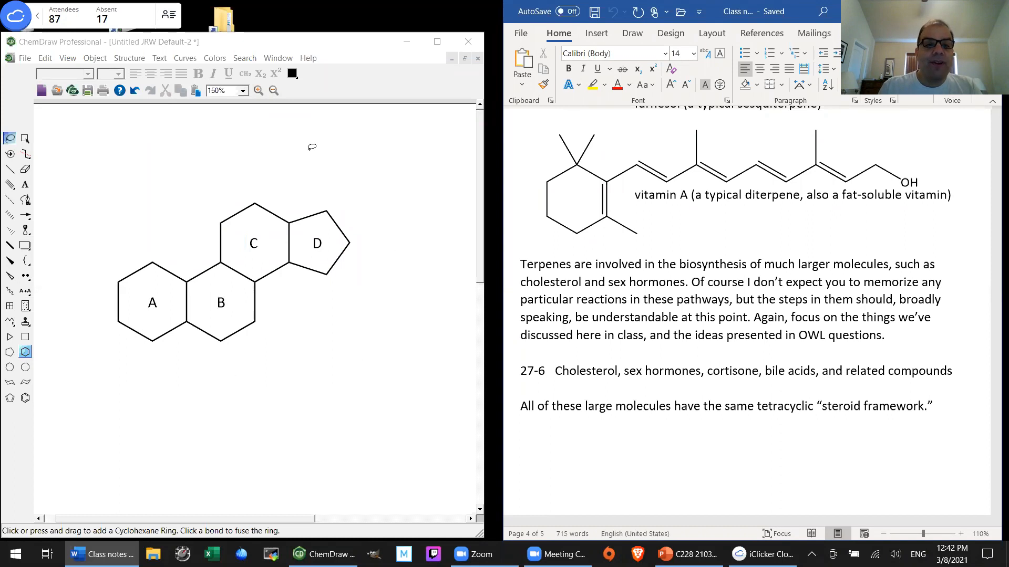
mouse_move(319, 381)
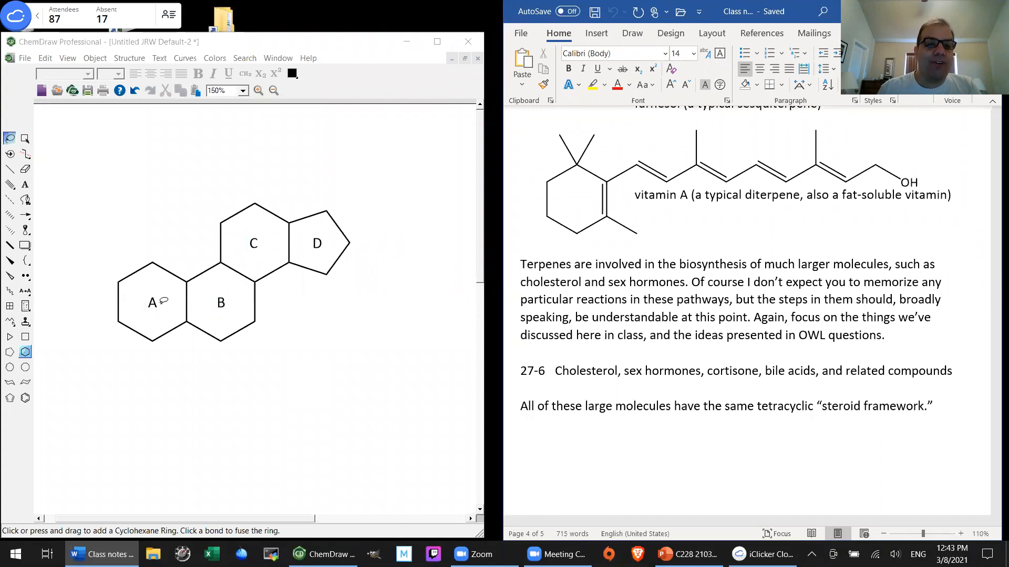
left_click(152, 303)
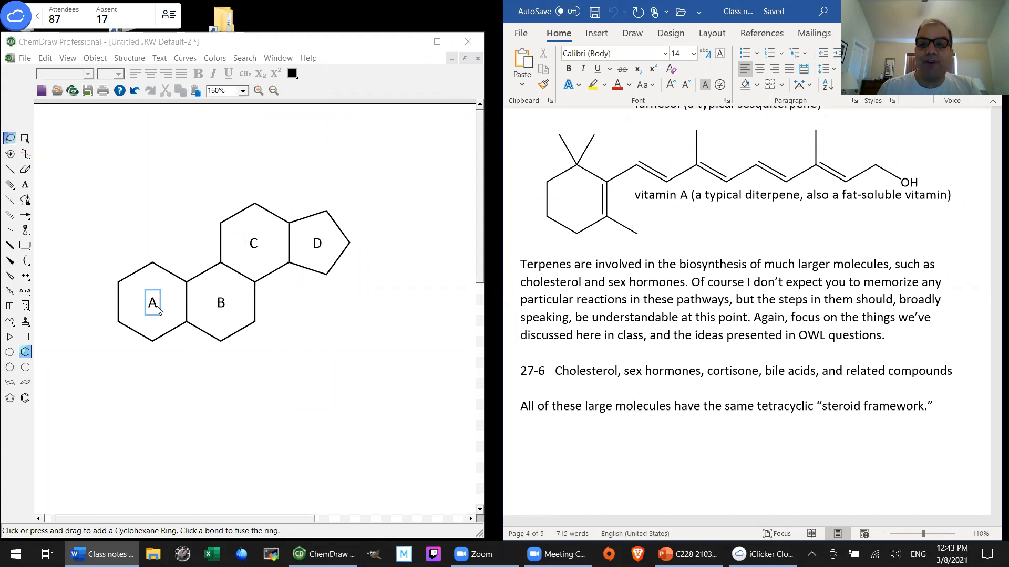
left_click(220, 302)
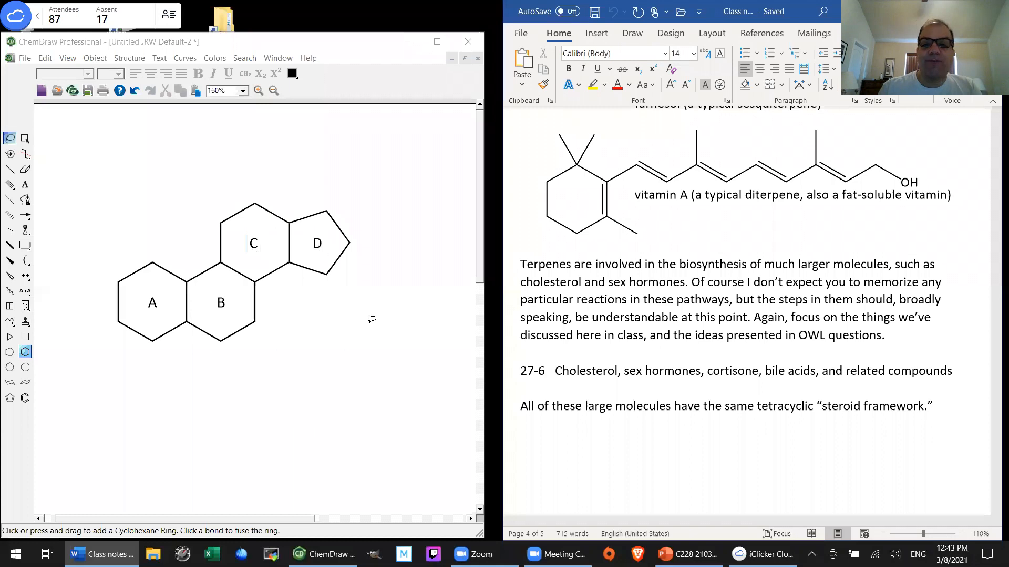
mouse_move(375, 327)
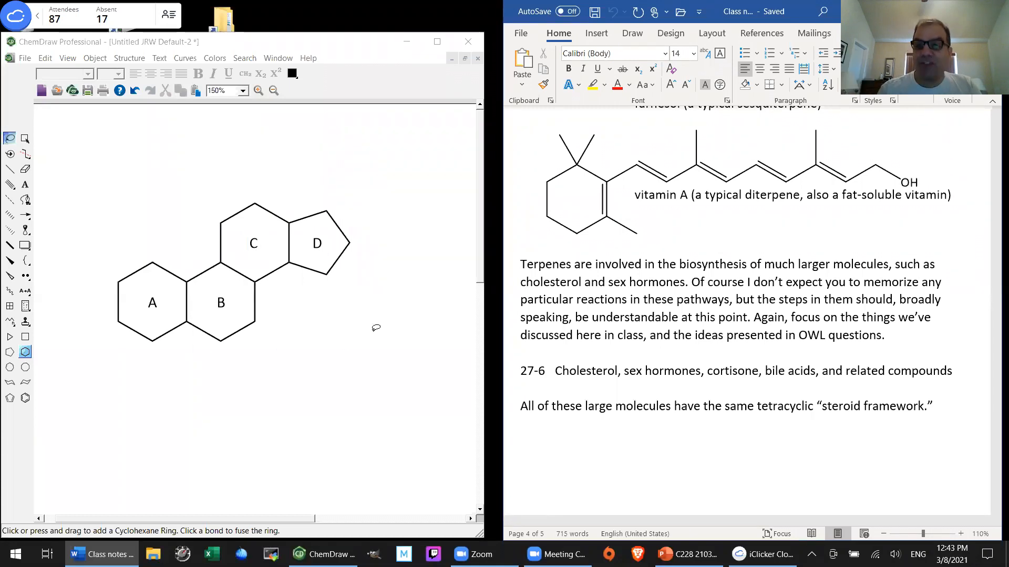
mouse_move(350, 180)
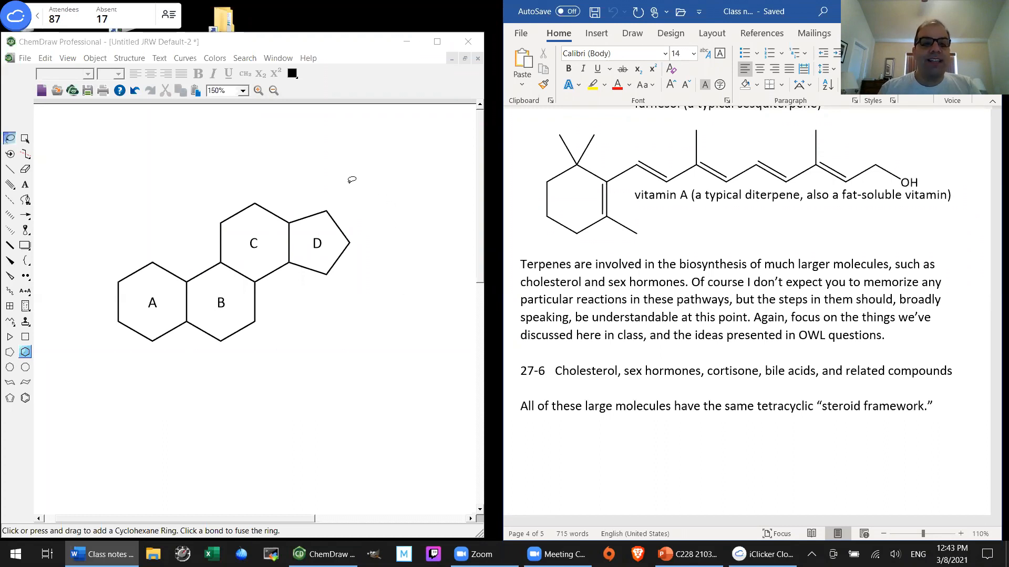
mouse_move(377, 384)
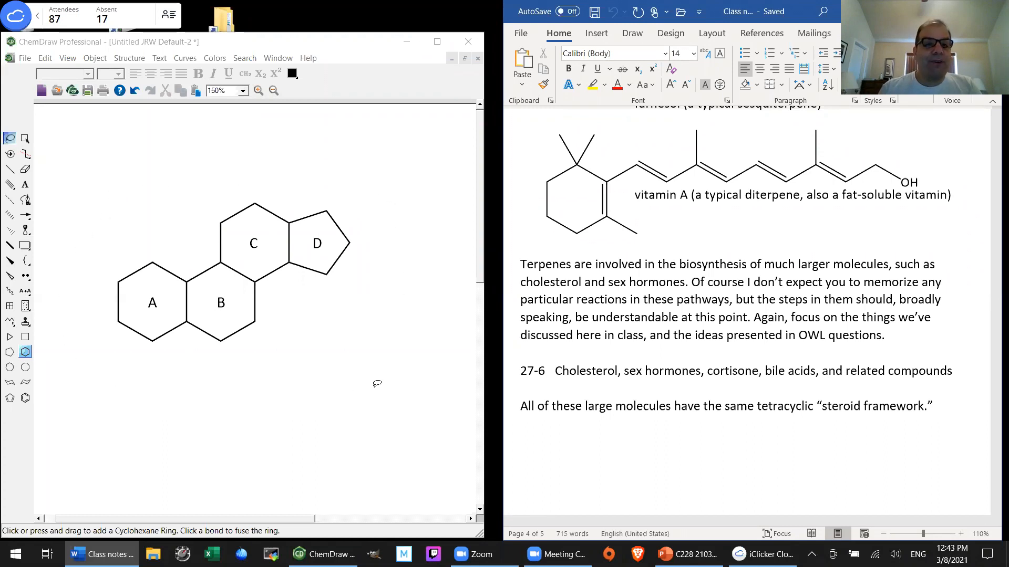
mouse_move(380, 362)
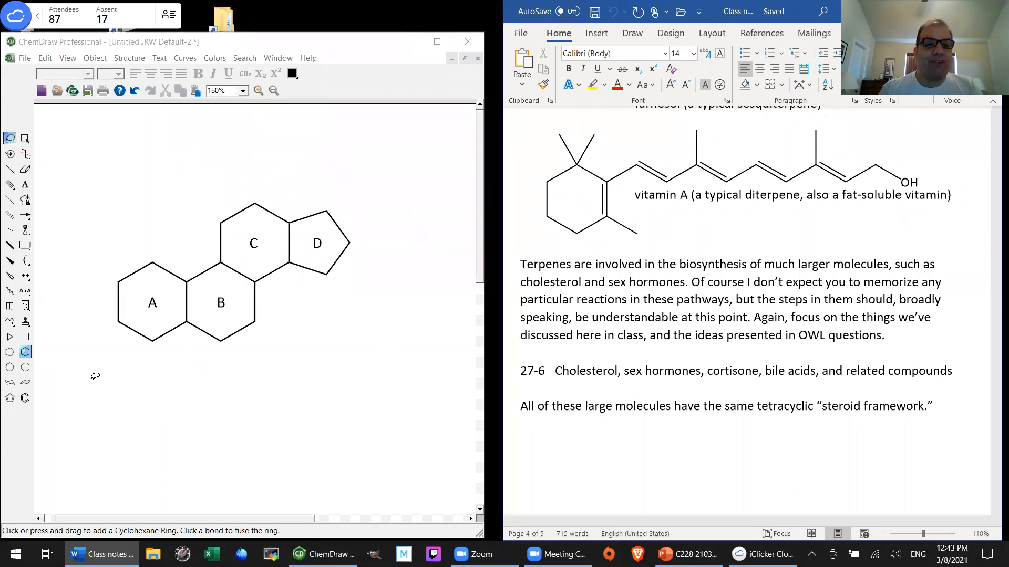
mouse_move(289, 432)
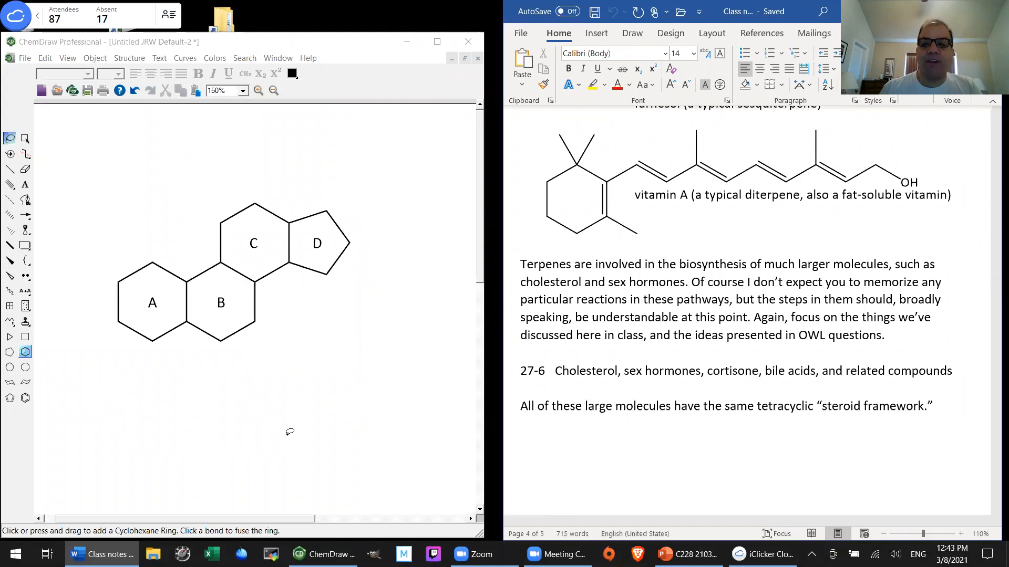
mouse_move(309, 429)
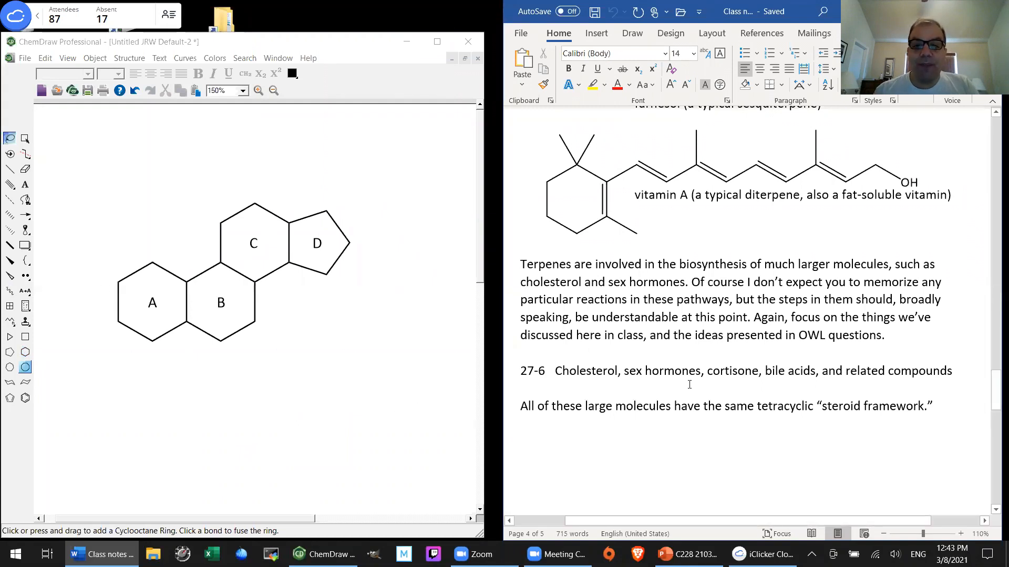
- Scroll to the passage on cholesterol's eight chiral carbons and 256 stereoisomers
scroll("down", 3)
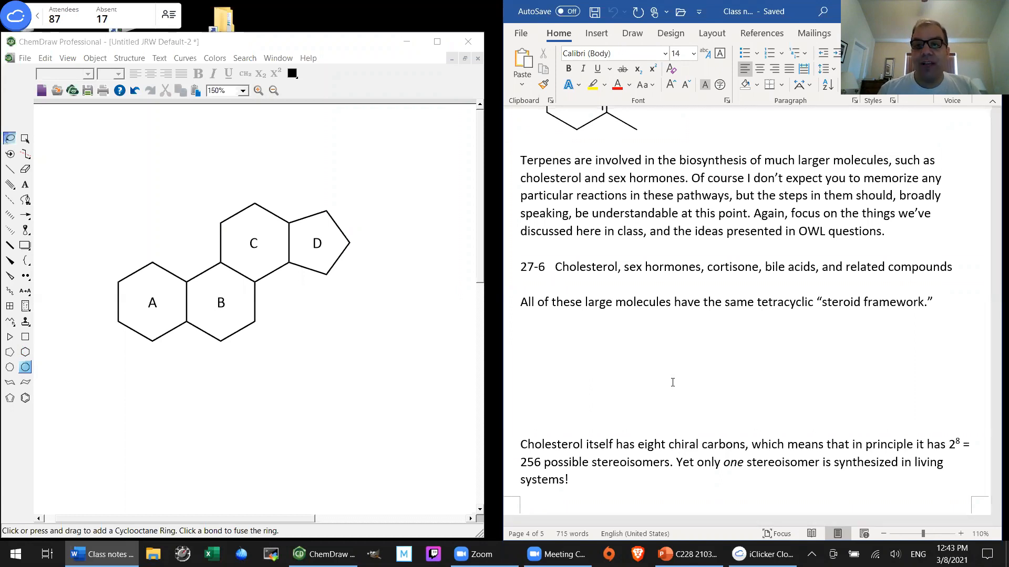
scroll("down", 3)
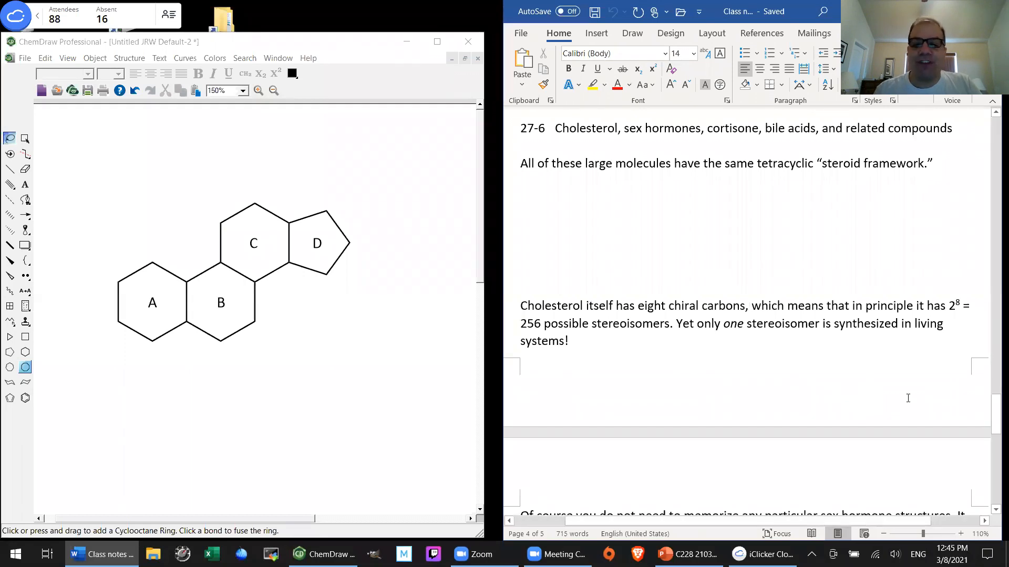
- Scroll down the Word notes past the bile-salt paragraph to the six steroid structures
scroll("down", 3)
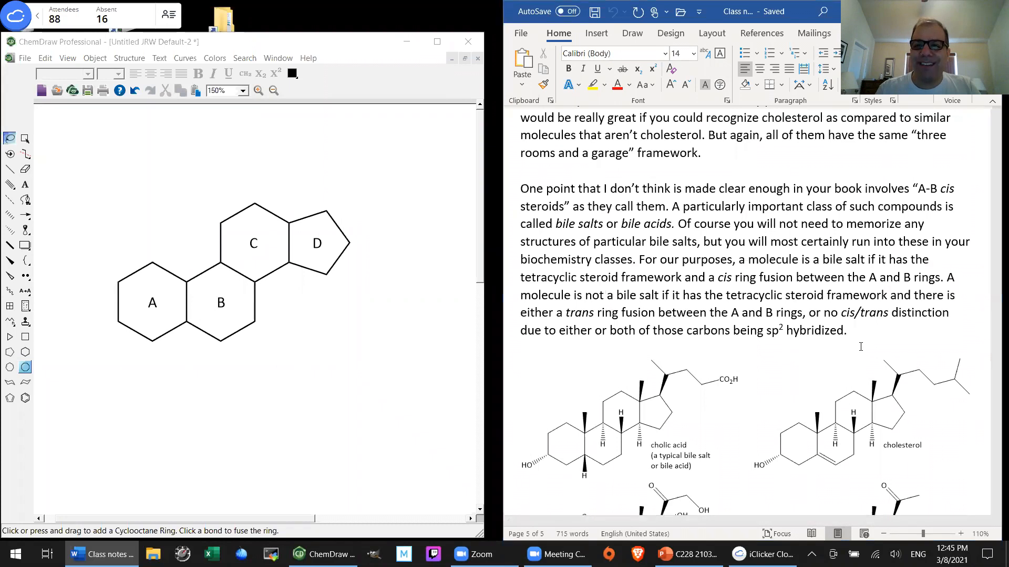
scroll("down", 3)
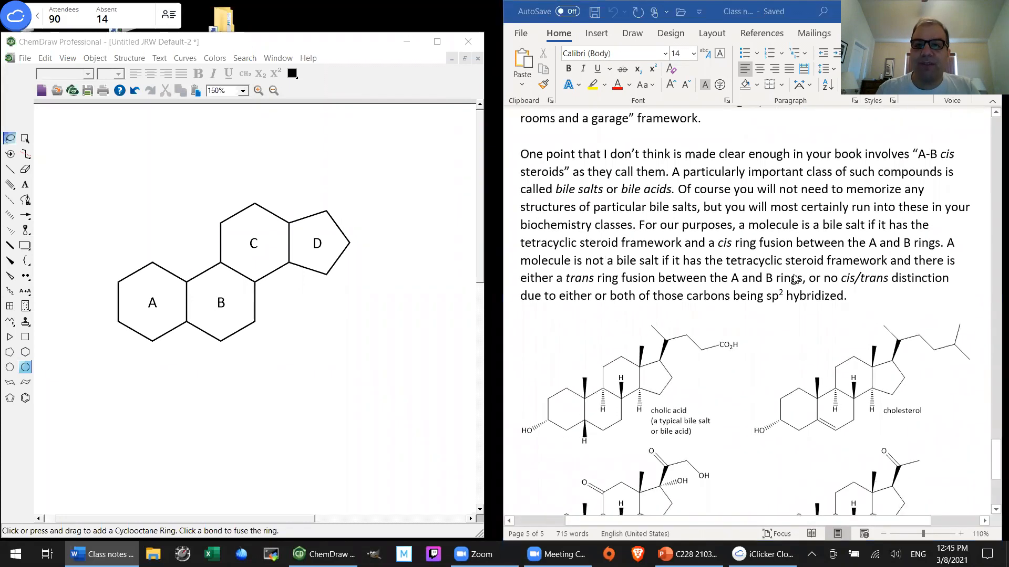
scroll("down", 3)
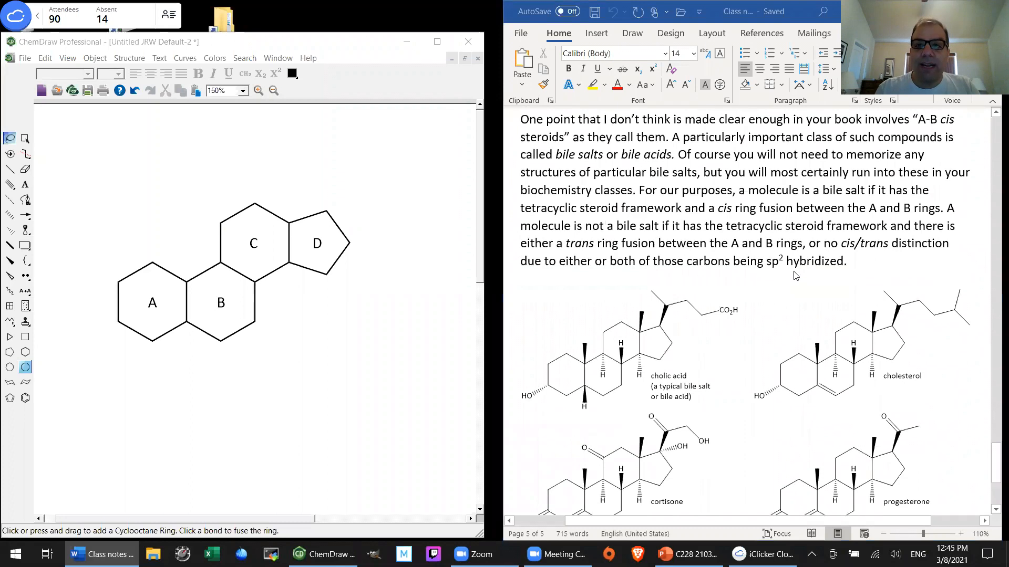
scroll("down", 3)
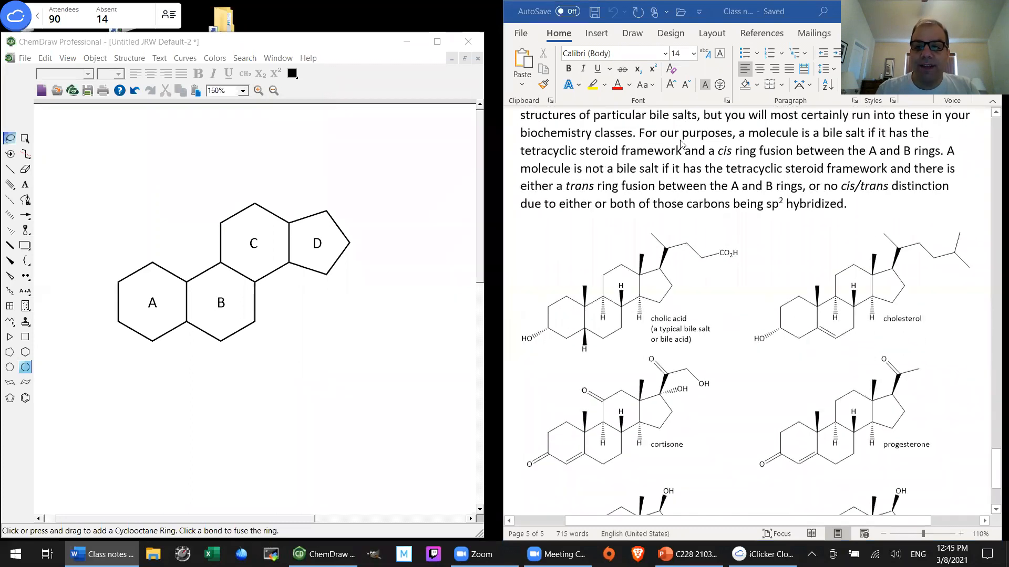
scroll("down", 3)
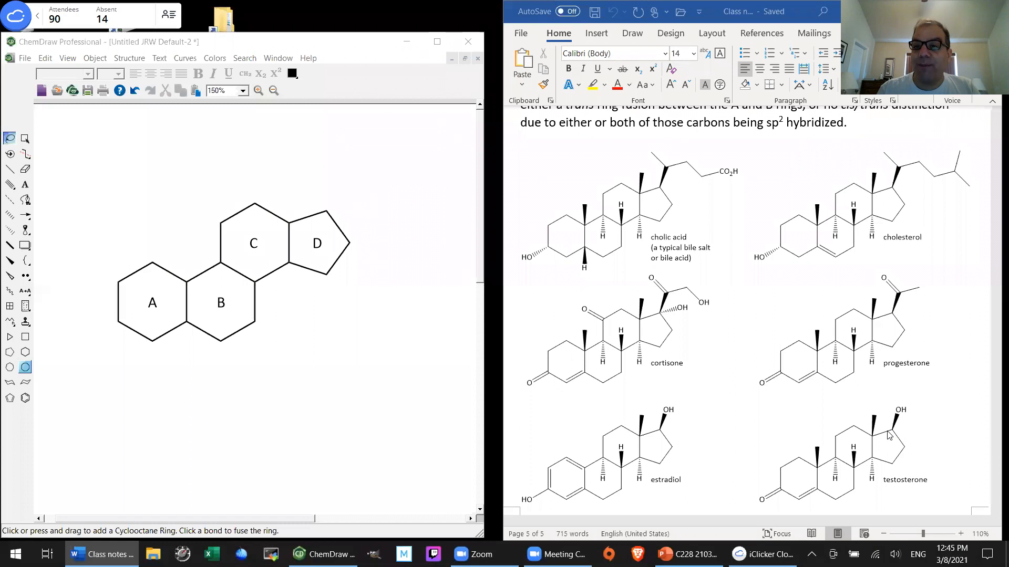
mouse_move(796, 316)
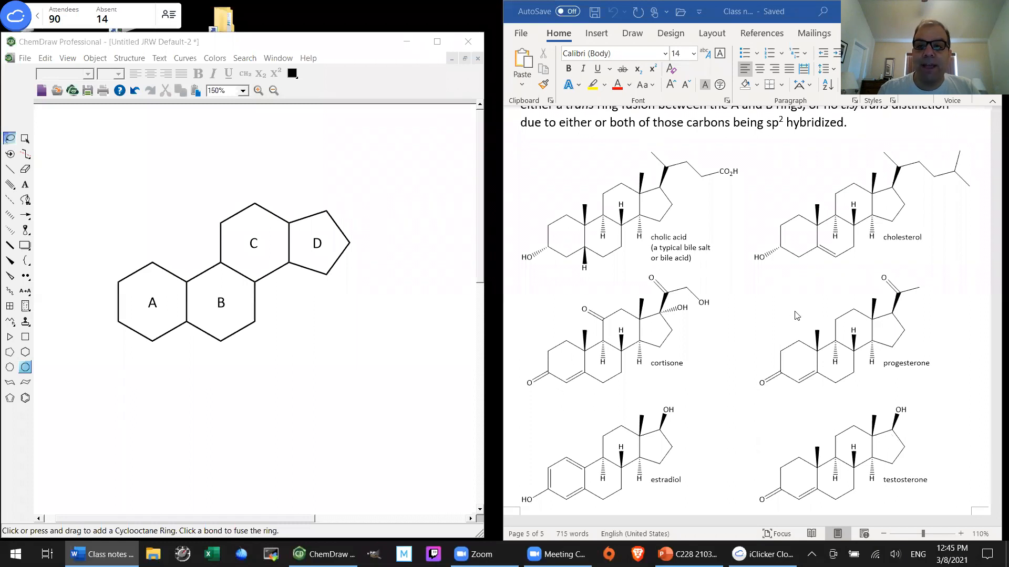
mouse_move(816, 318)
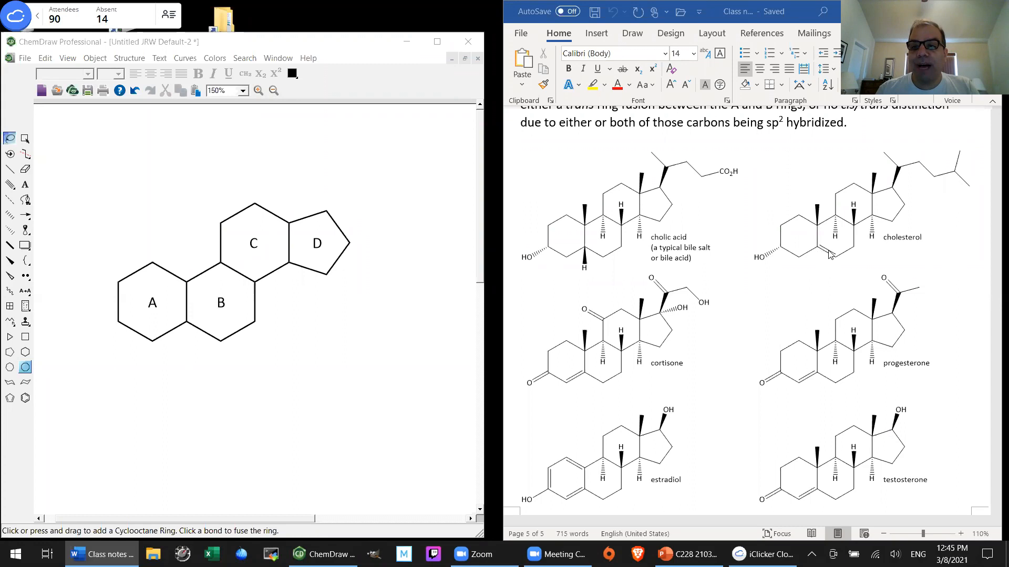
mouse_move(829, 255)
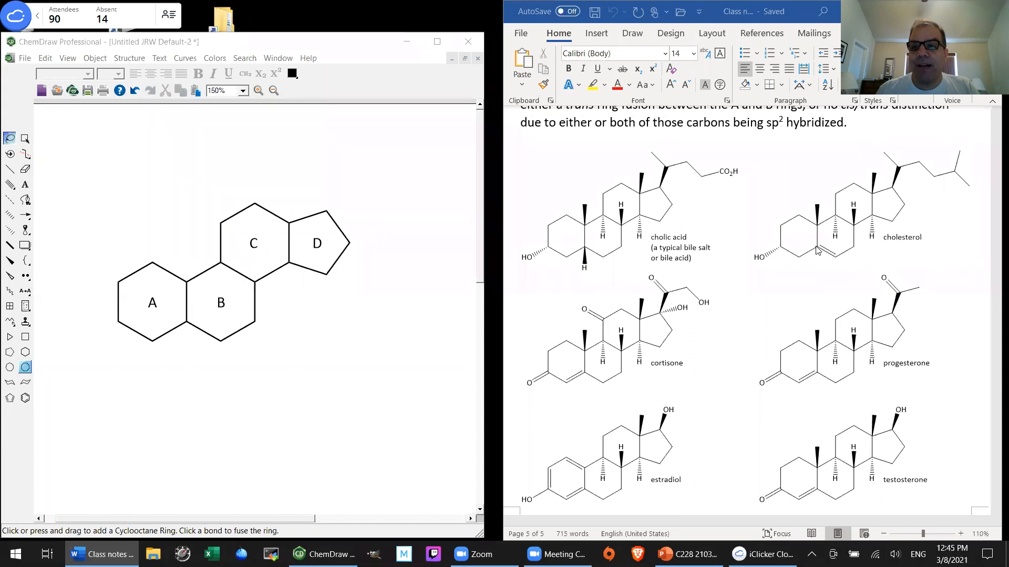
mouse_move(842, 264)
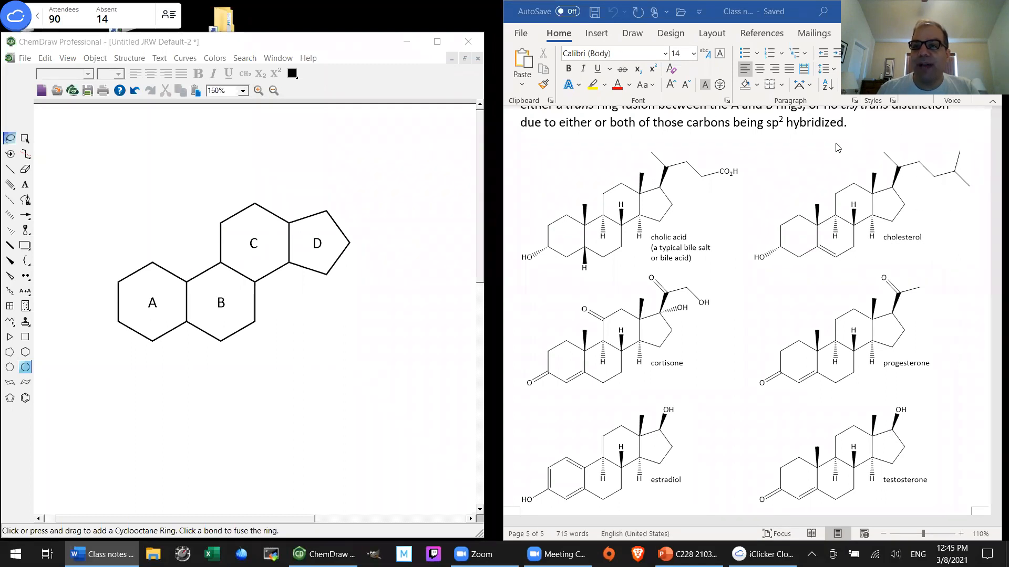
mouse_move(810, 280)
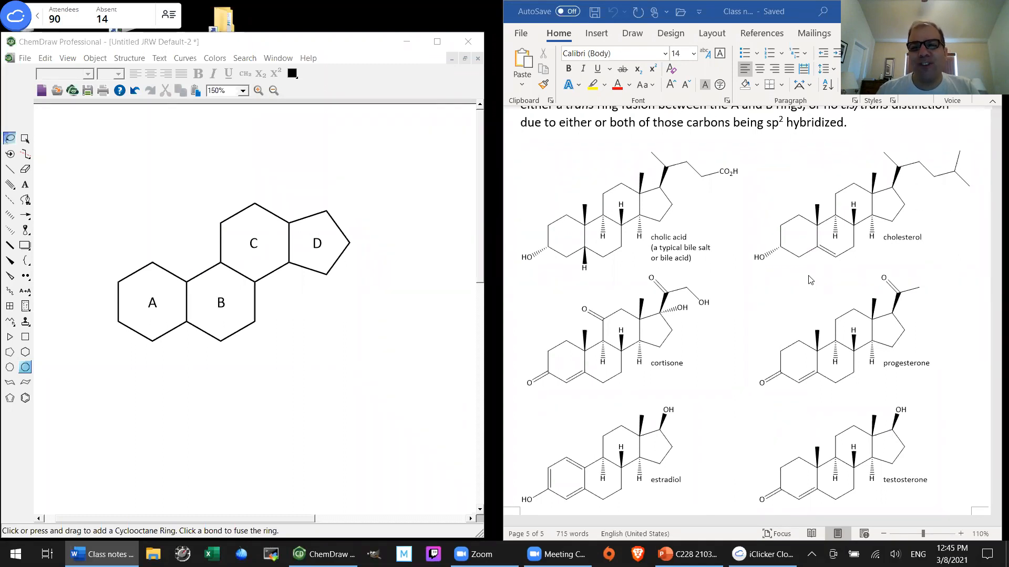
mouse_move(822, 283)
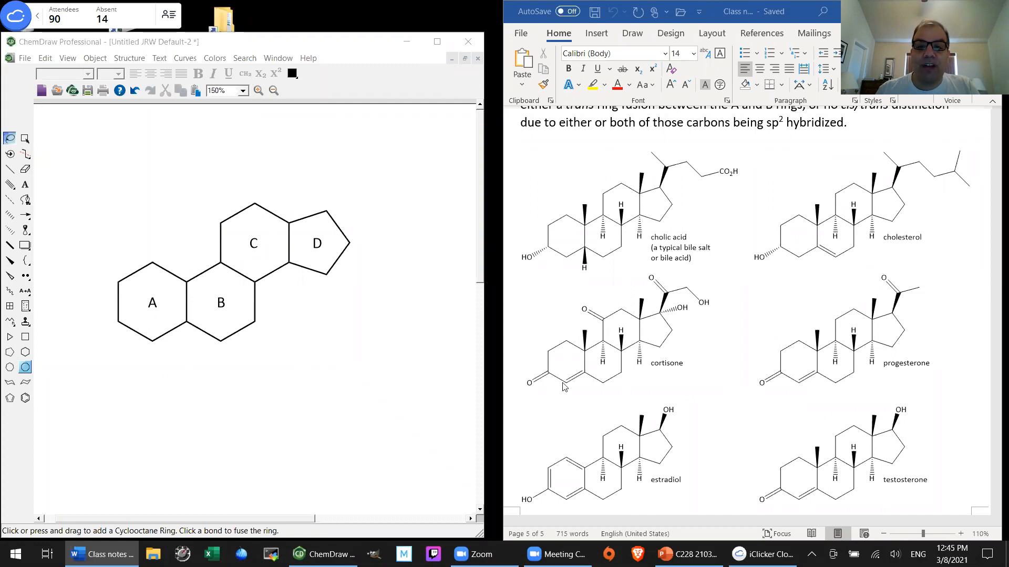
mouse_move(640, 360)
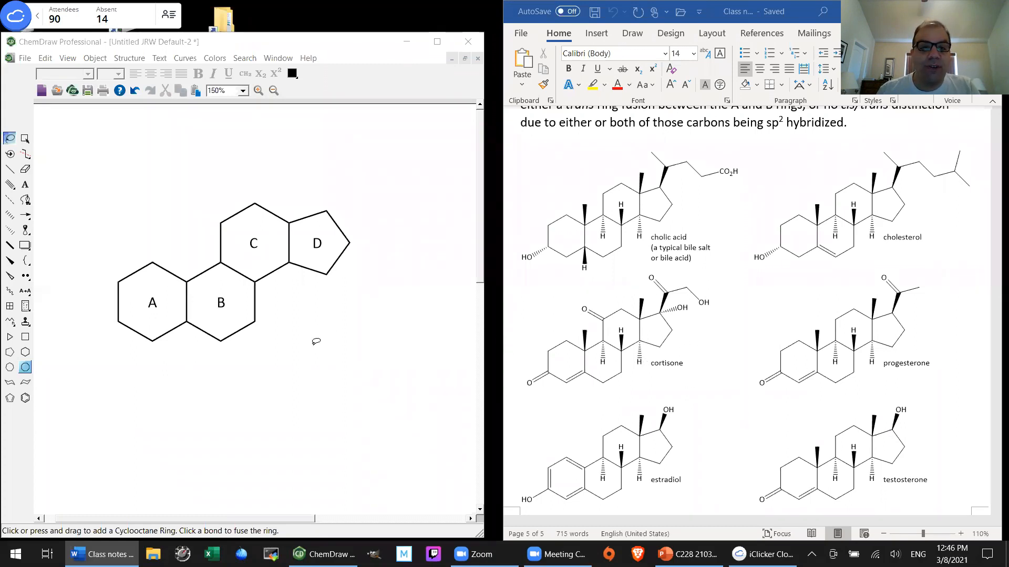
mouse_move(316, 350)
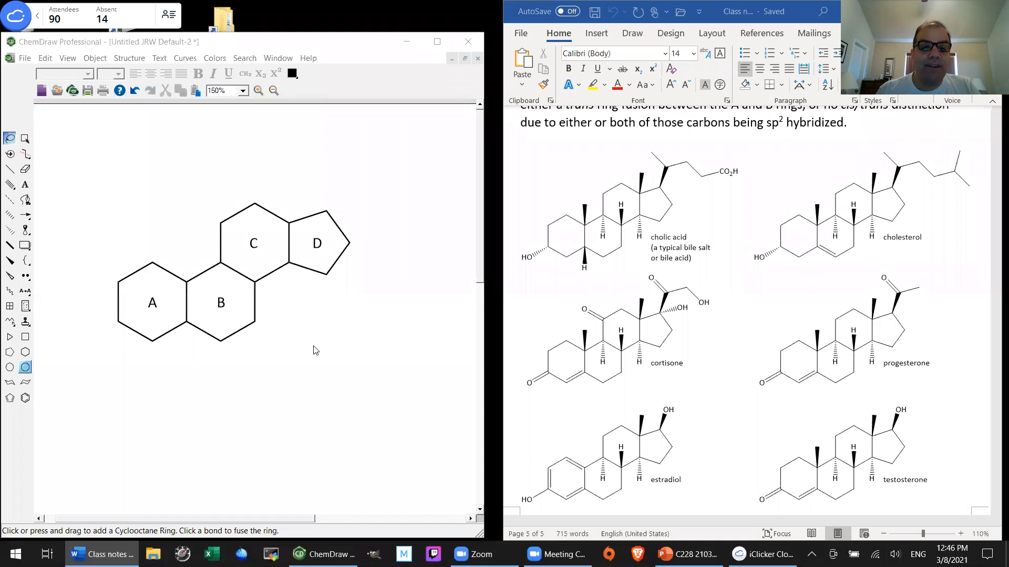
mouse_move(343, 305)
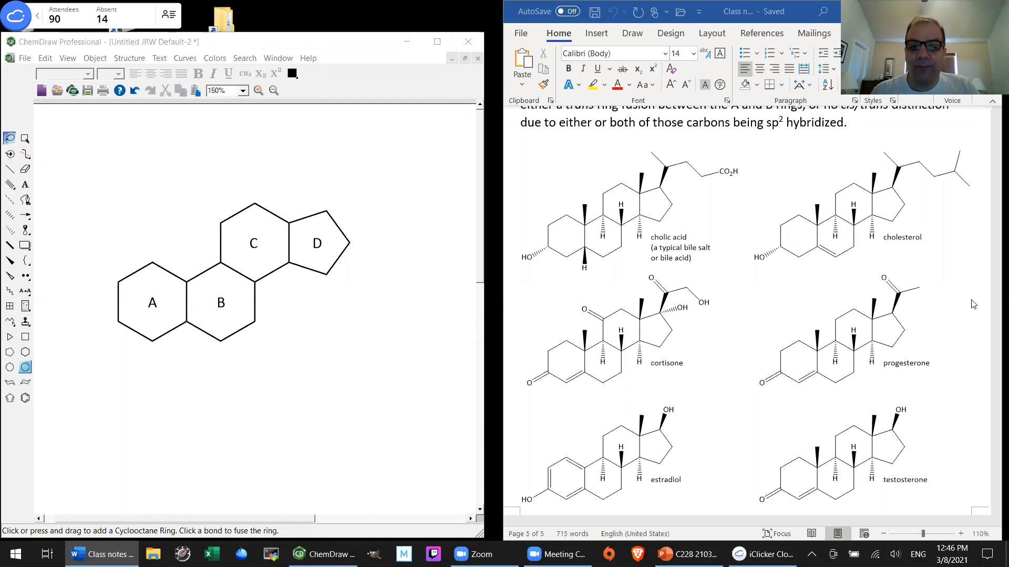
scroll("down", 3)
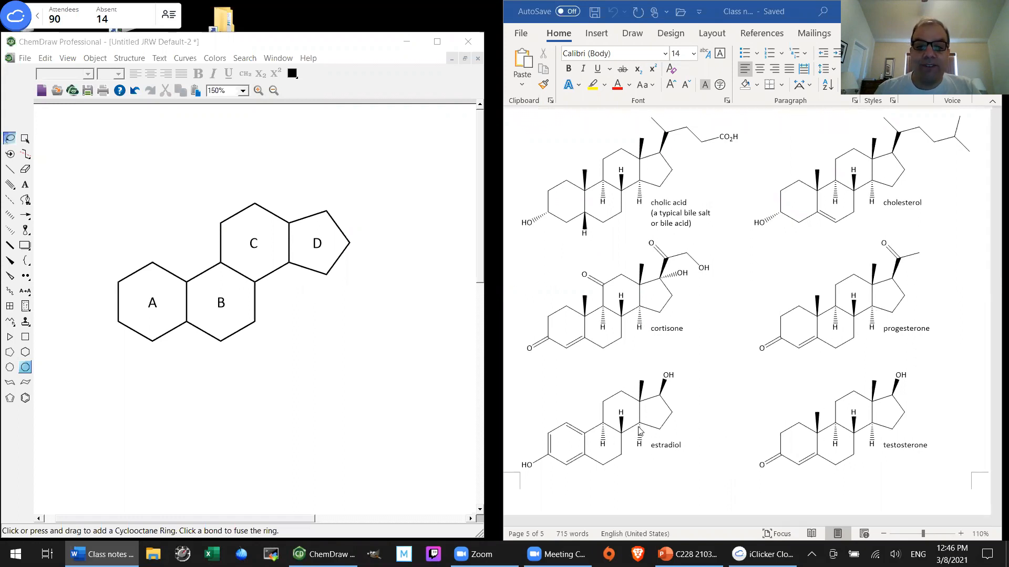
mouse_move(796, 273)
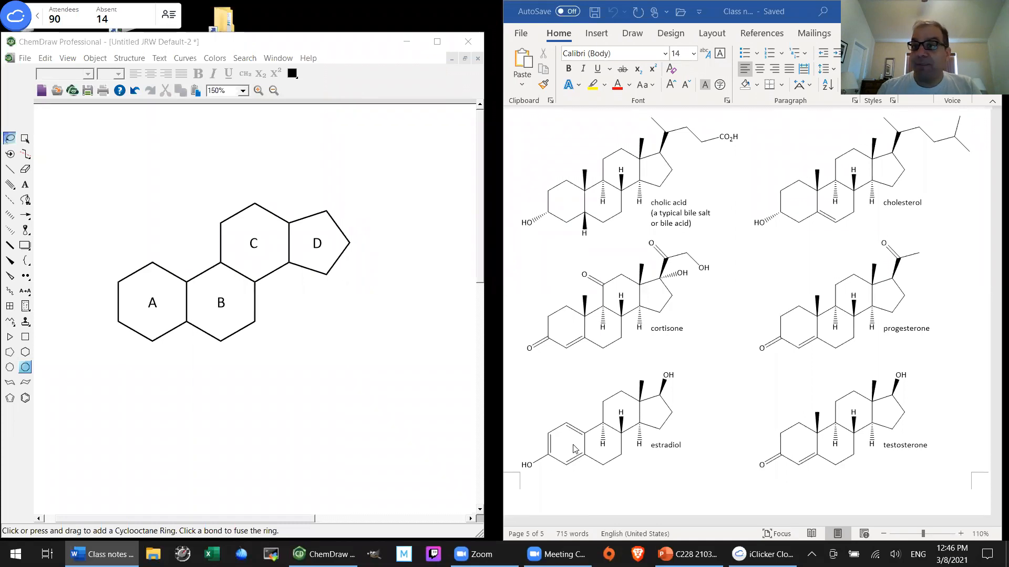
mouse_move(719, 381)
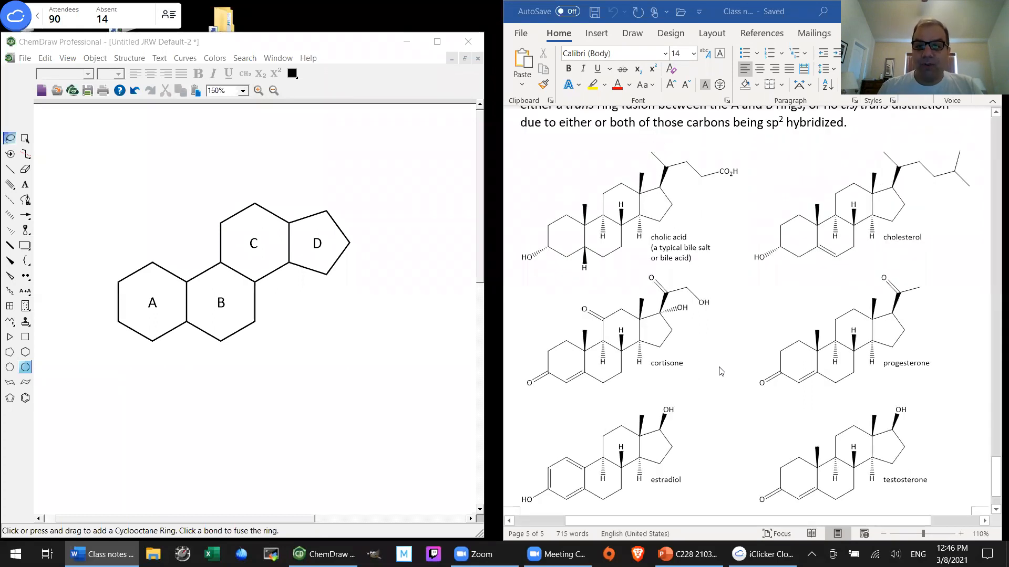
mouse_move(629, 367)
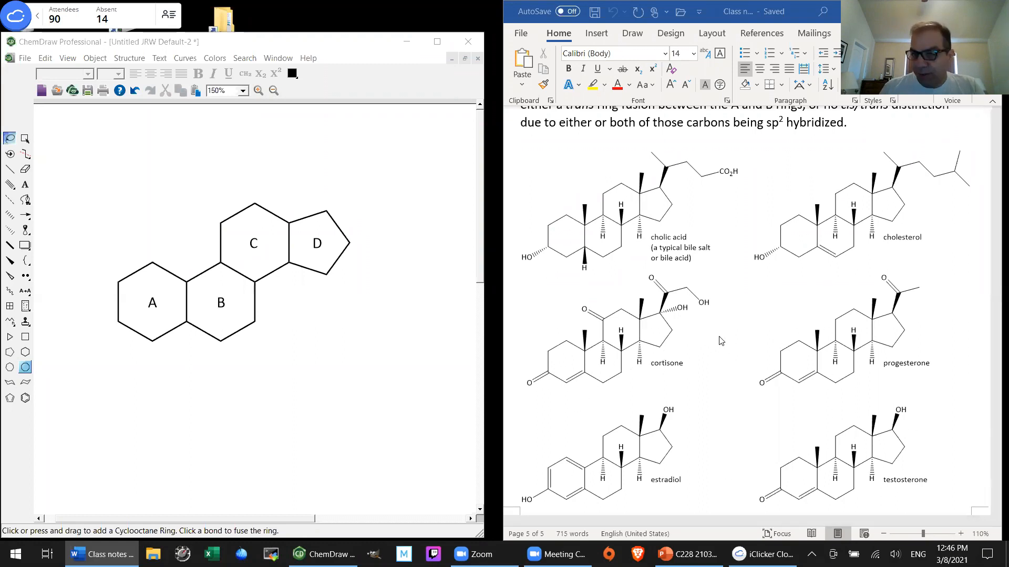
mouse_move(718, 344)
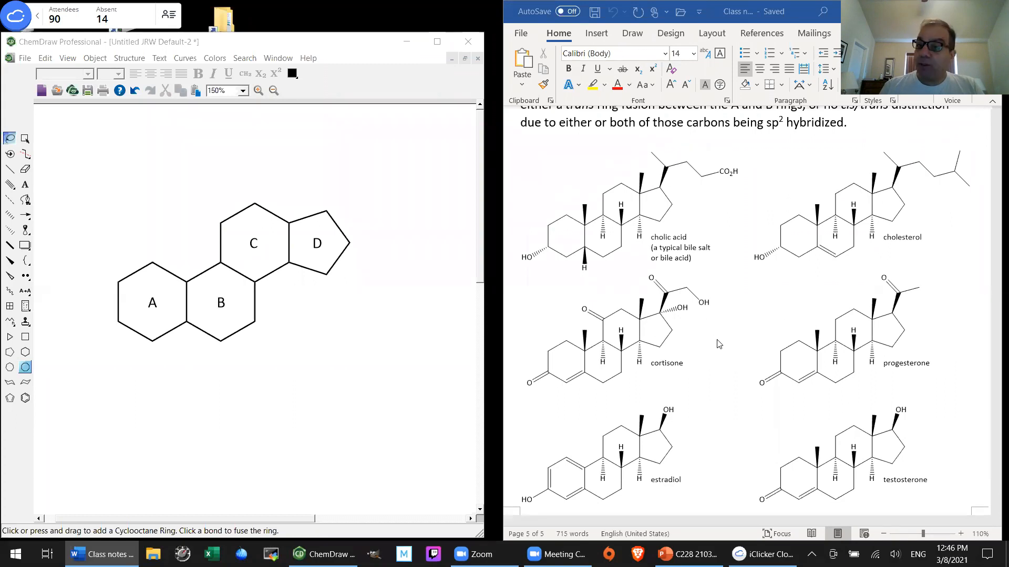
mouse_move(729, 337)
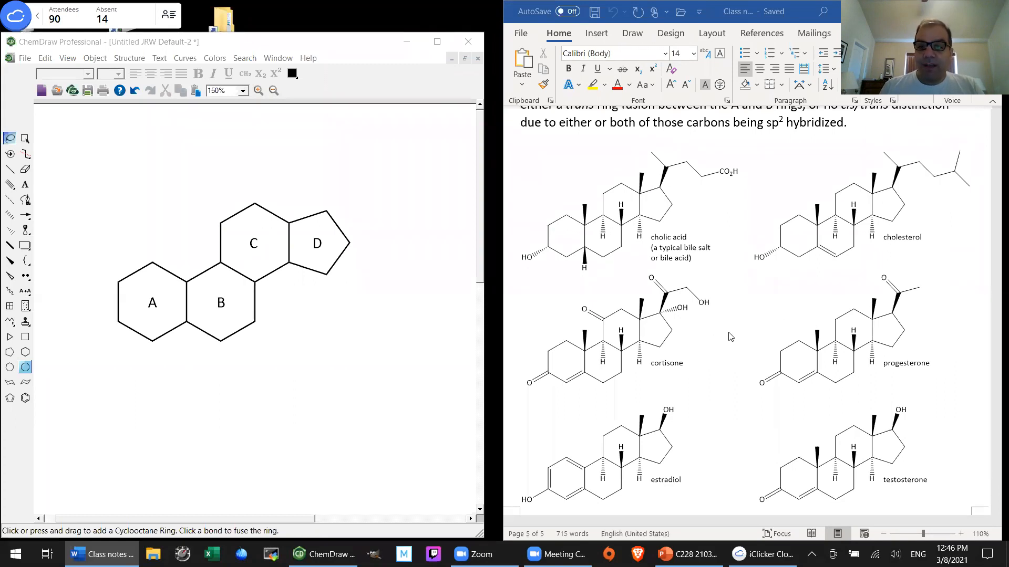
mouse_move(782, 349)
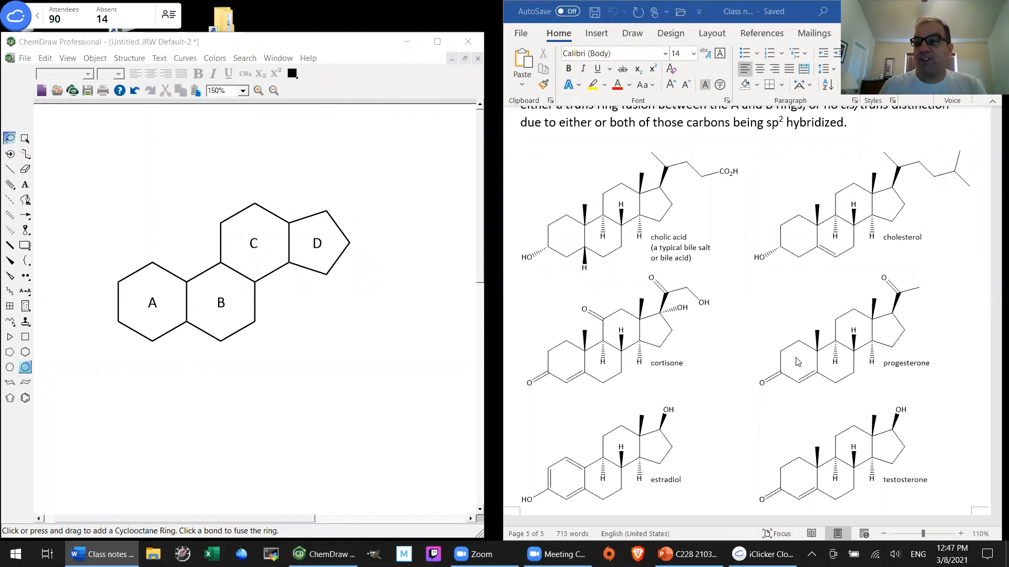
mouse_move(705, 361)
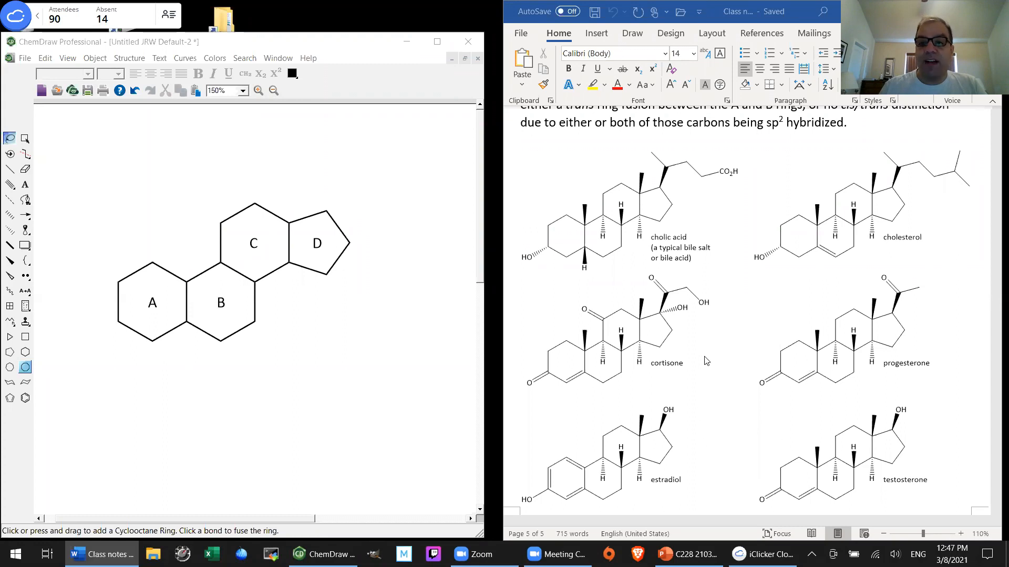
mouse_move(753, 341)
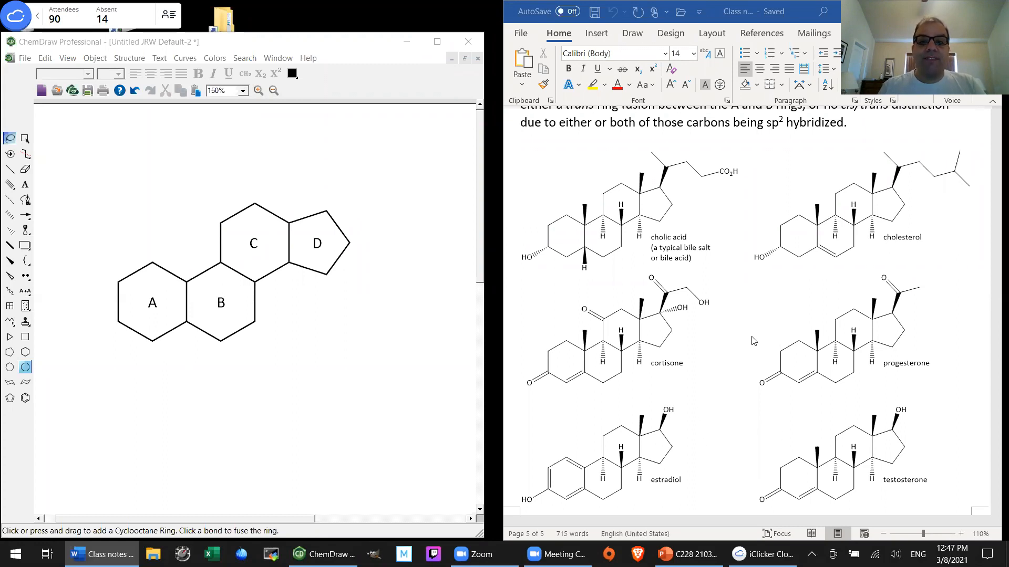
mouse_move(641, 260)
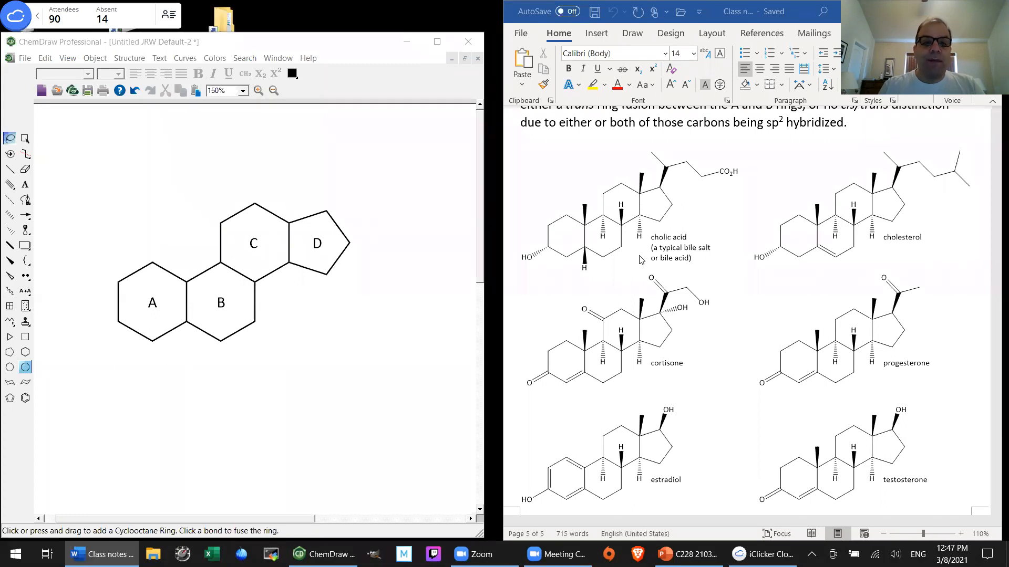
mouse_move(590, 281)
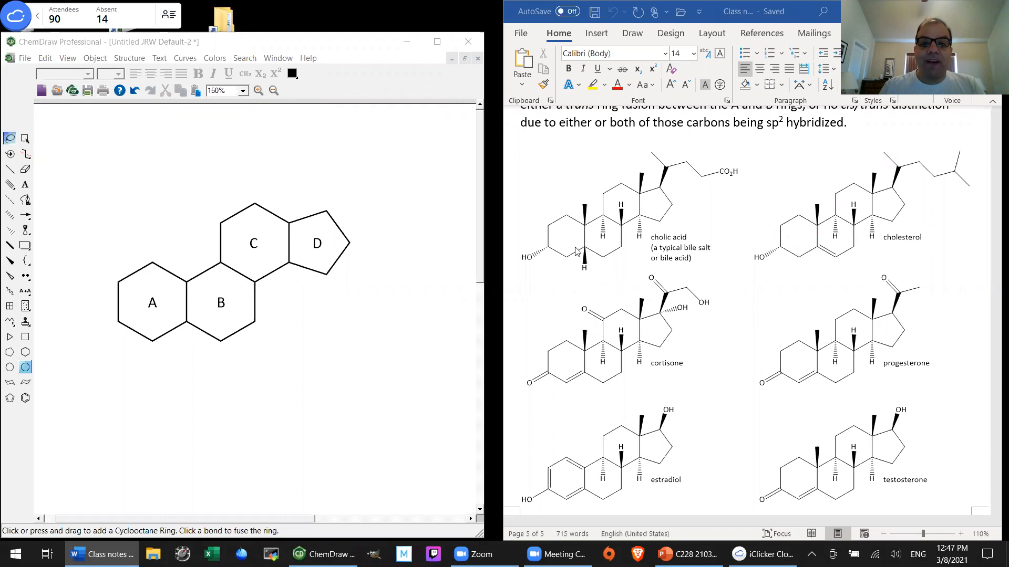
mouse_move(575, 200)
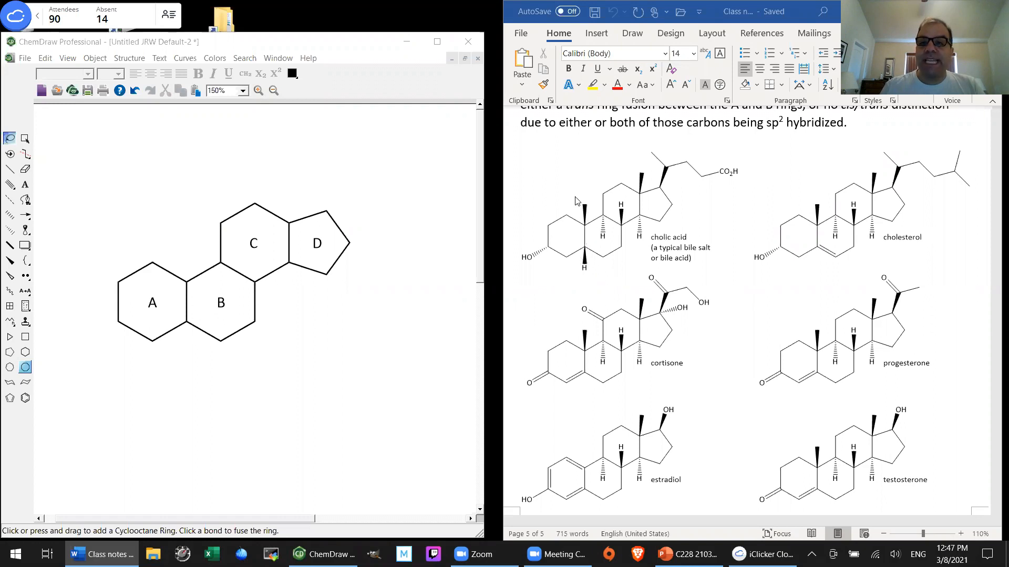
mouse_move(590, 208)
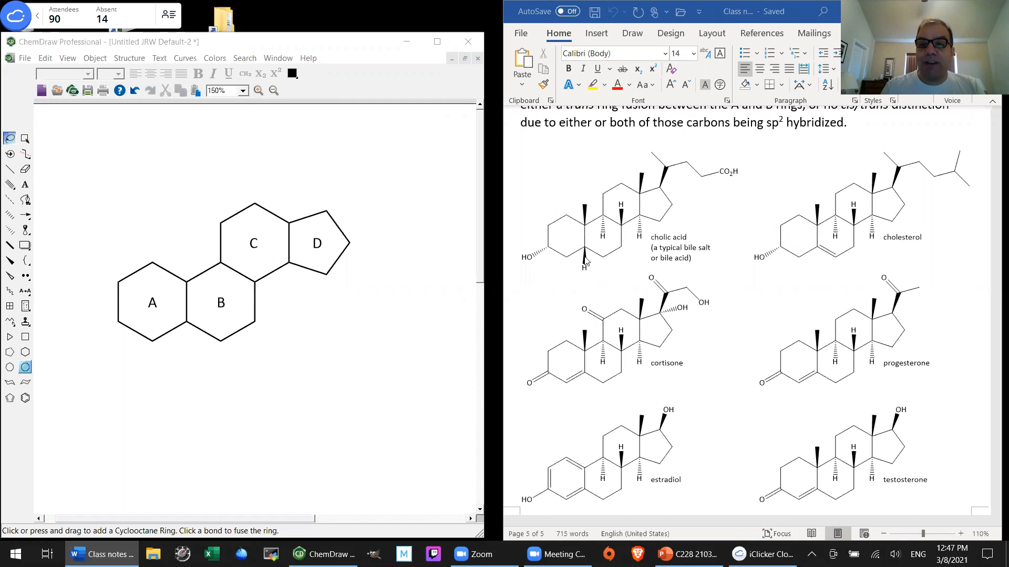
mouse_move(578, 294)
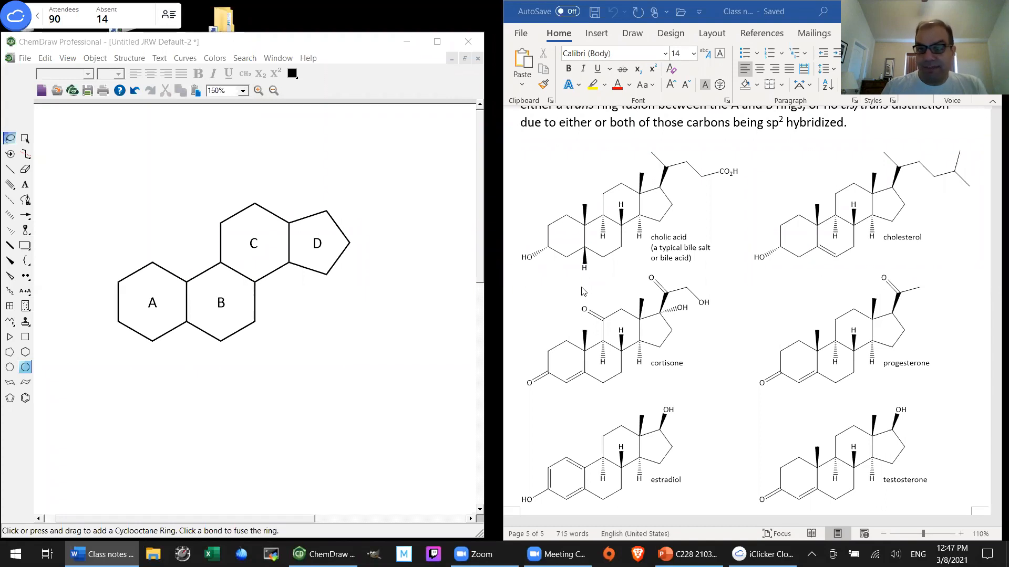
mouse_move(570, 238)
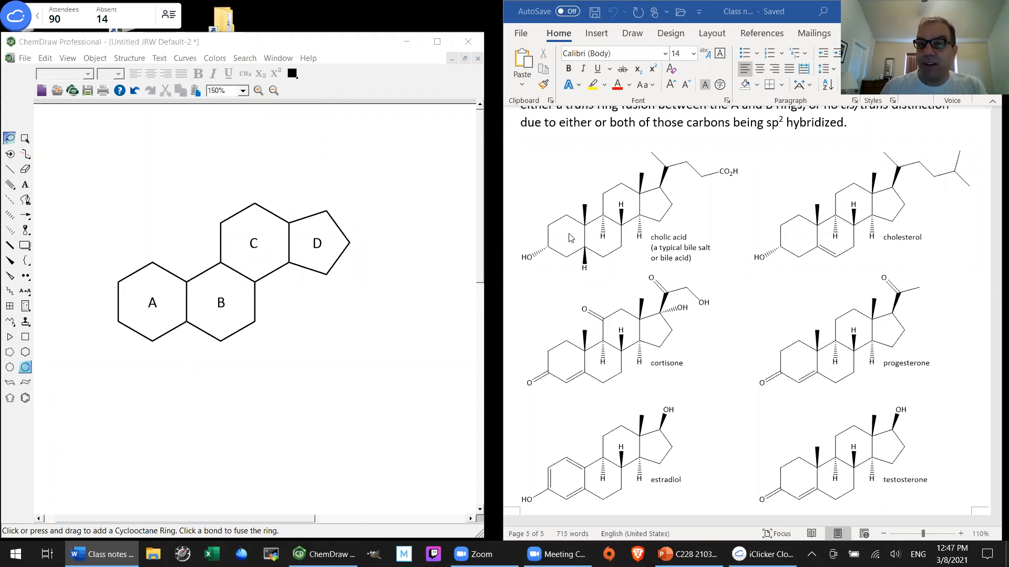
mouse_move(570, 309)
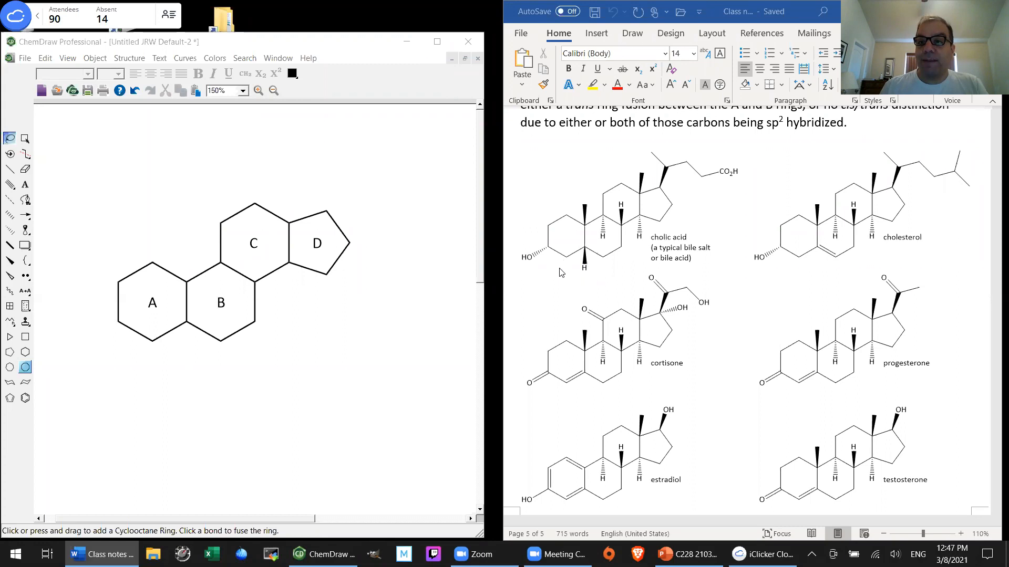
mouse_move(584, 230)
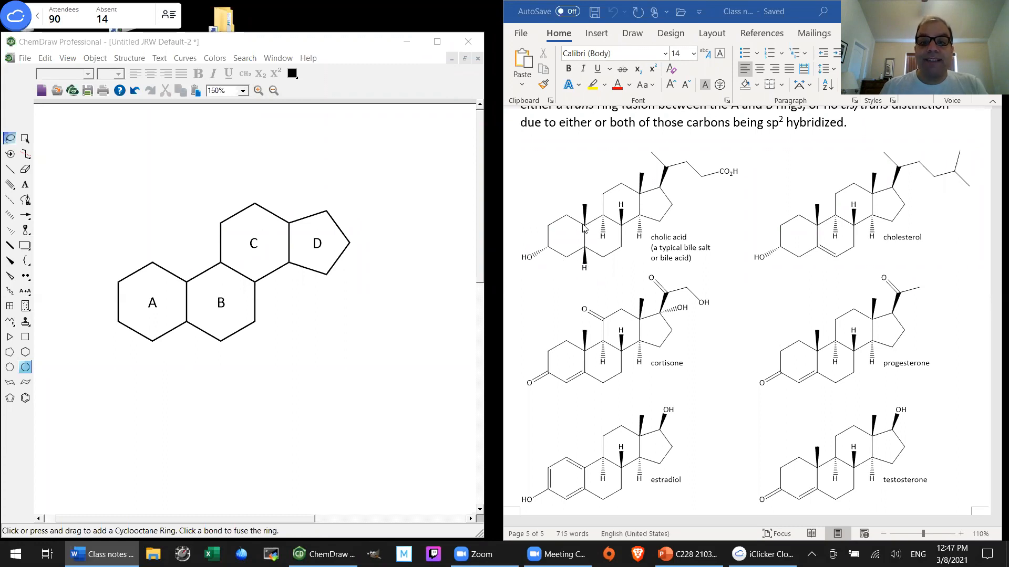
mouse_move(582, 257)
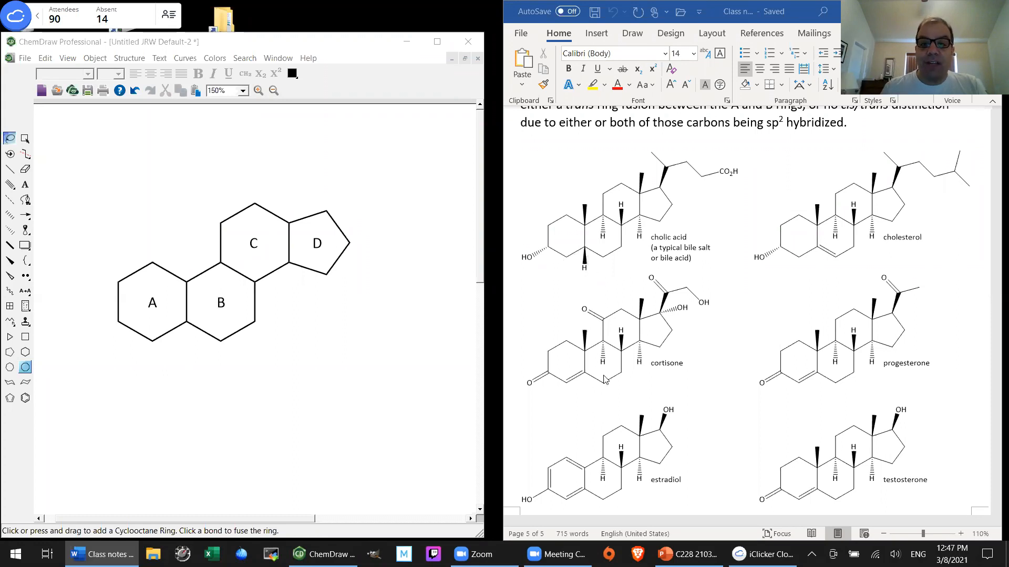
mouse_move(578, 481)
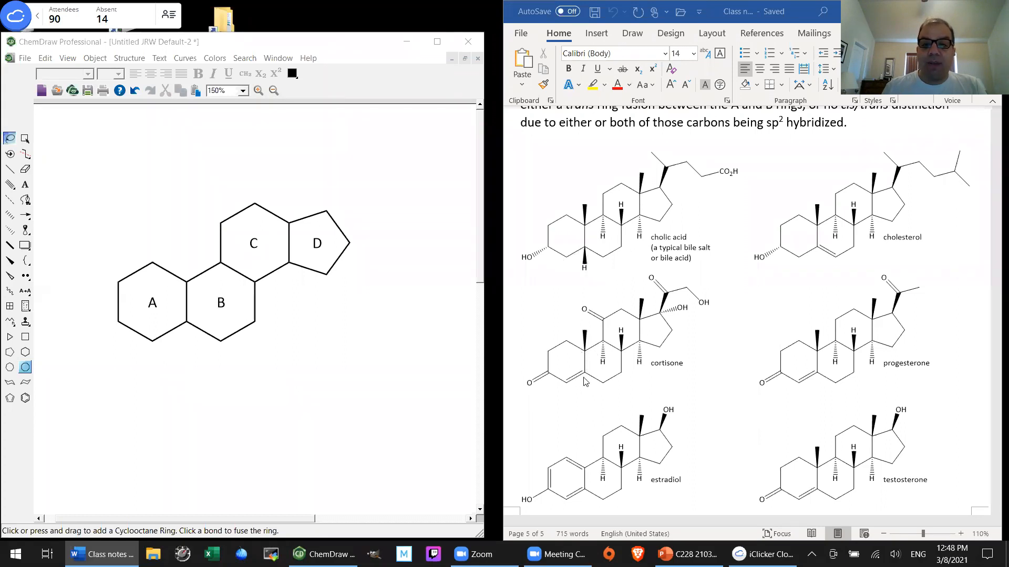
mouse_move(585, 423)
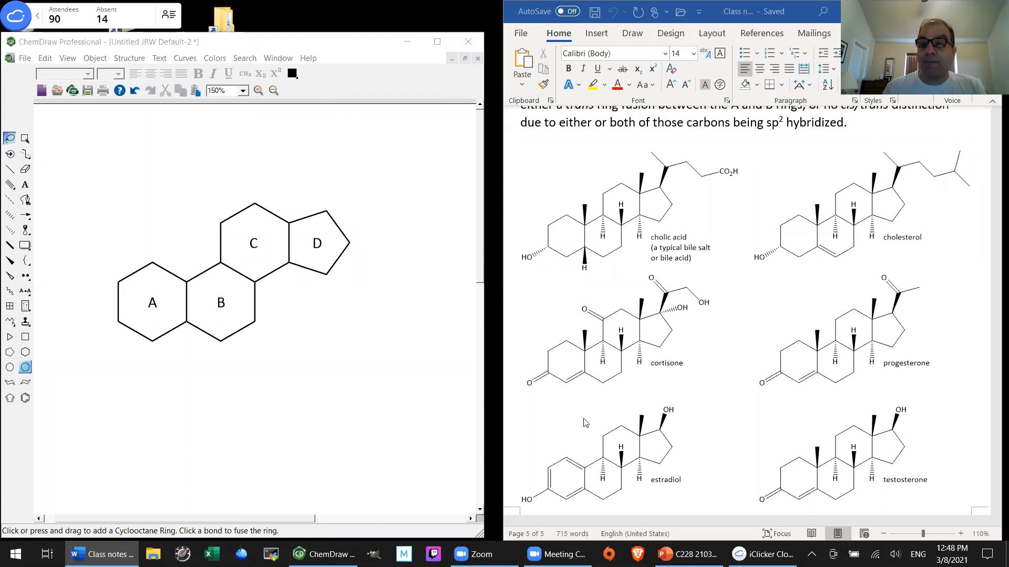
mouse_move(848, 415)
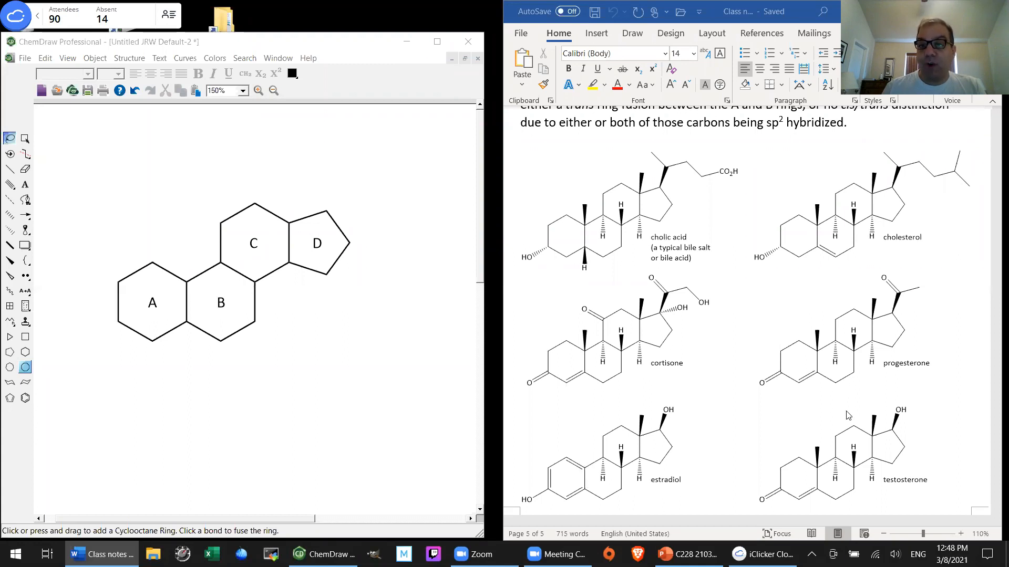
mouse_move(843, 321)
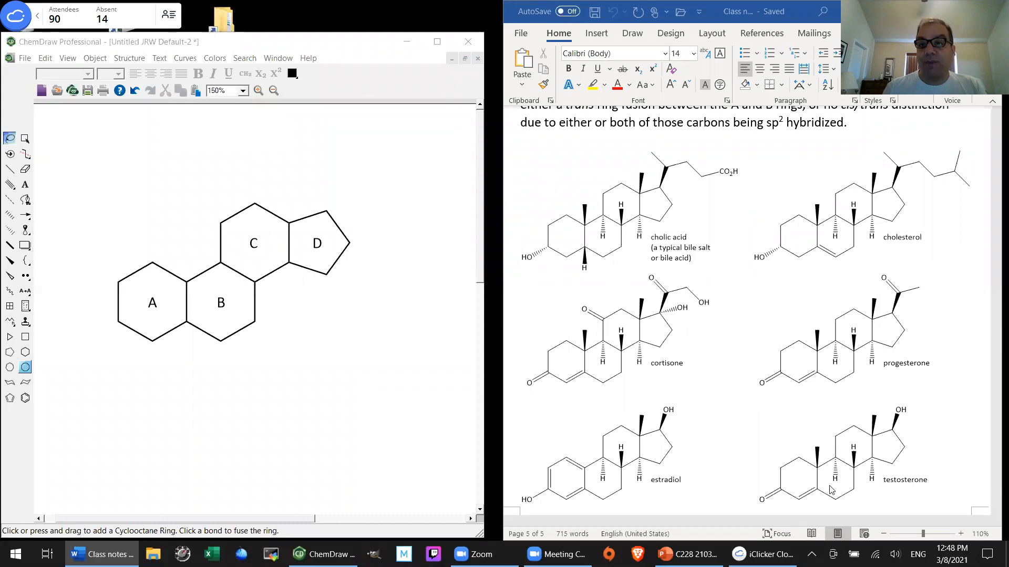
mouse_move(602, 207)
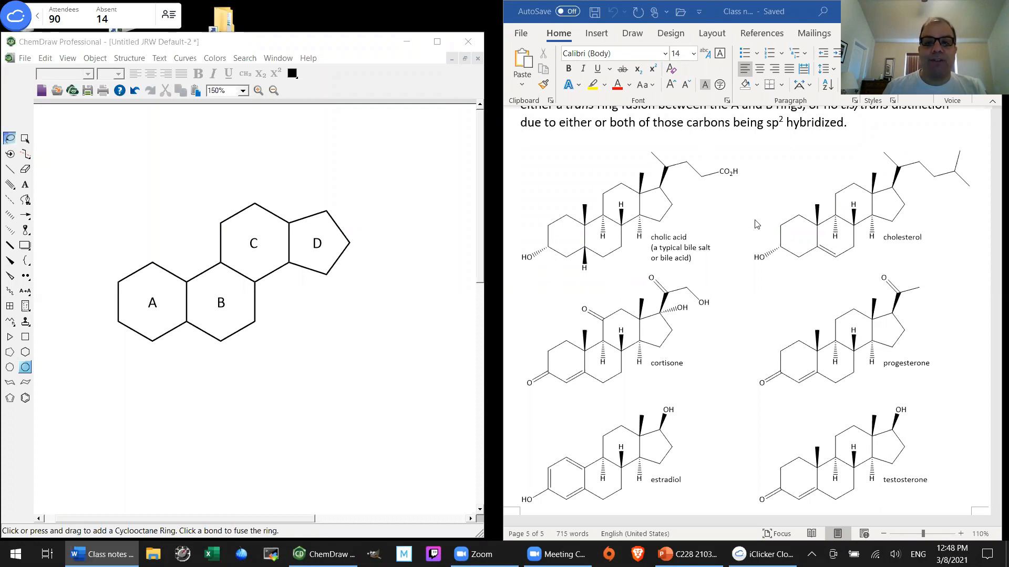
mouse_move(754, 178)
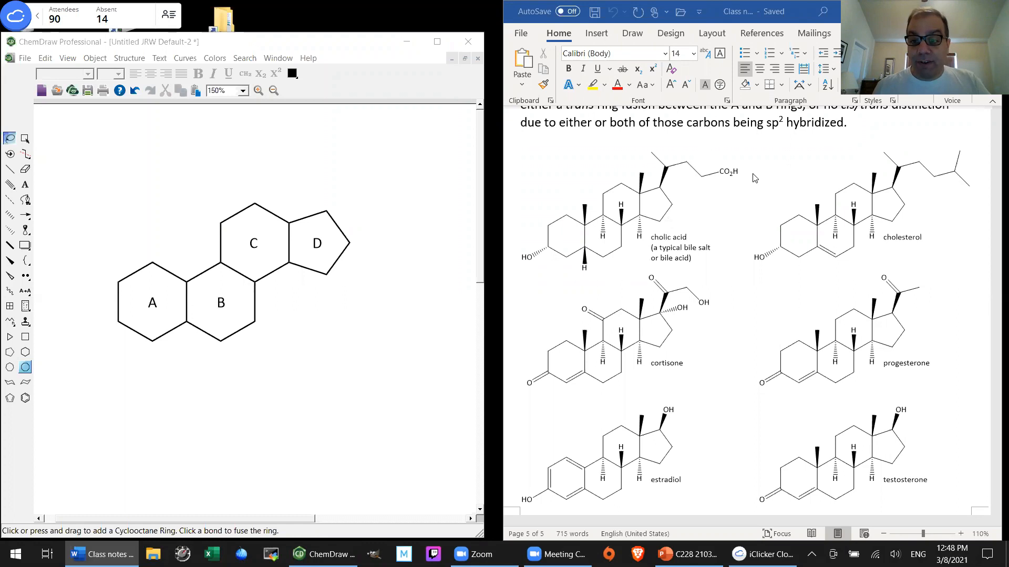
mouse_move(320, 337)
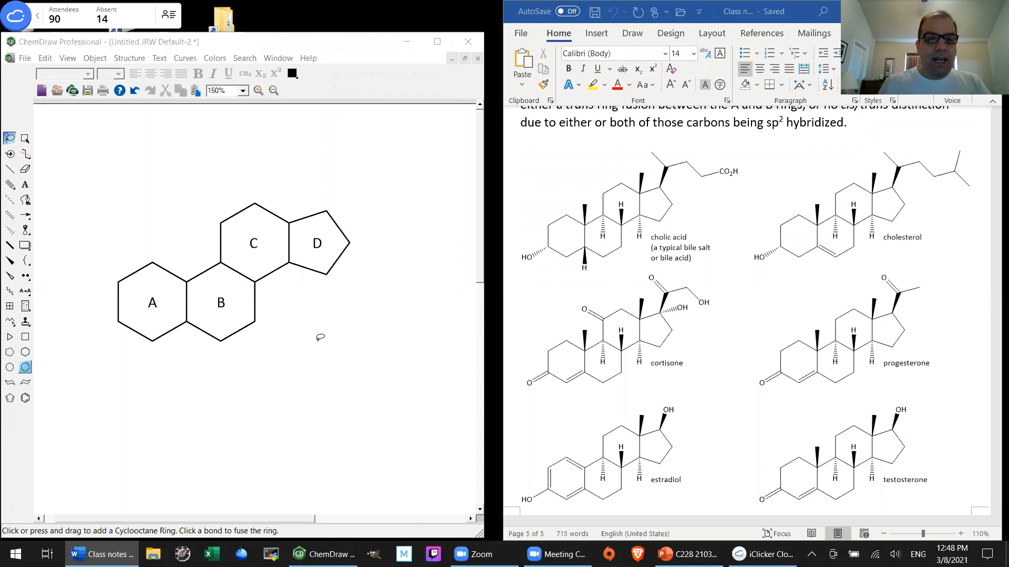
mouse_move(318, 346)
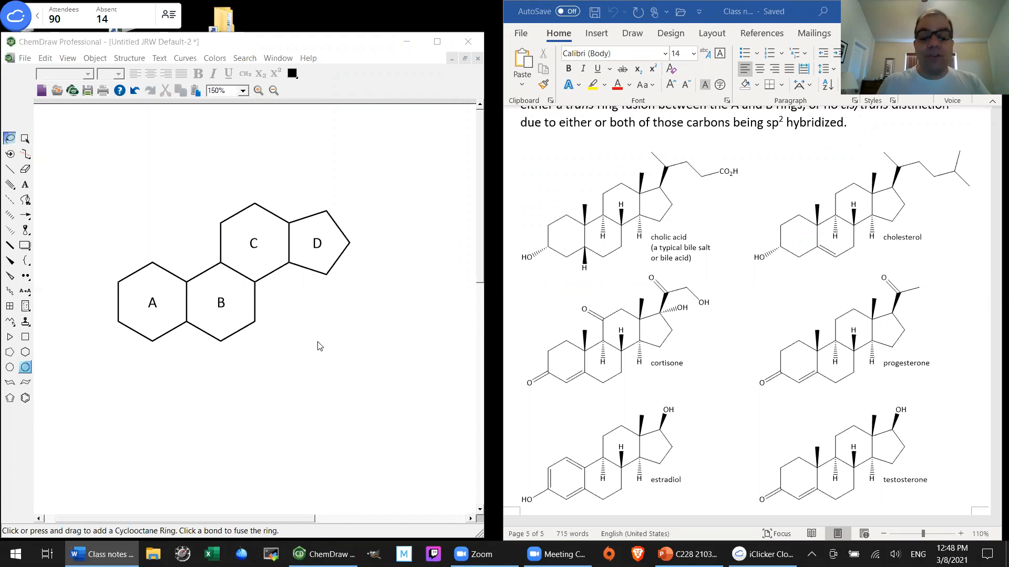
mouse_move(535, 203)
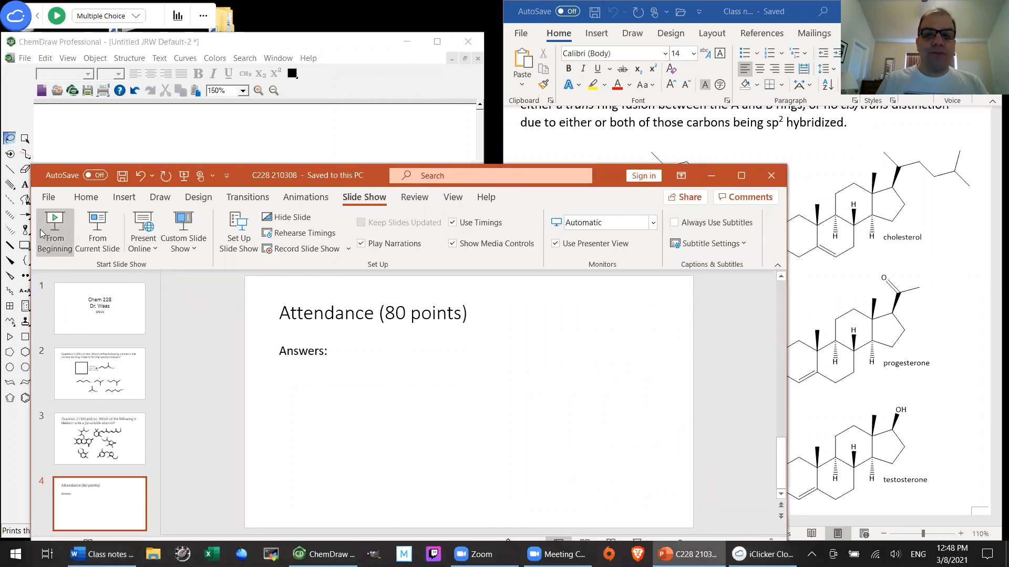
mouse_move(55, 232)
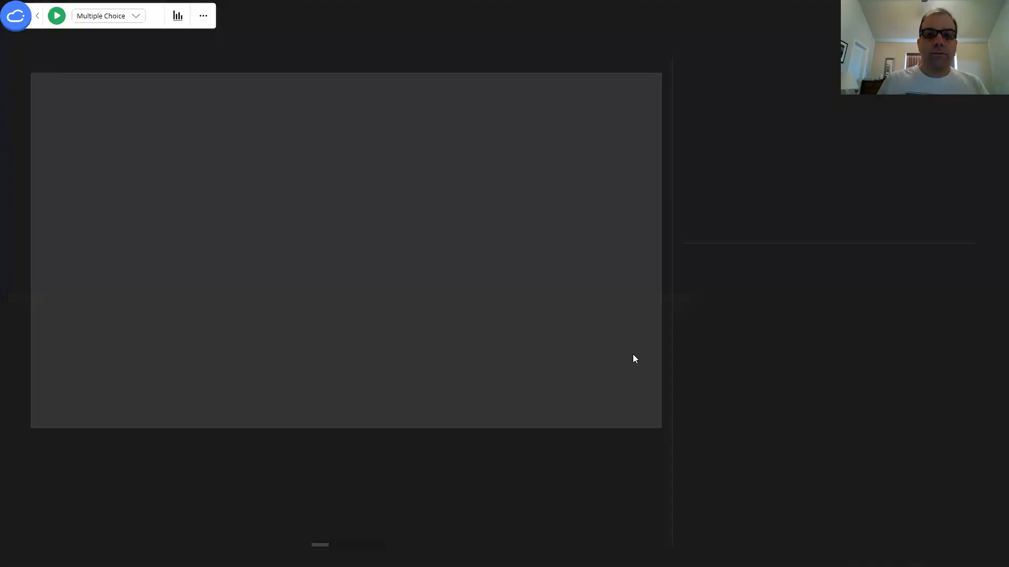
- Keep the Question 1 iClicker poll running until about 77 responses arrive
left_click(57, 15)
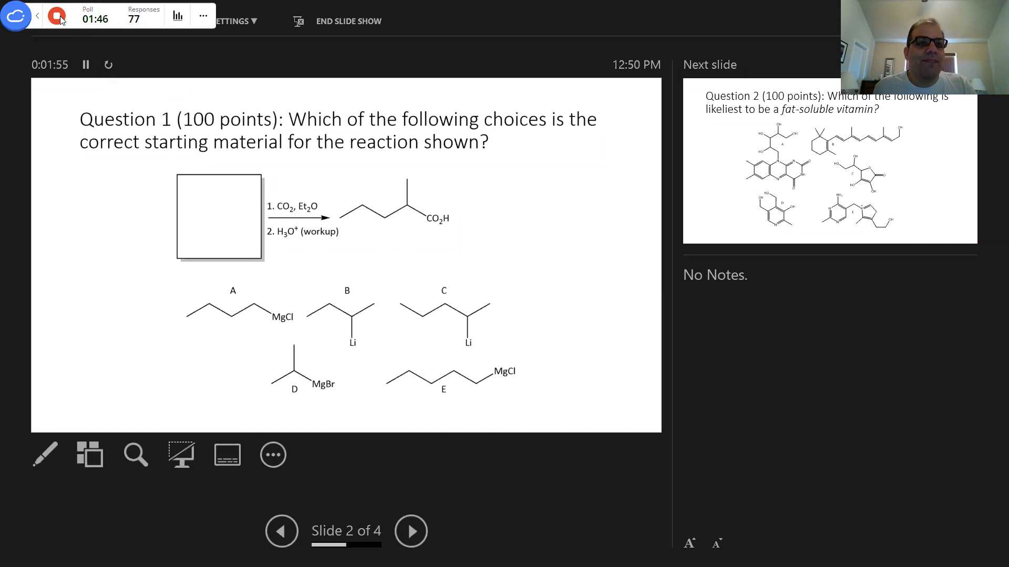
- Stop the Question 1 iClicker poll from its toolbar
left_click(57, 16)
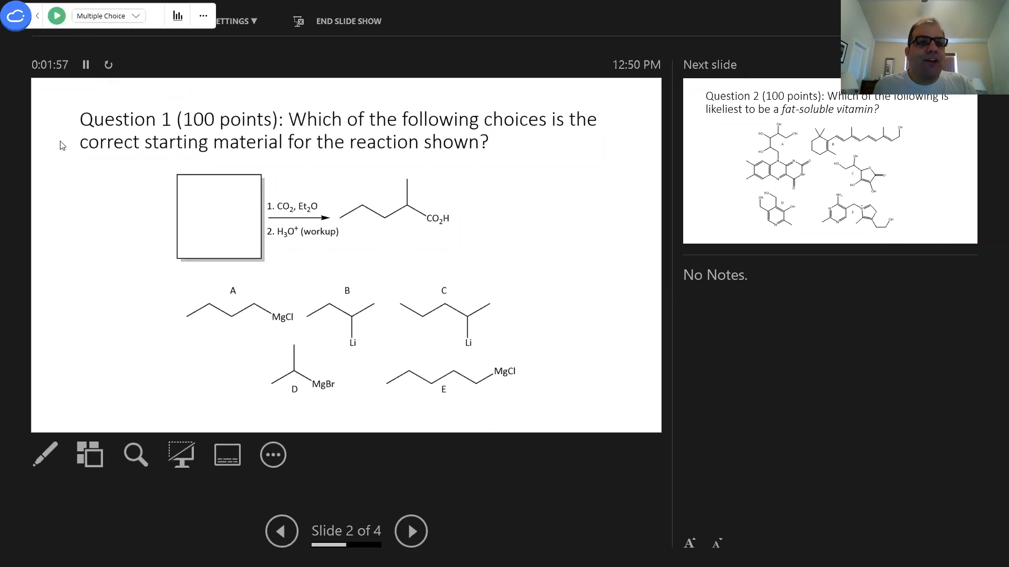
mouse_move(577, 278)
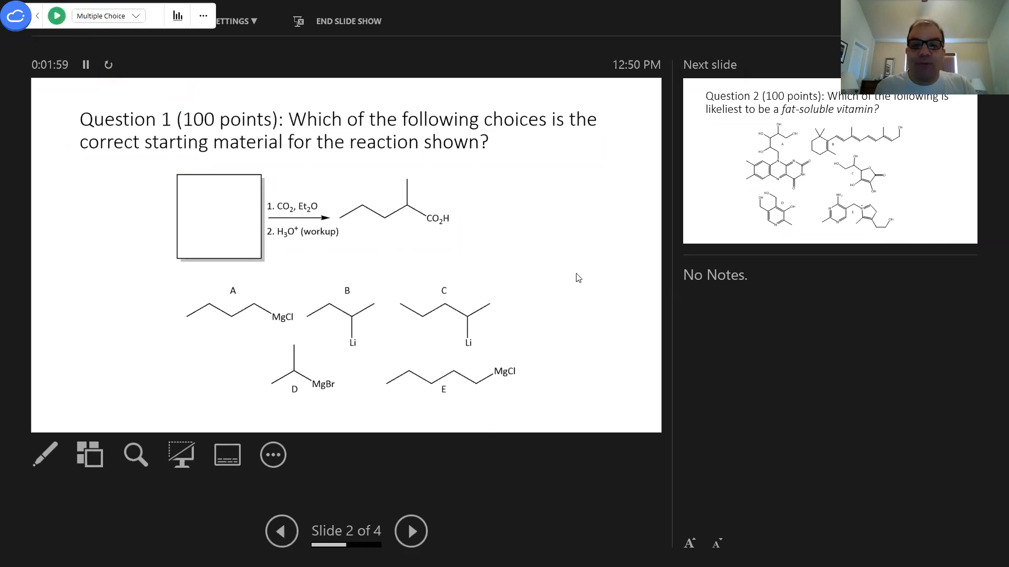
mouse_move(392, 264)
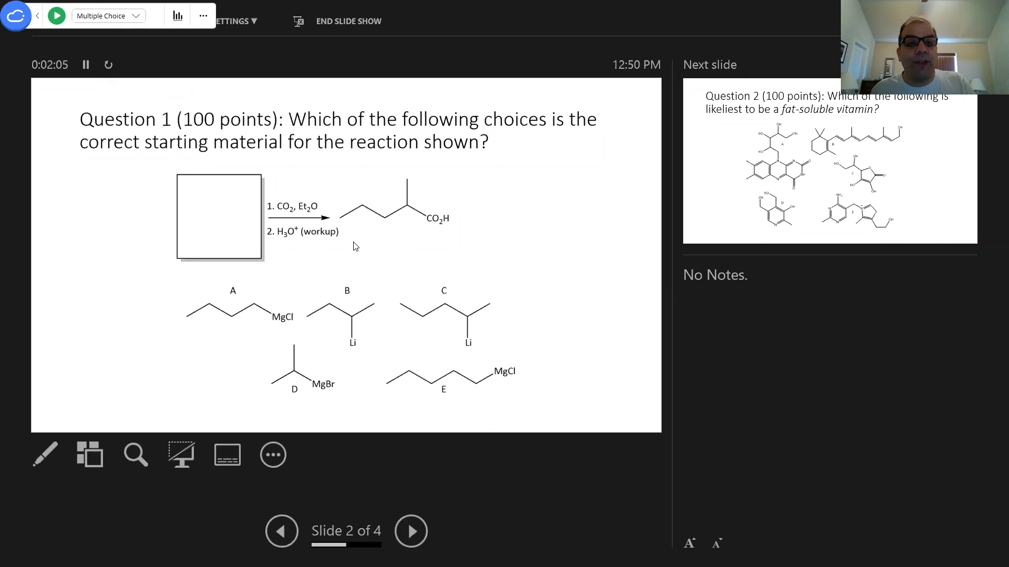
mouse_move(289, 220)
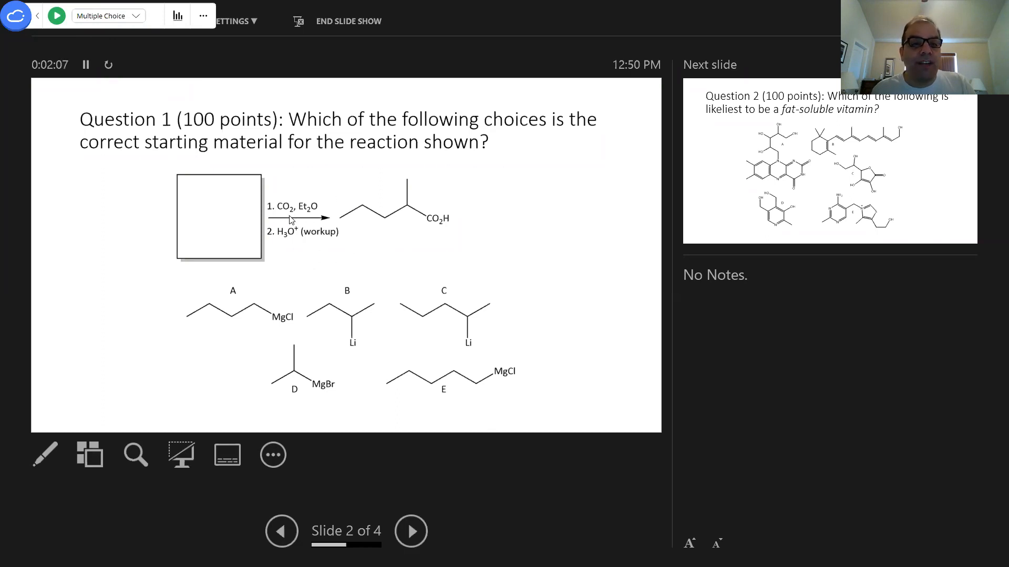
mouse_move(383, 277)
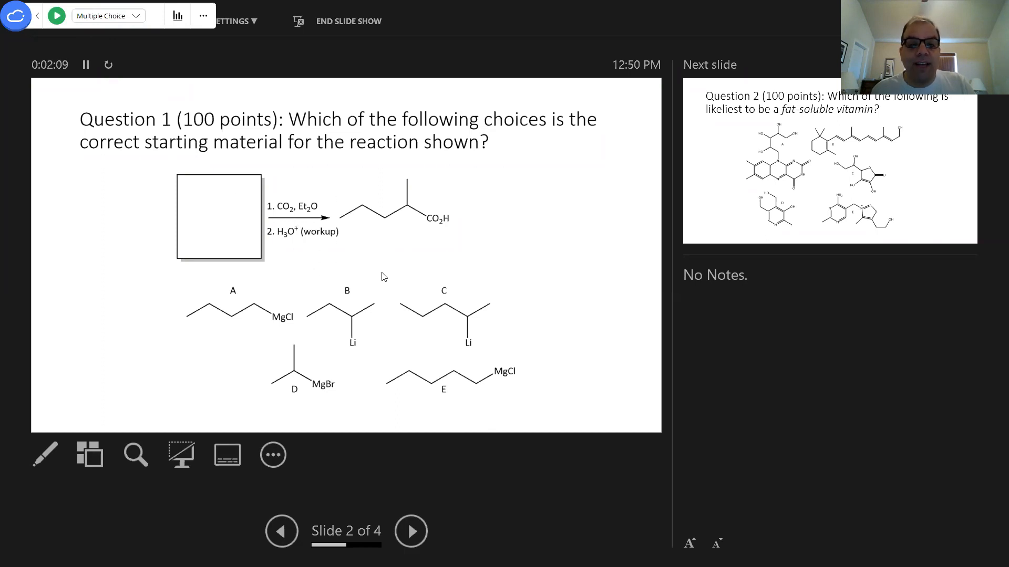
mouse_move(466, 184)
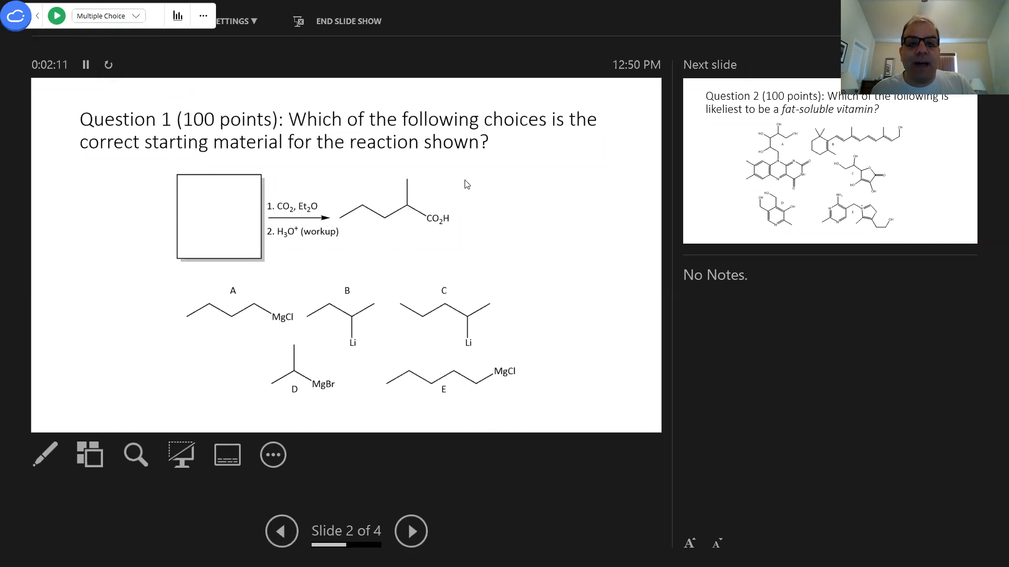
mouse_move(327, 205)
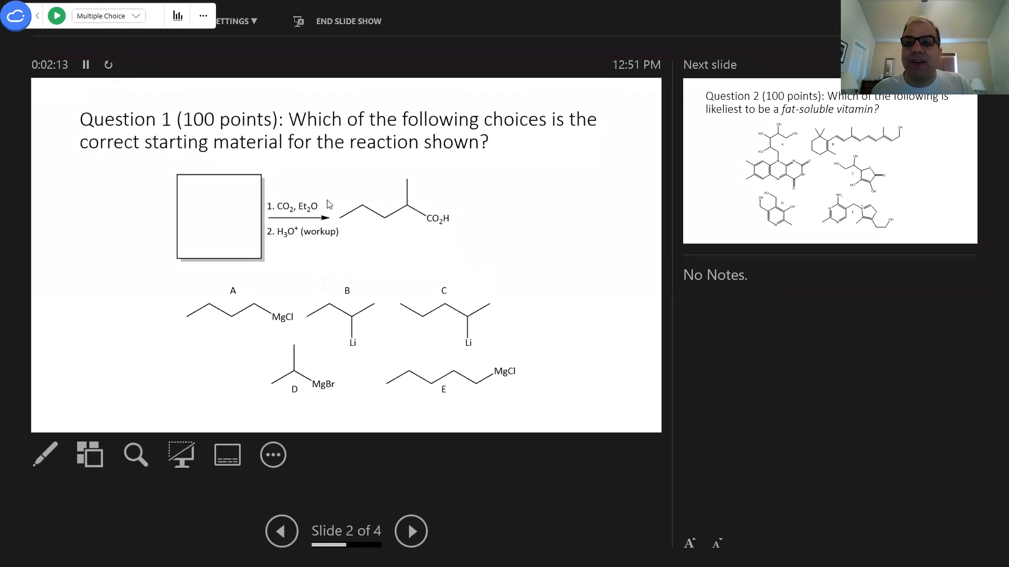
mouse_move(431, 247)
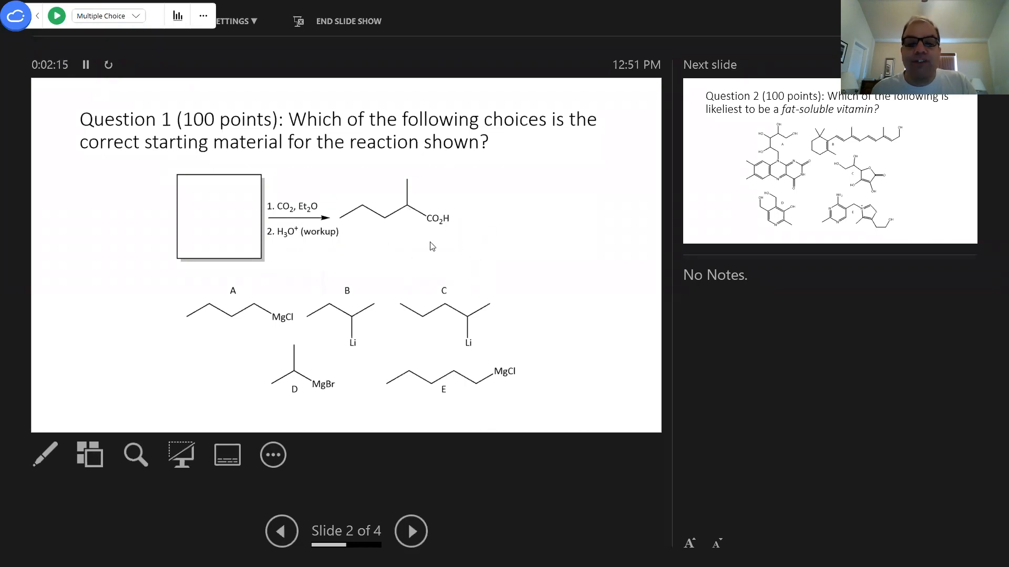
mouse_move(425, 197)
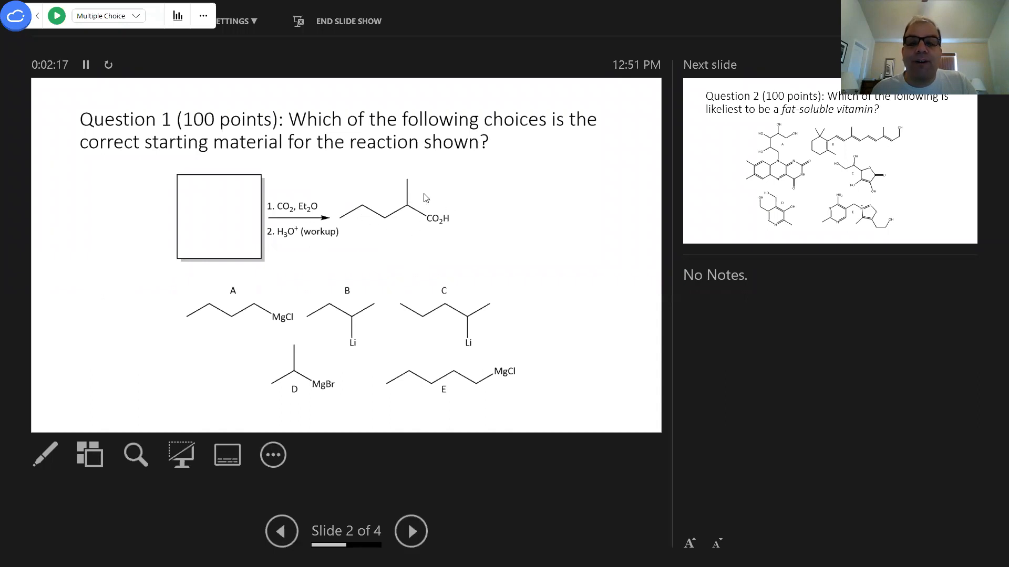
mouse_move(293, 195)
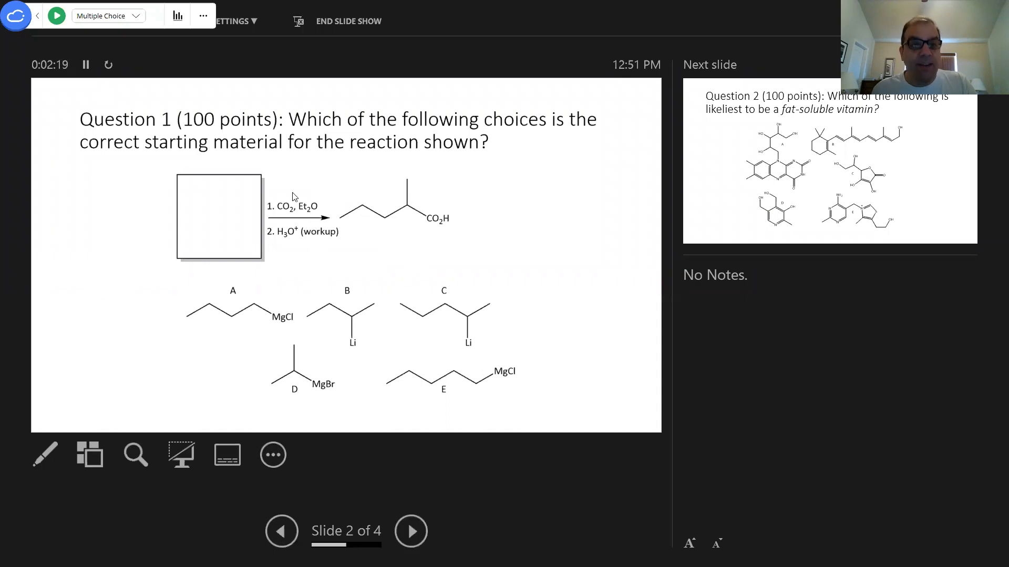
mouse_move(468, 252)
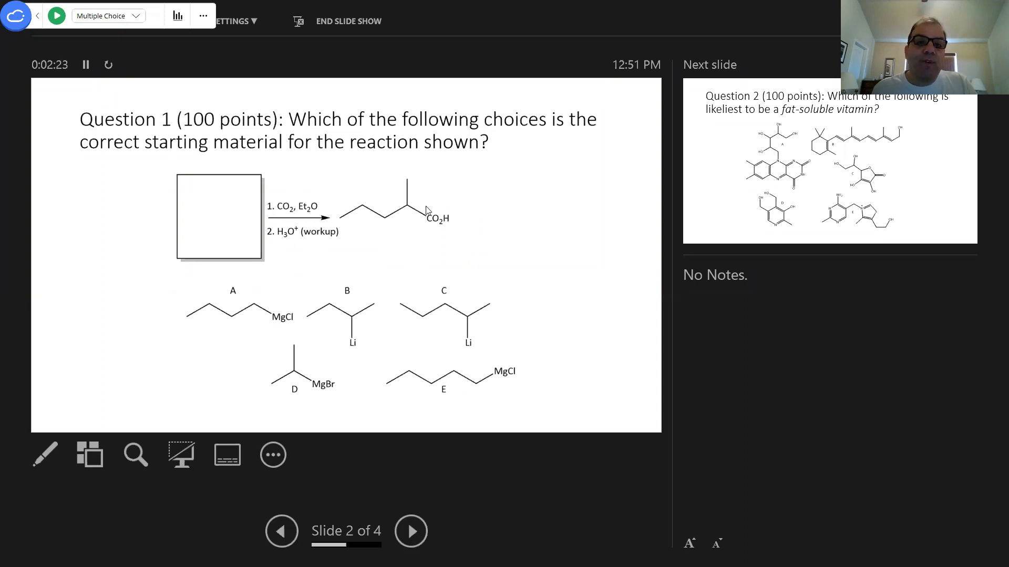
mouse_move(357, 209)
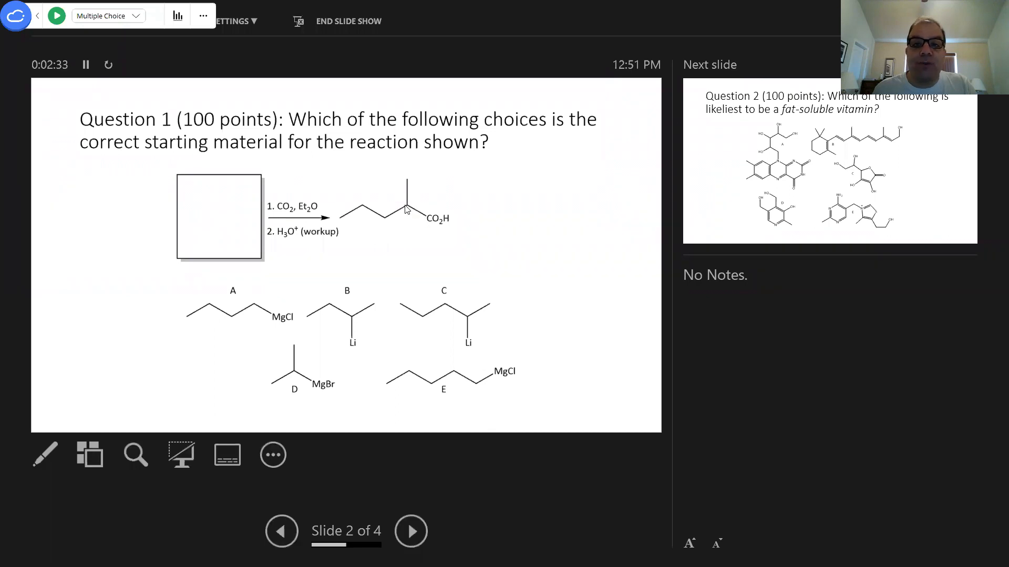
mouse_move(438, 225)
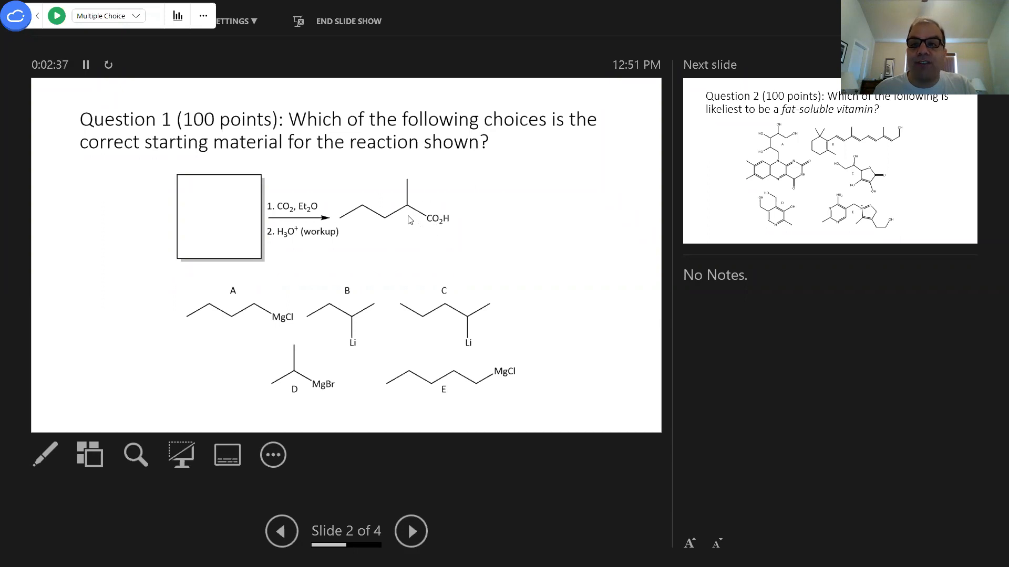
mouse_move(413, 206)
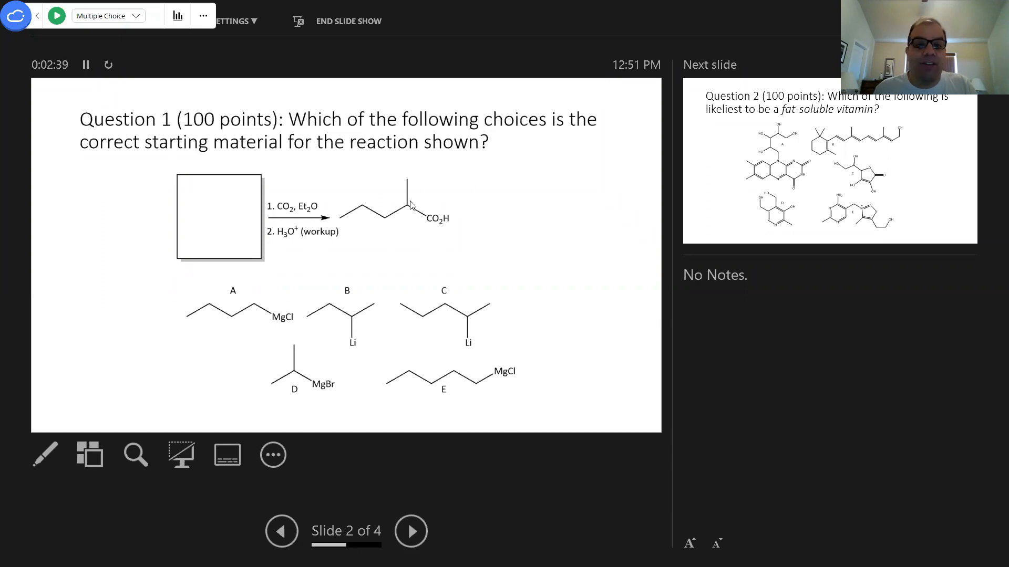
mouse_move(382, 284)
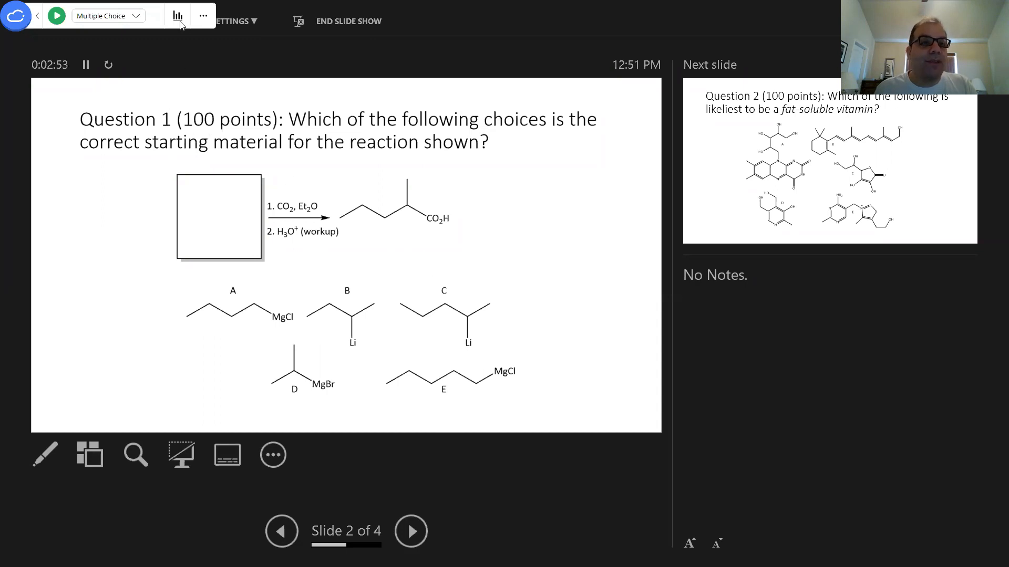
left_click(178, 15)
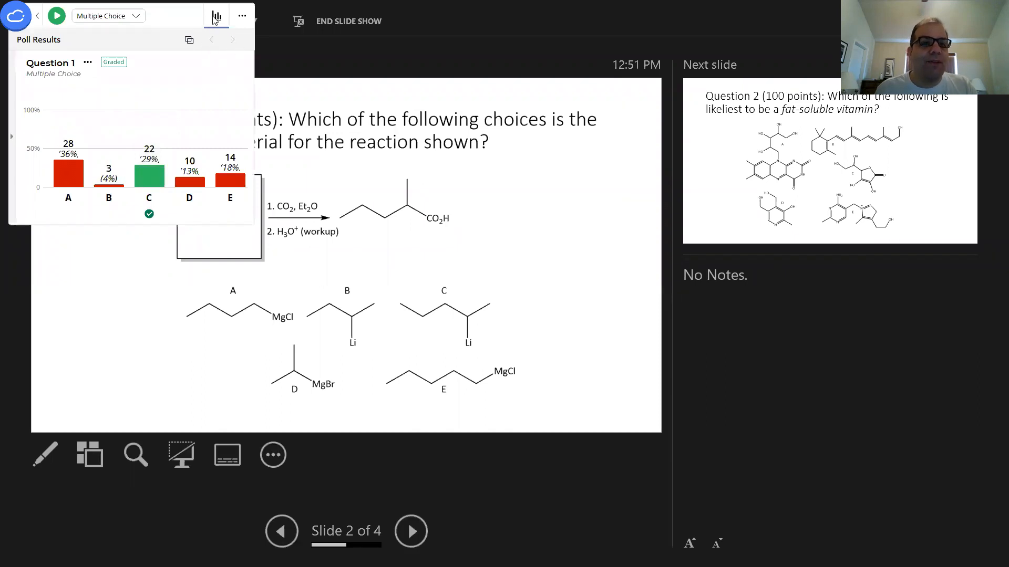
left_click(216, 16)
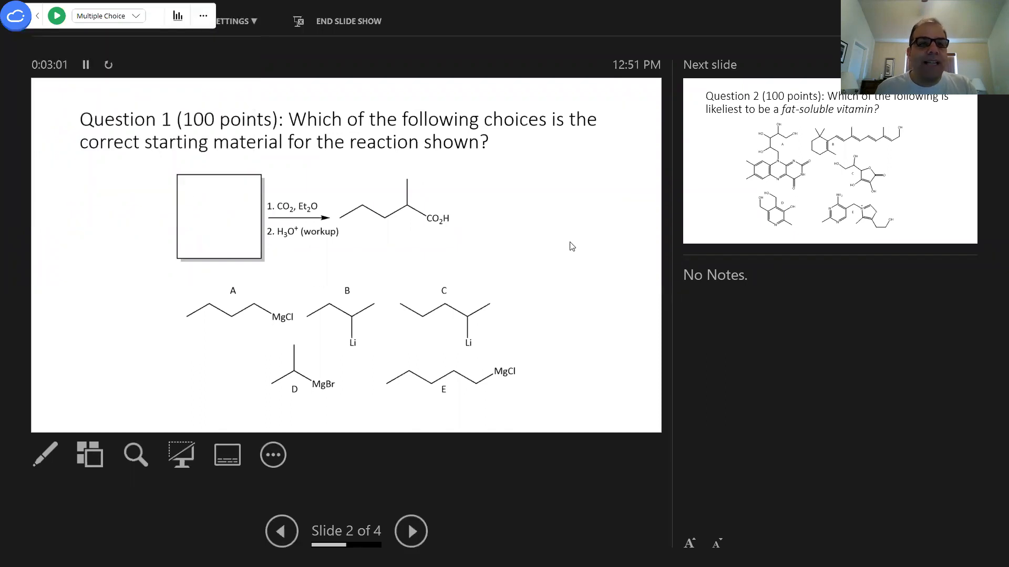
left_click(410, 530)
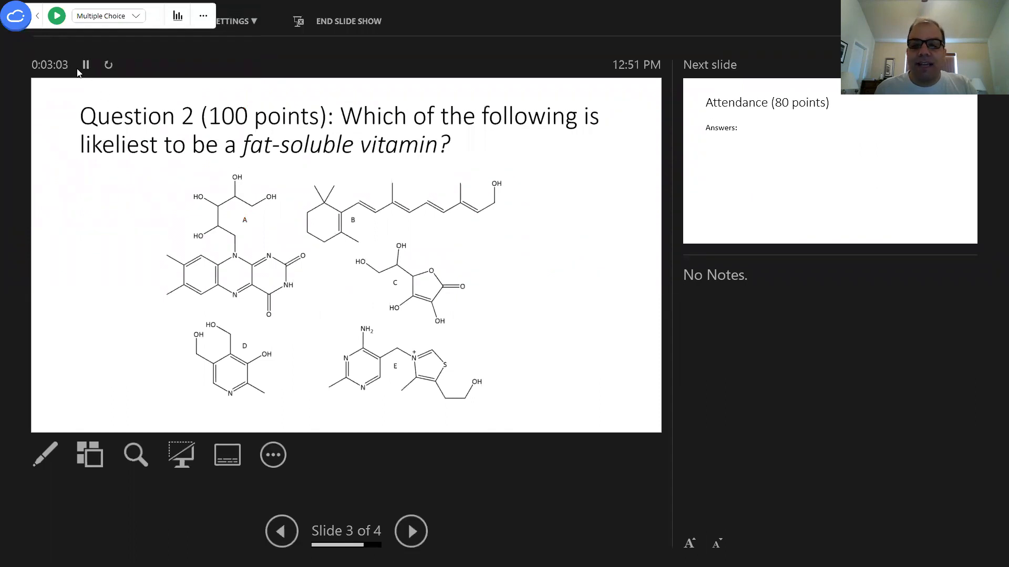
left_click(56, 16)
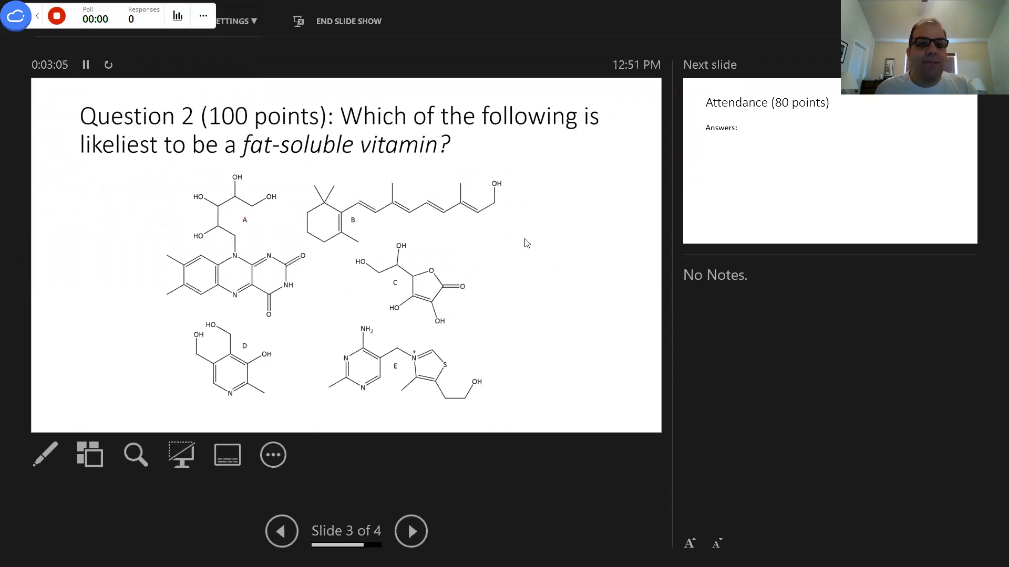
mouse_move(565, 289)
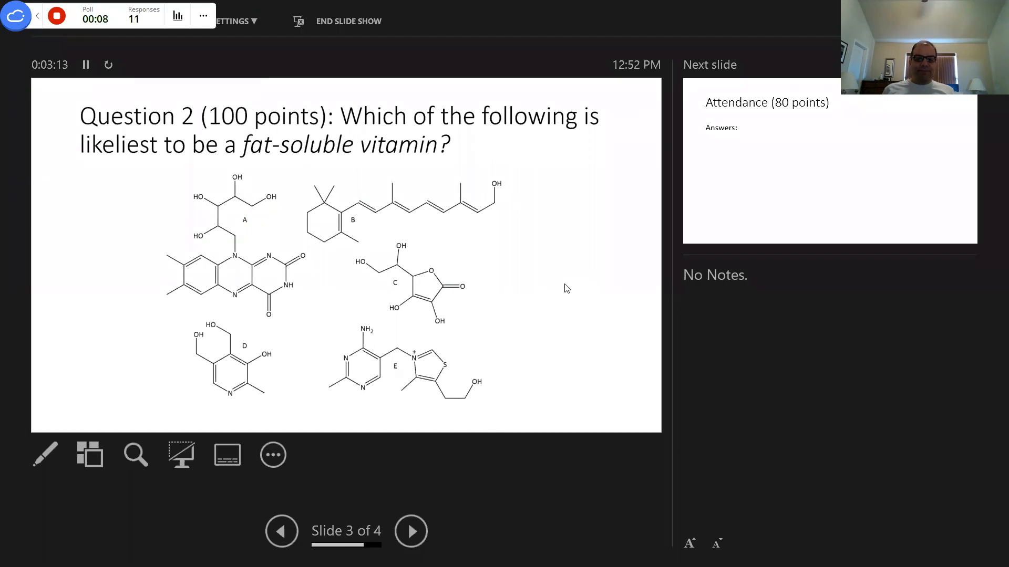
left_click(56, 15)
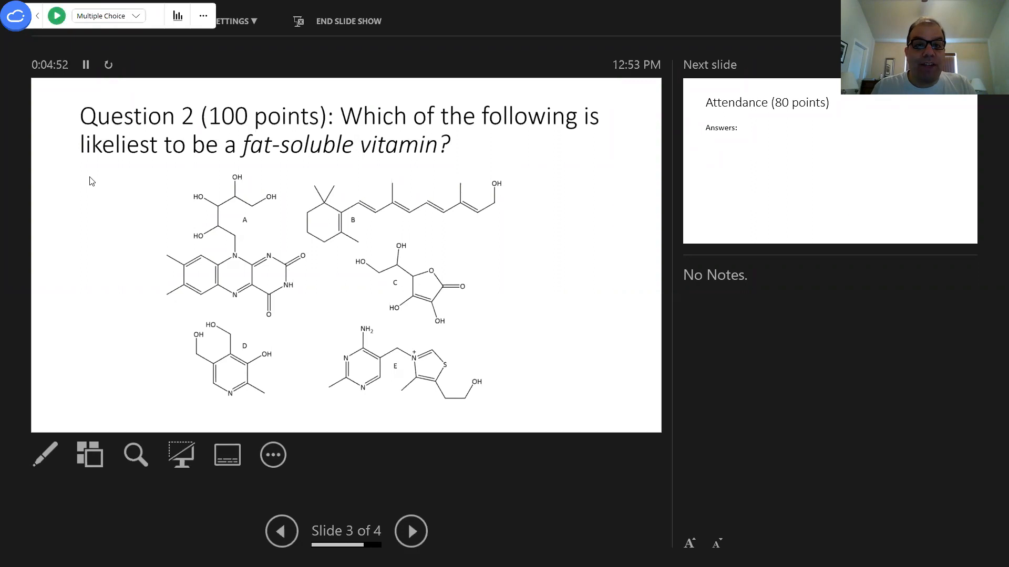
mouse_move(501, 280)
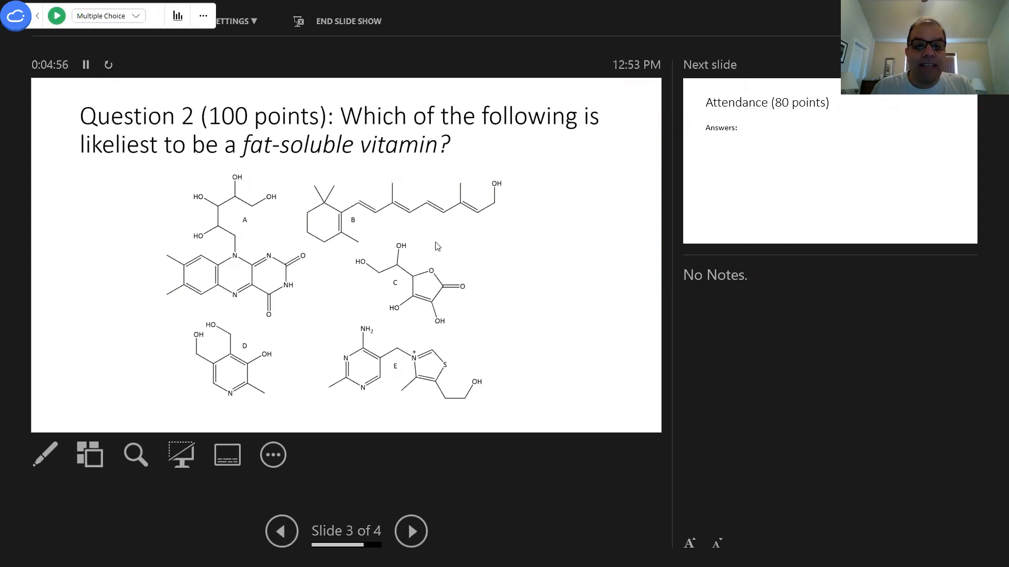
mouse_move(334, 207)
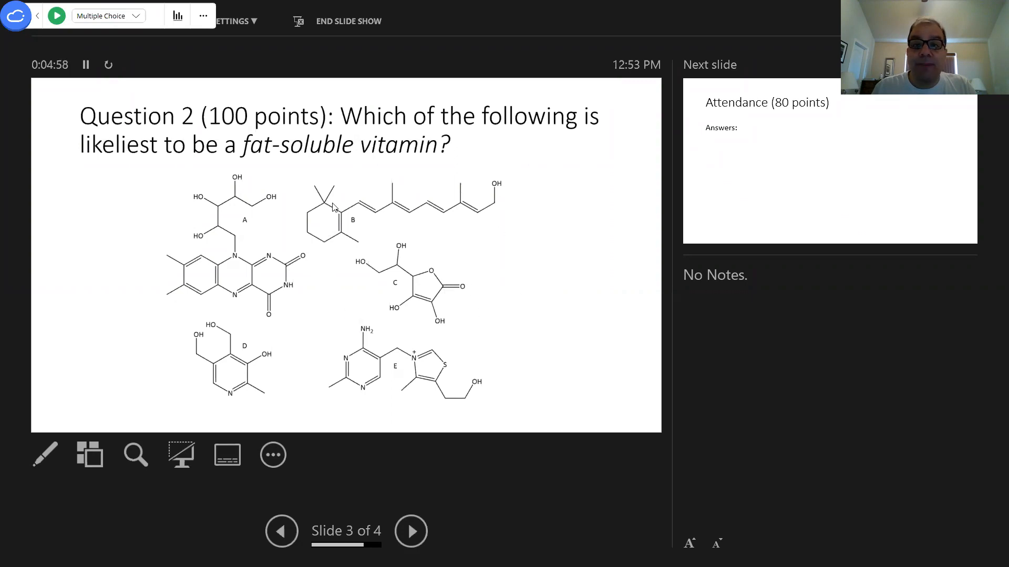
mouse_move(479, 333)
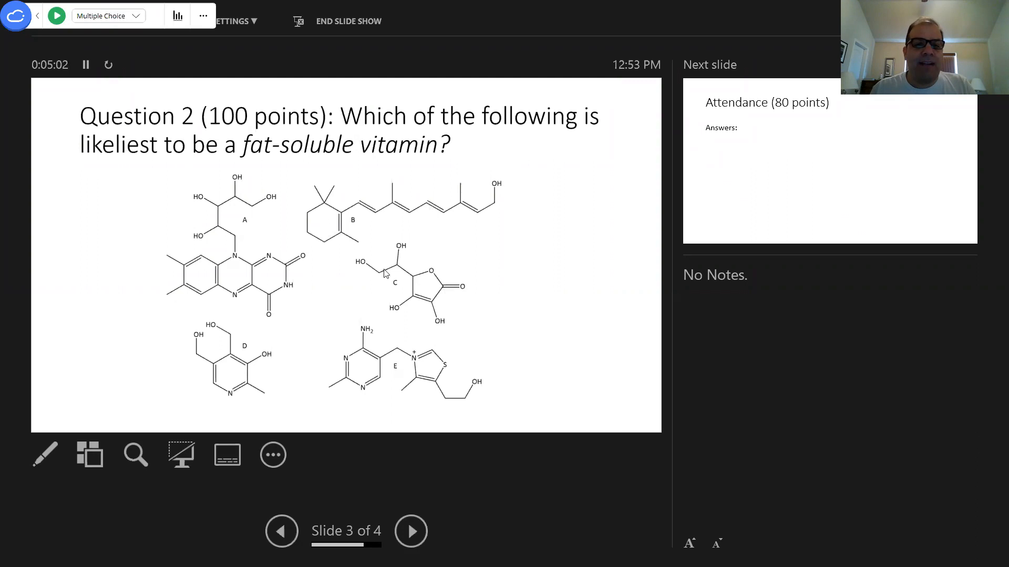
mouse_move(498, 318)
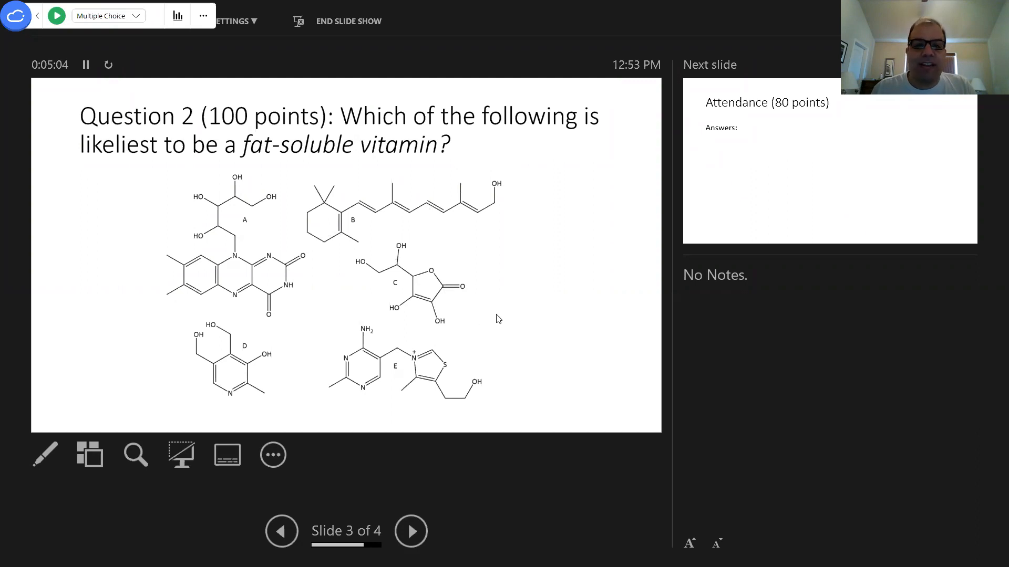
mouse_move(449, 313)
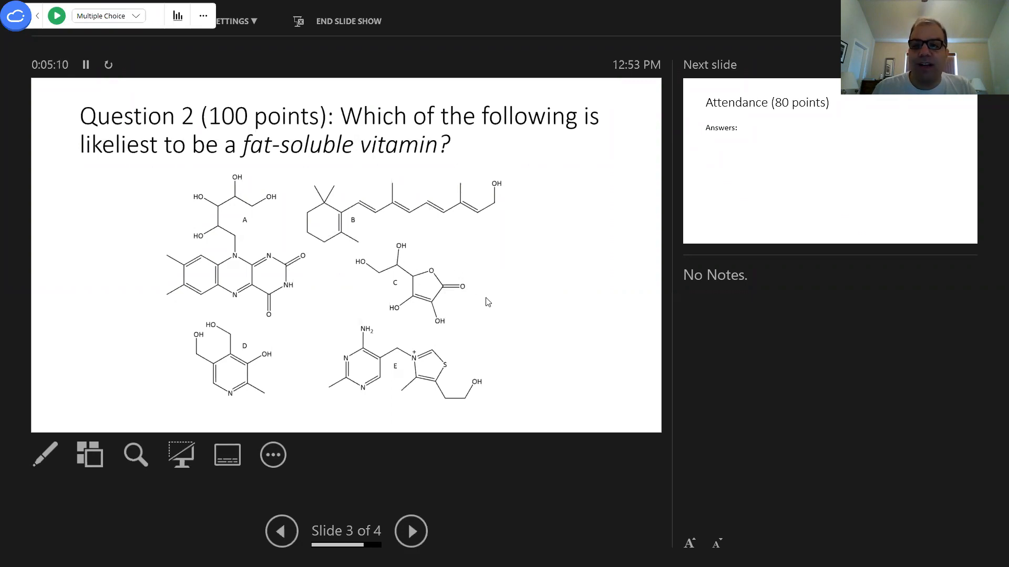
mouse_move(483, 346)
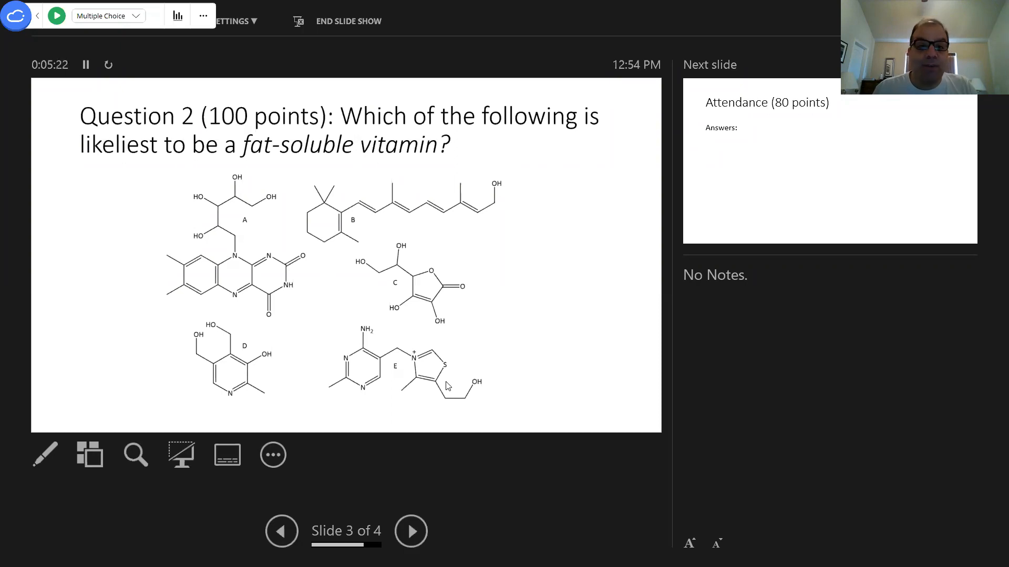
mouse_move(416, 348)
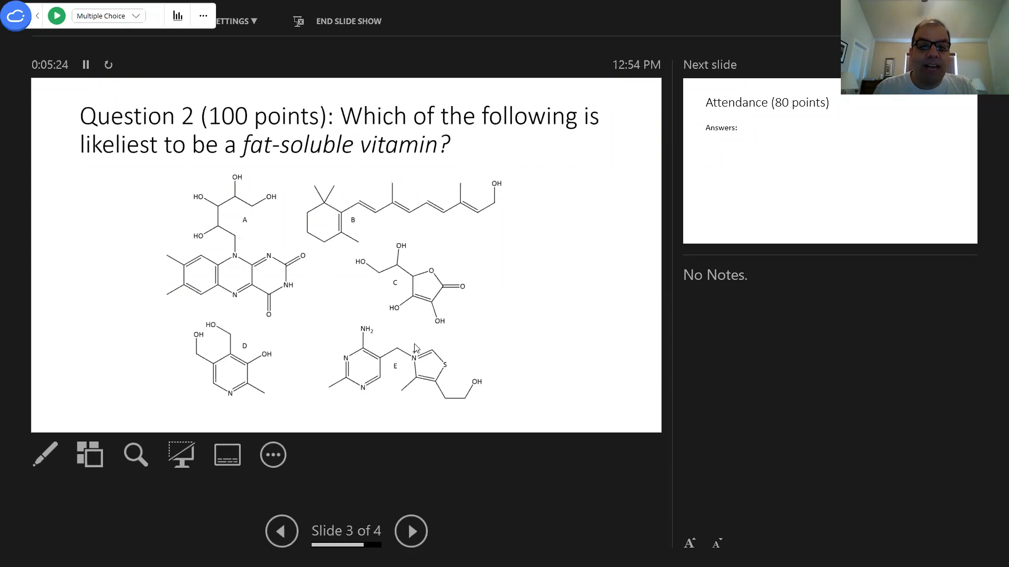
mouse_move(420, 361)
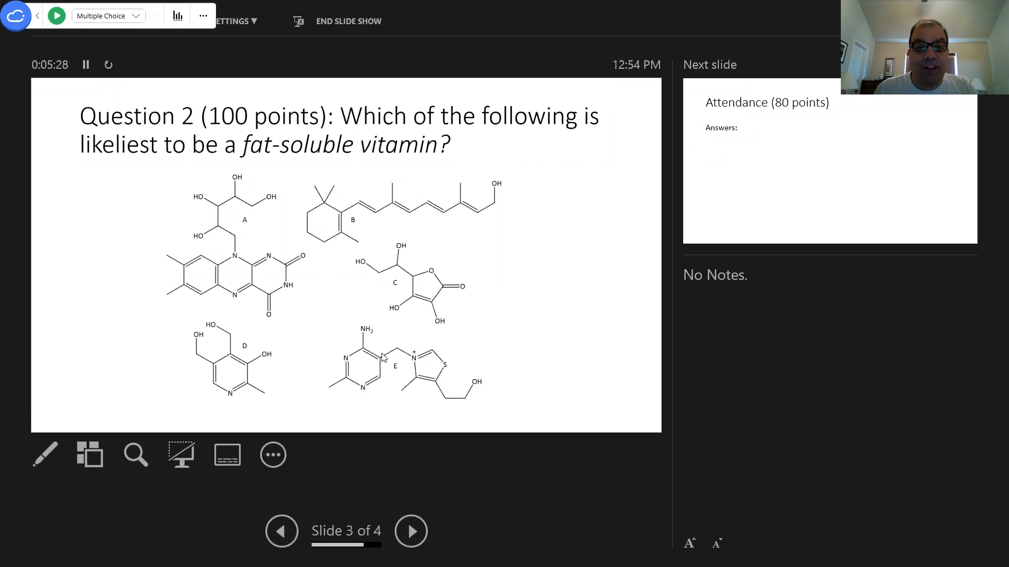
mouse_move(359, 358)
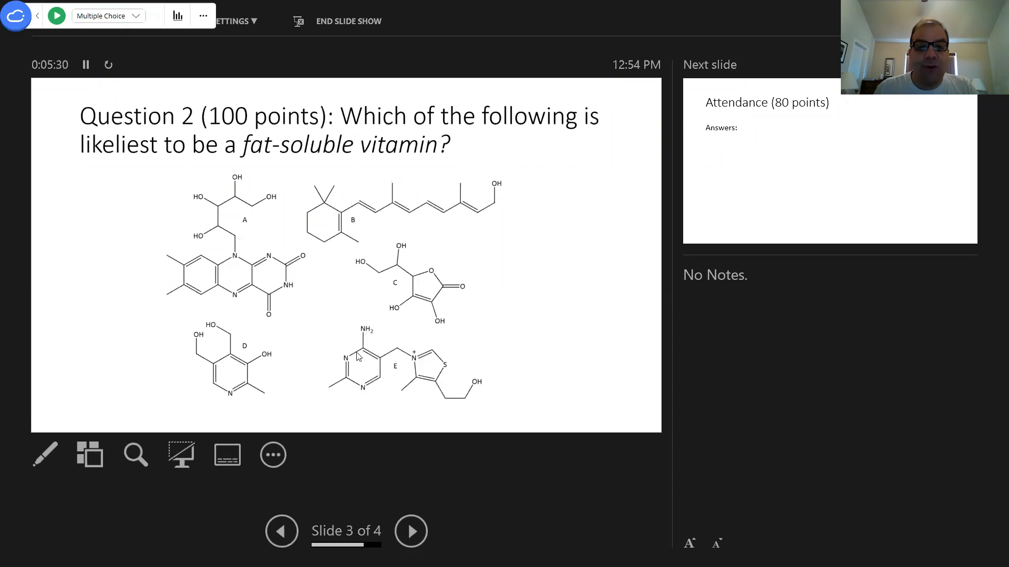
mouse_move(480, 406)
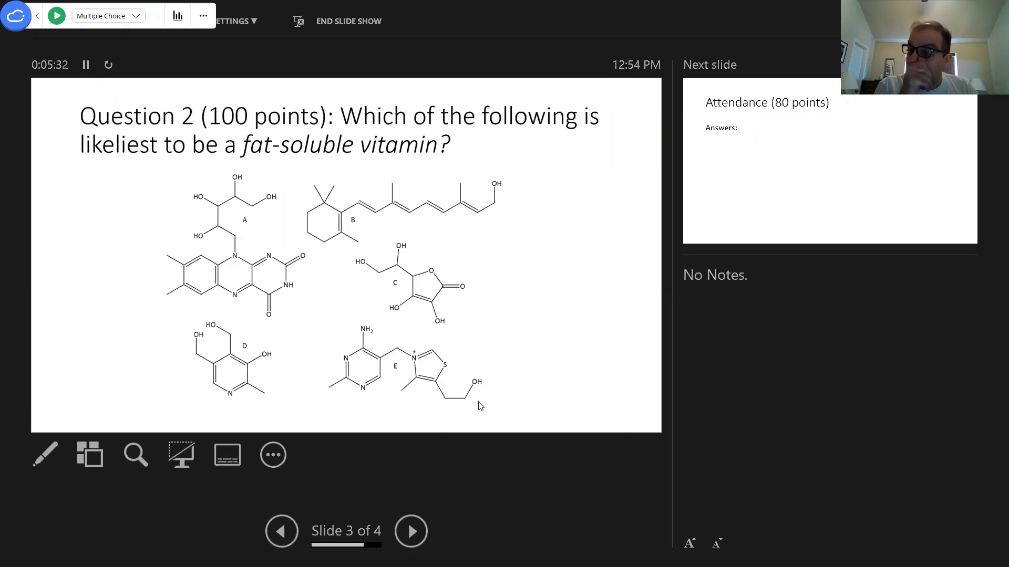
mouse_move(366, 406)
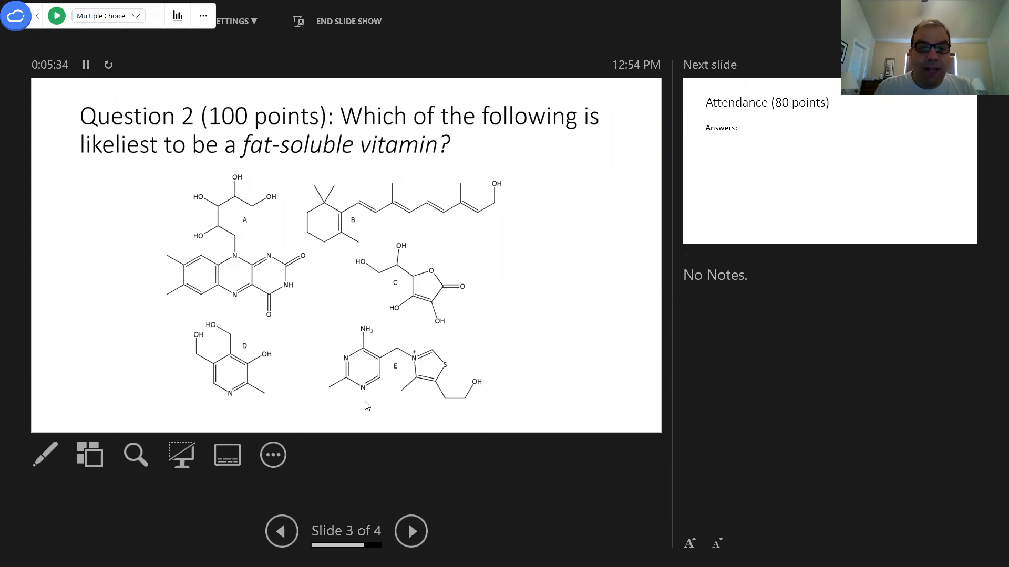
mouse_move(221, 232)
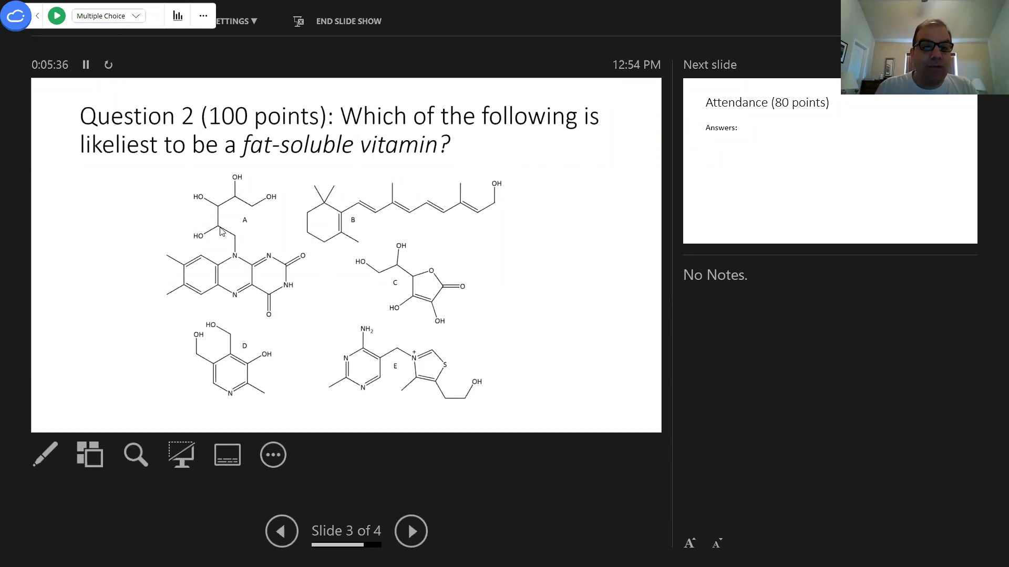
mouse_move(288, 251)
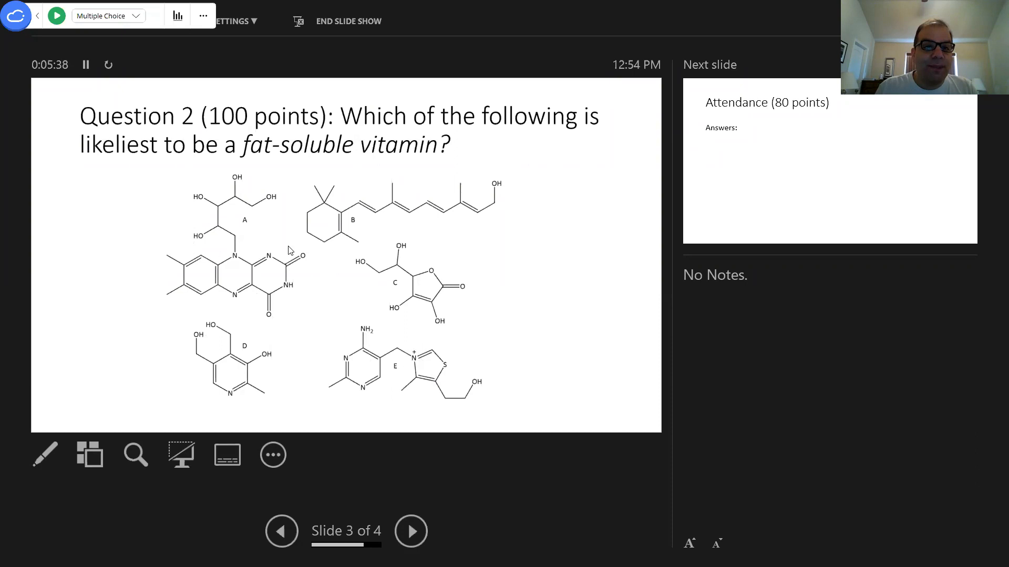
mouse_move(153, 253)
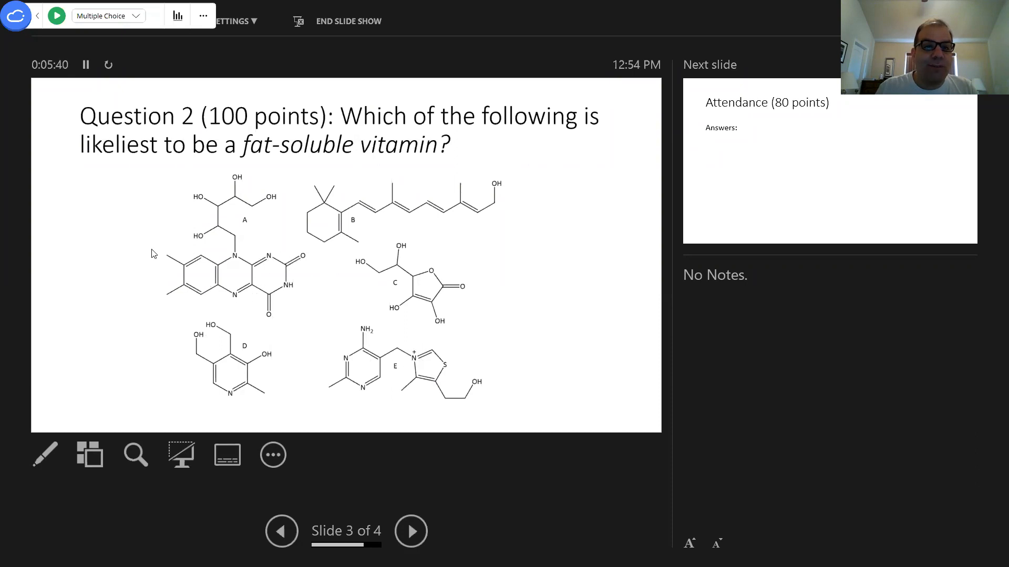
mouse_move(219, 236)
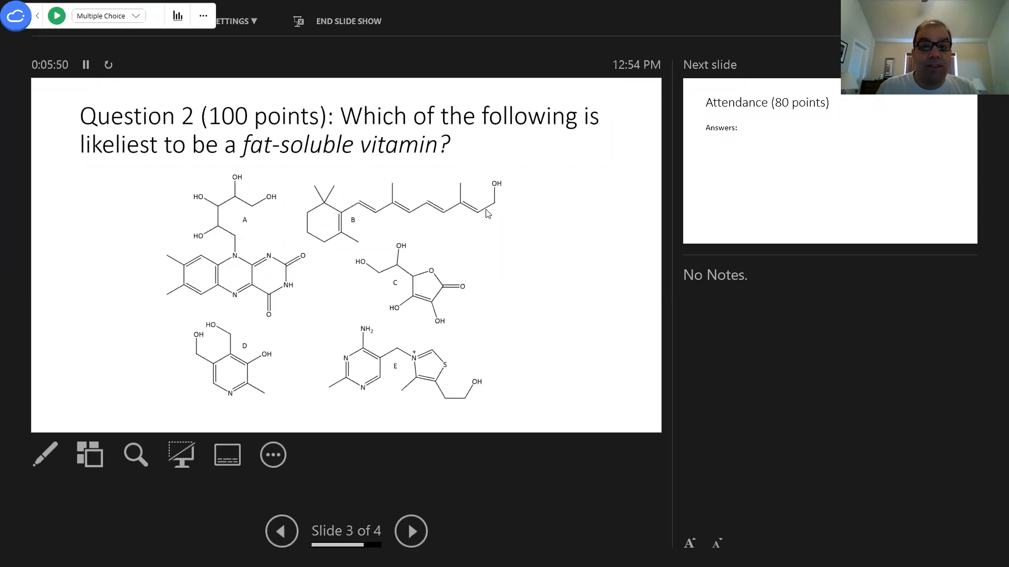
mouse_move(501, 198)
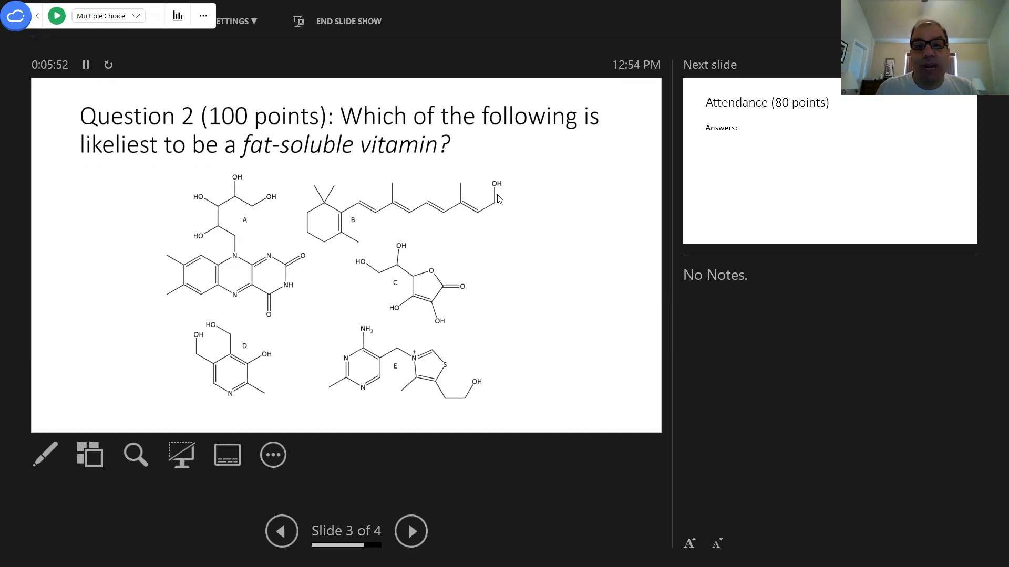
mouse_move(401, 200)
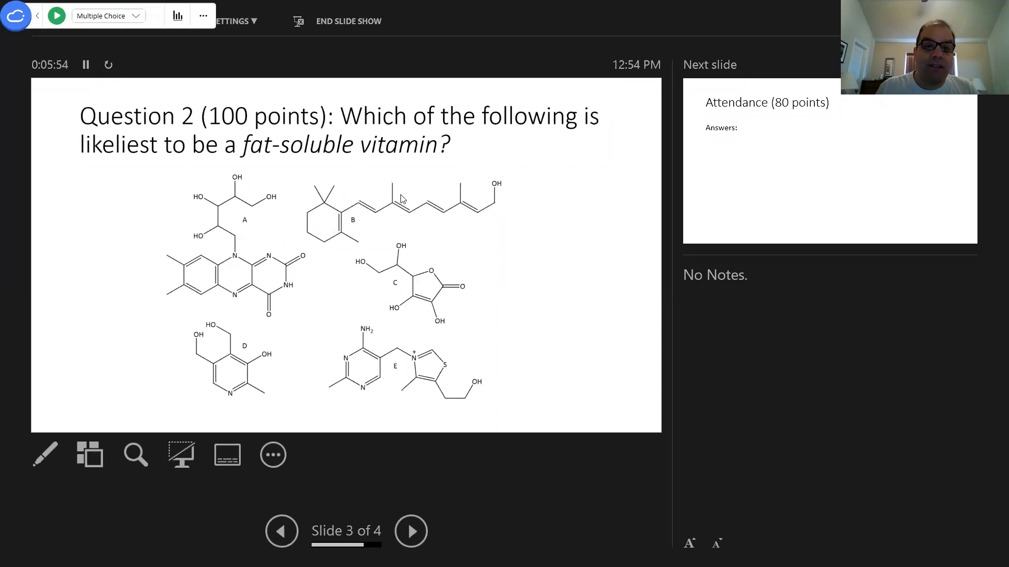
mouse_move(445, 201)
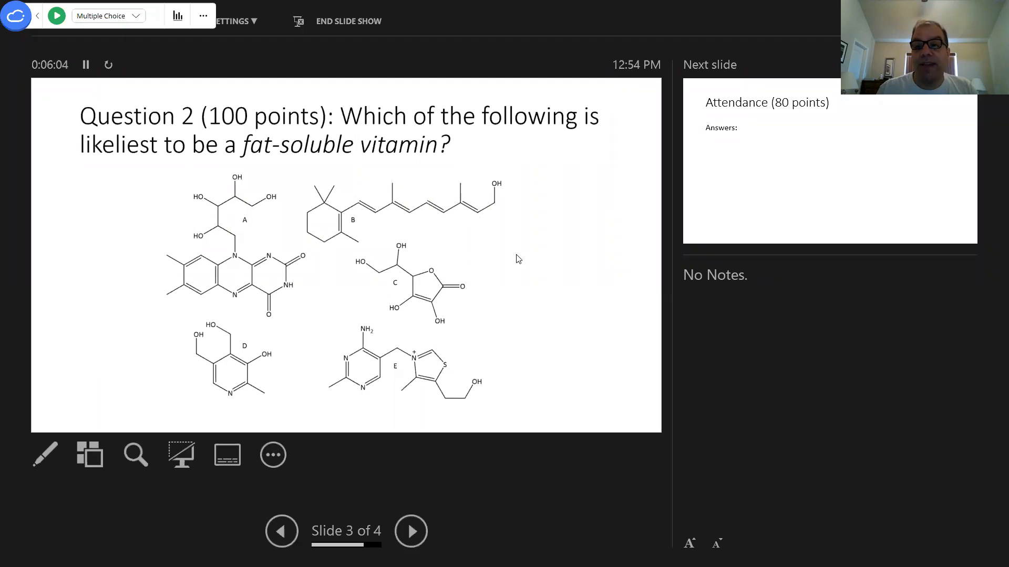
mouse_move(450, 248)
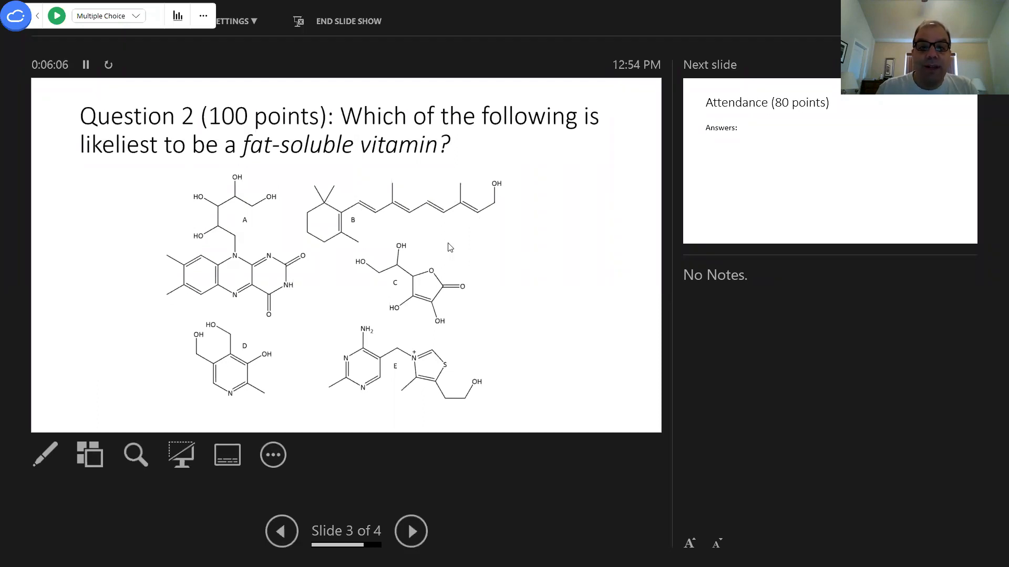
mouse_move(240, 163)
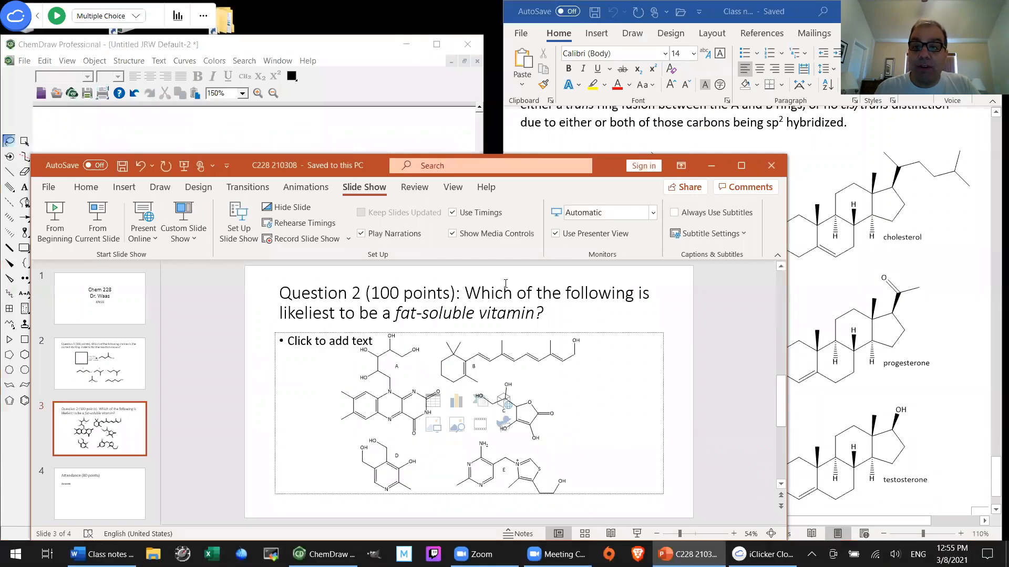
mouse_move(666, 325)
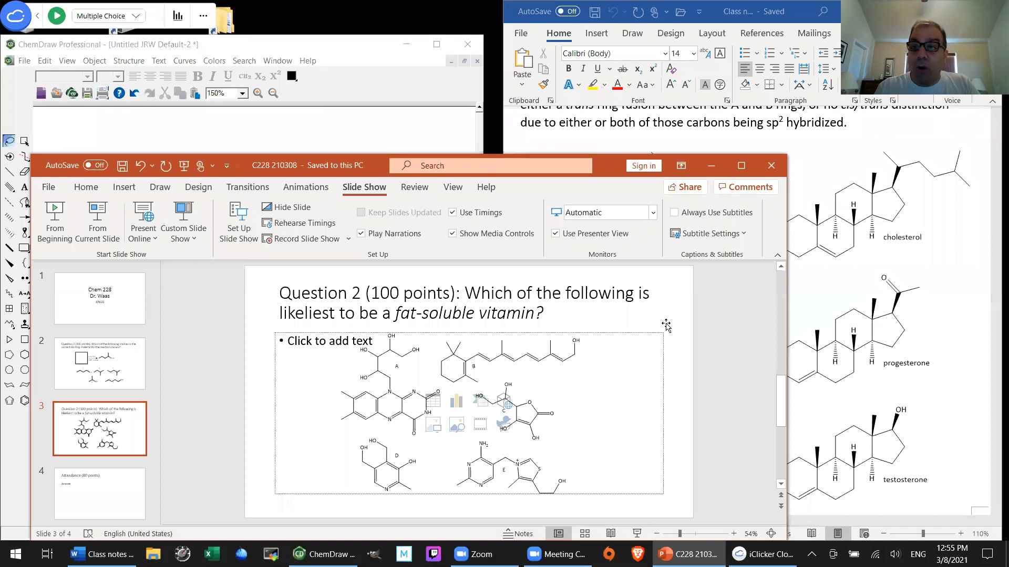
mouse_move(728, 316)
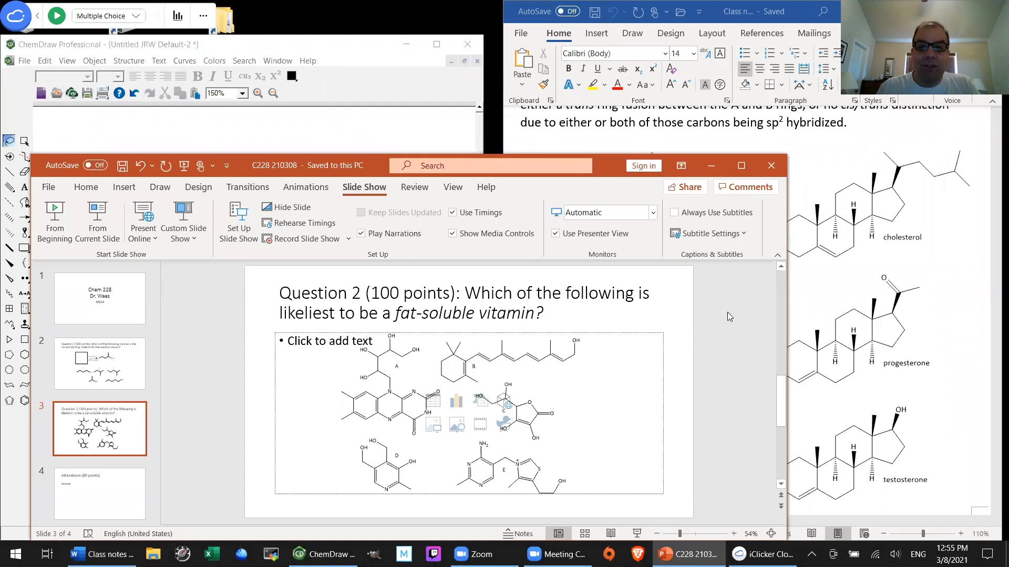